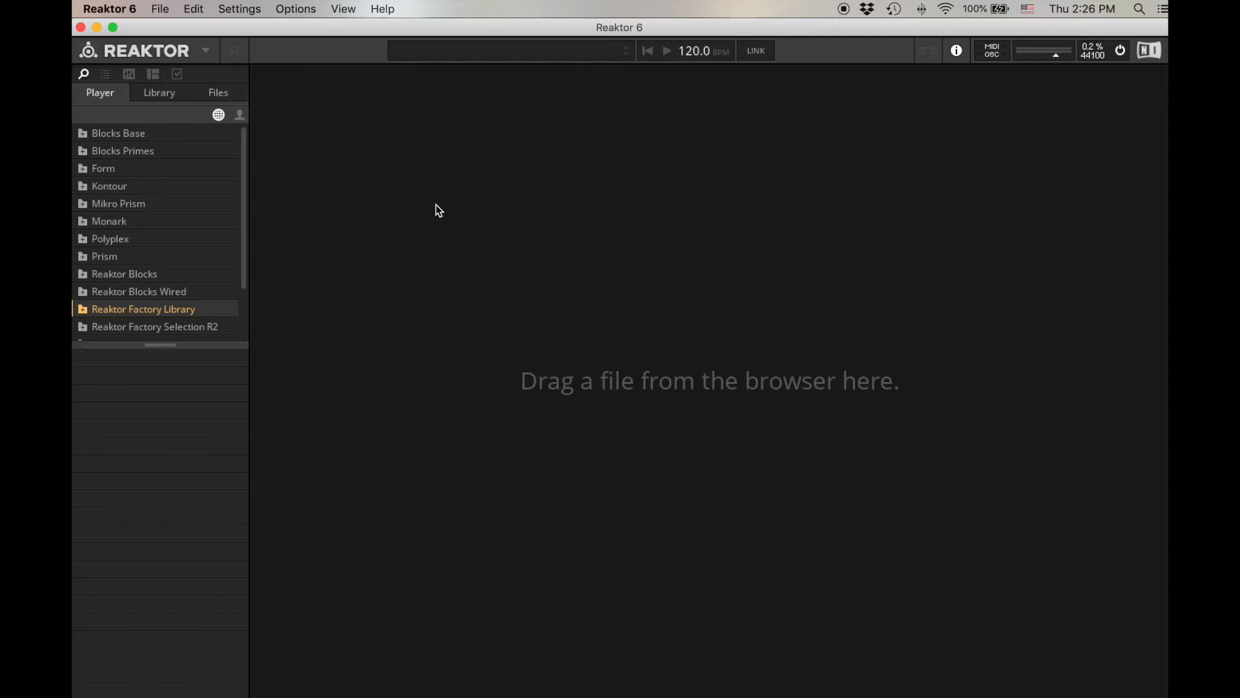
{"action": "mouse_move", "coordinate": [227, 268]}
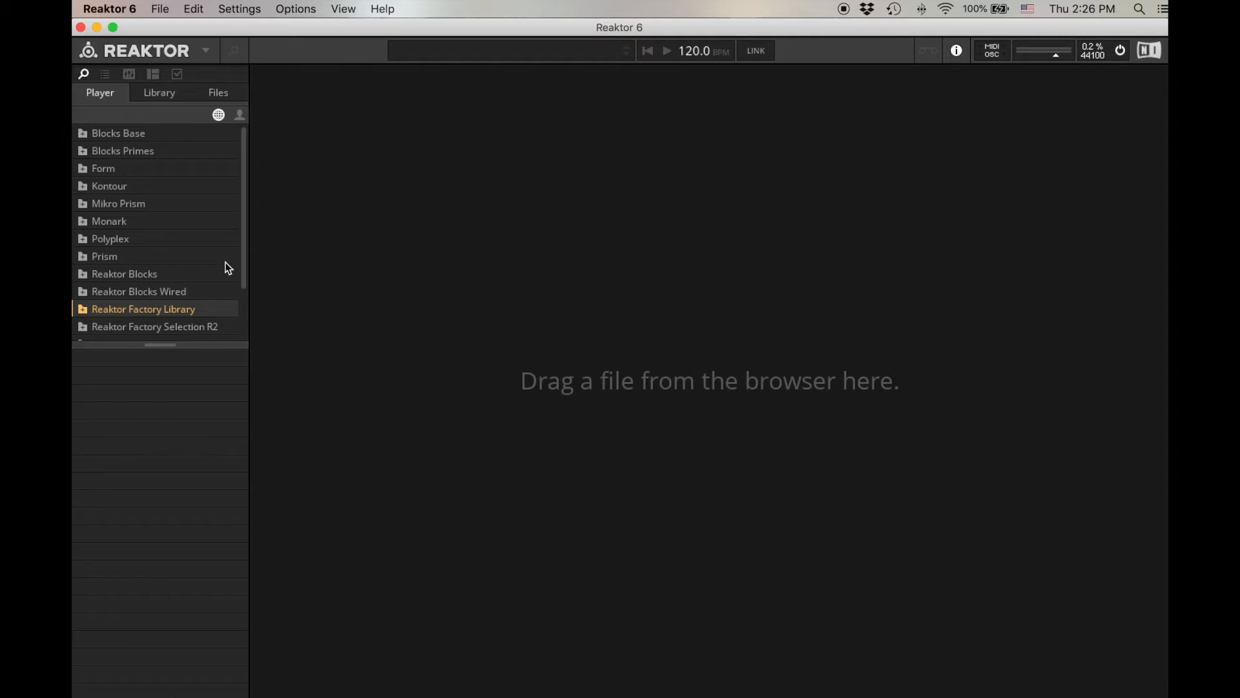
{"action": "mouse_move", "coordinate": [138, 163]}
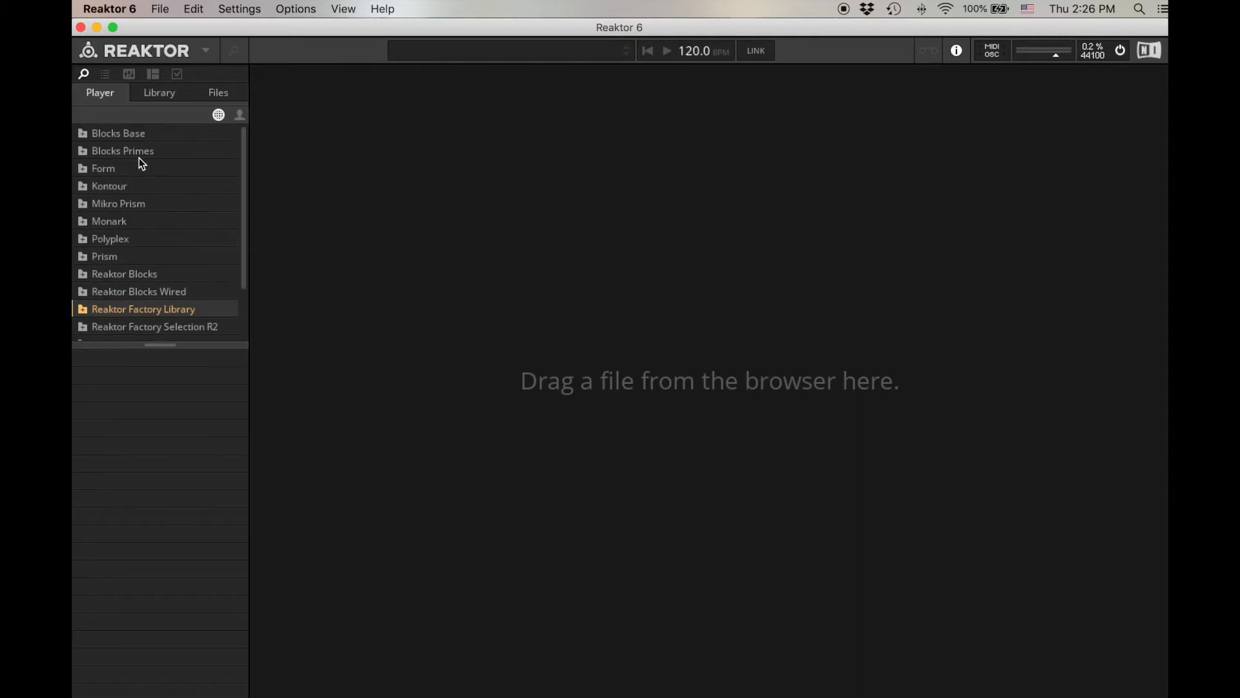
Step: Browse to the Factory Library's Synthesizers folder and select Carbon.ens
{"action": "scroll", "scroll_direction": "down", "scroll_amount": 3}
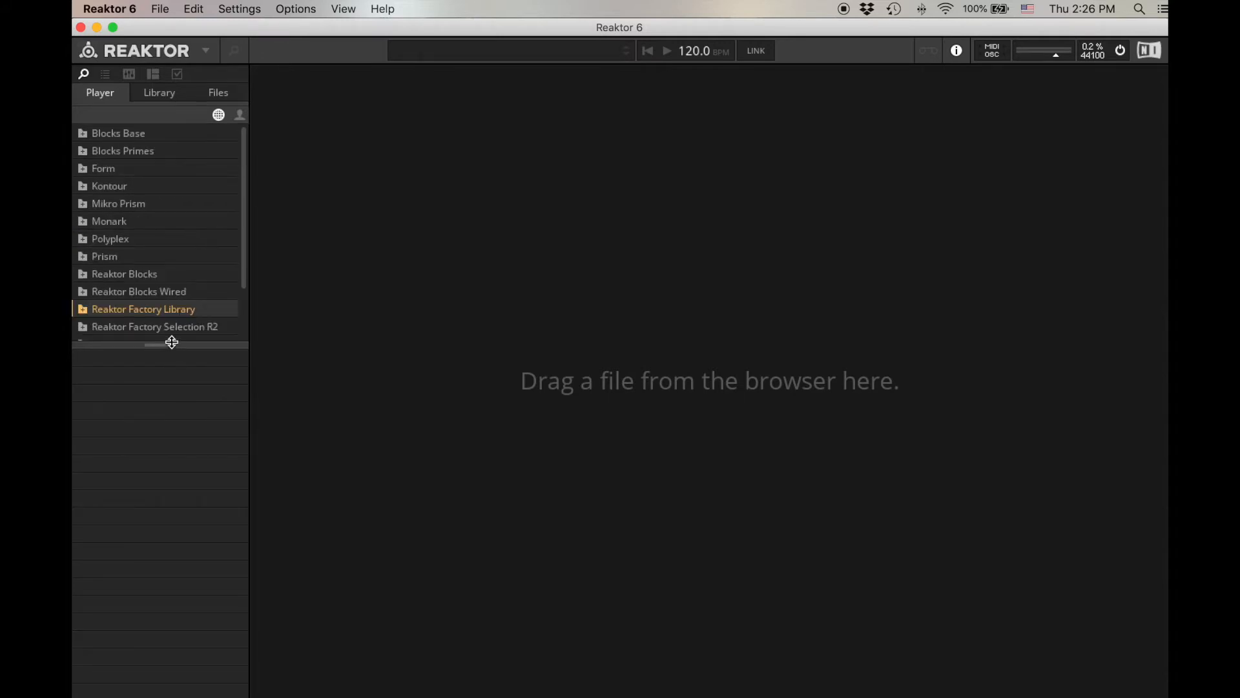
{"action": "mouse_move", "coordinate": [156, 316]}
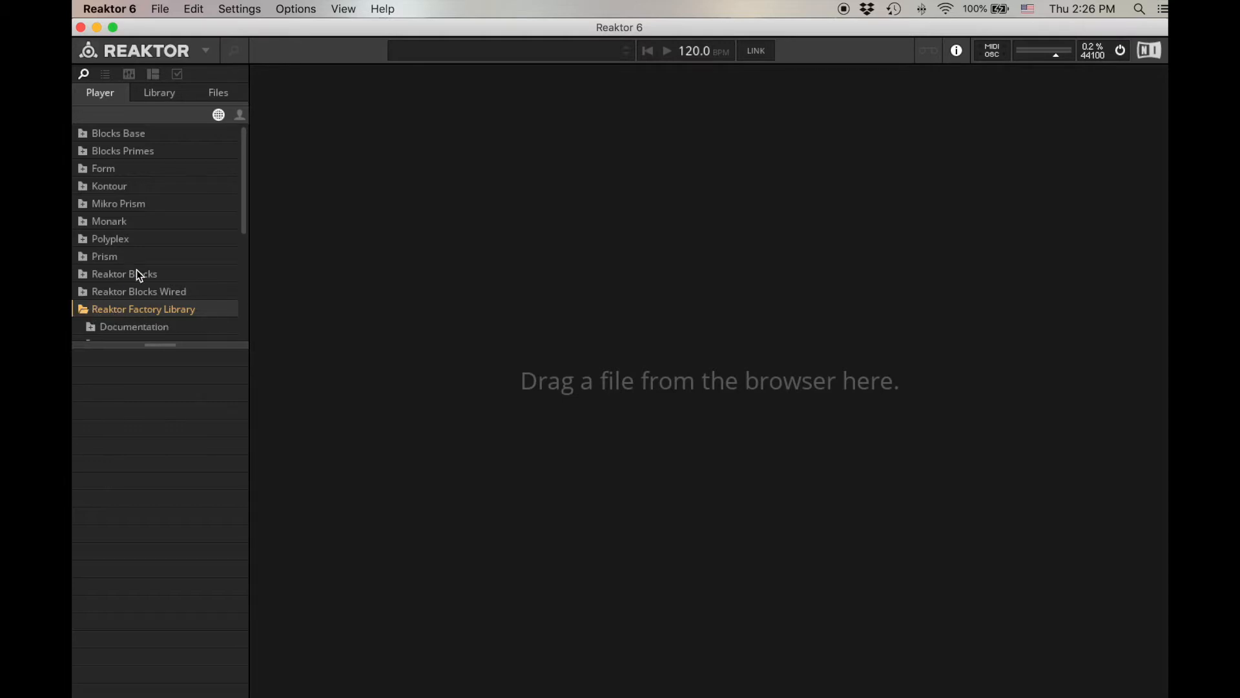
{"action": "left_click", "coordinate": [142, 309]}
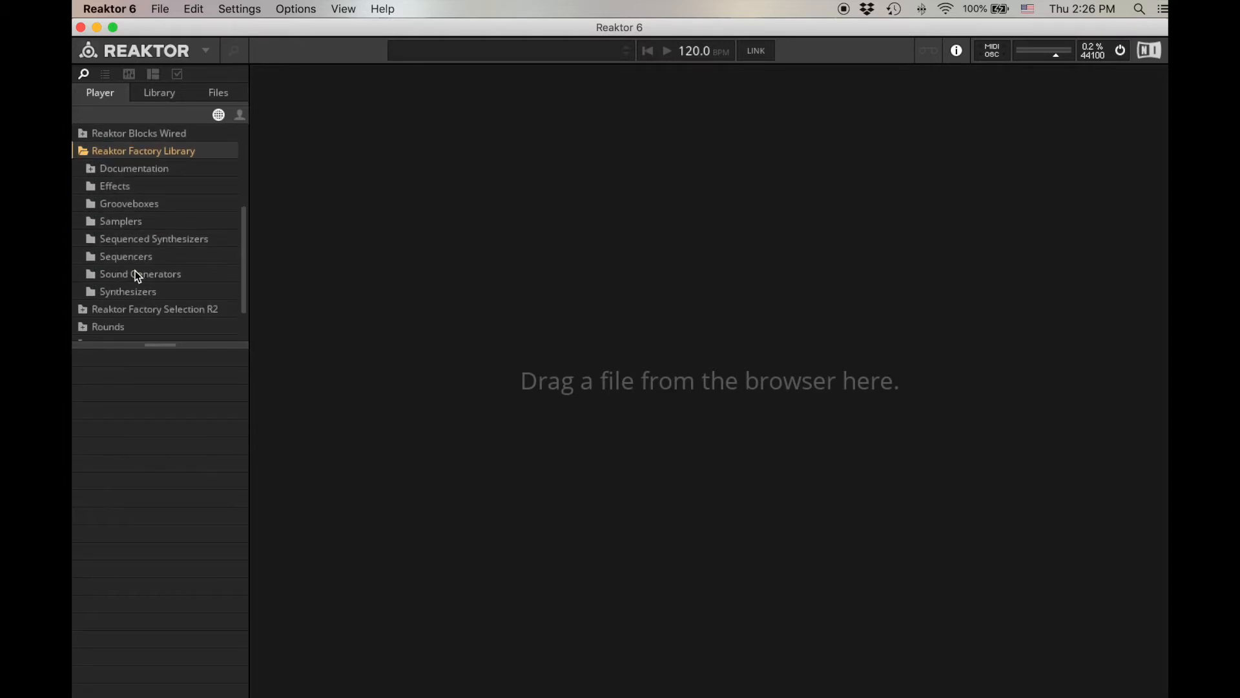
{"action": "left_click", "coordinate": [128, 291]}
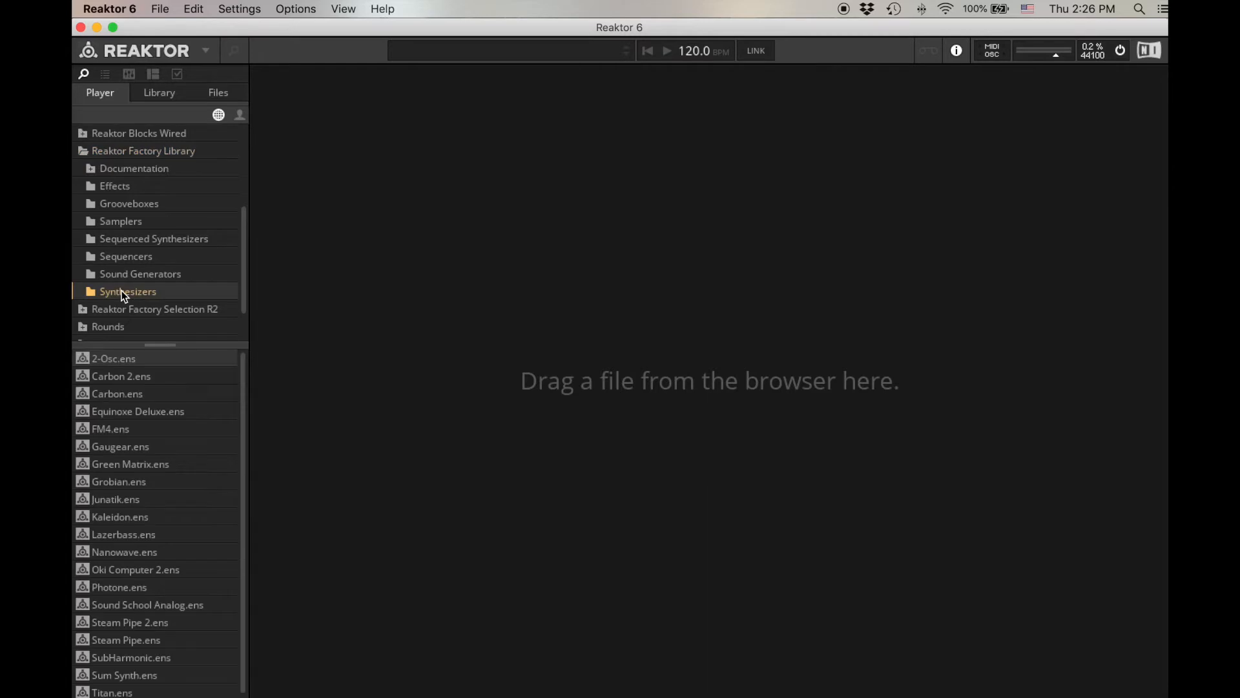
{"action": "mouse_move", "coordinate": [122, 413]}
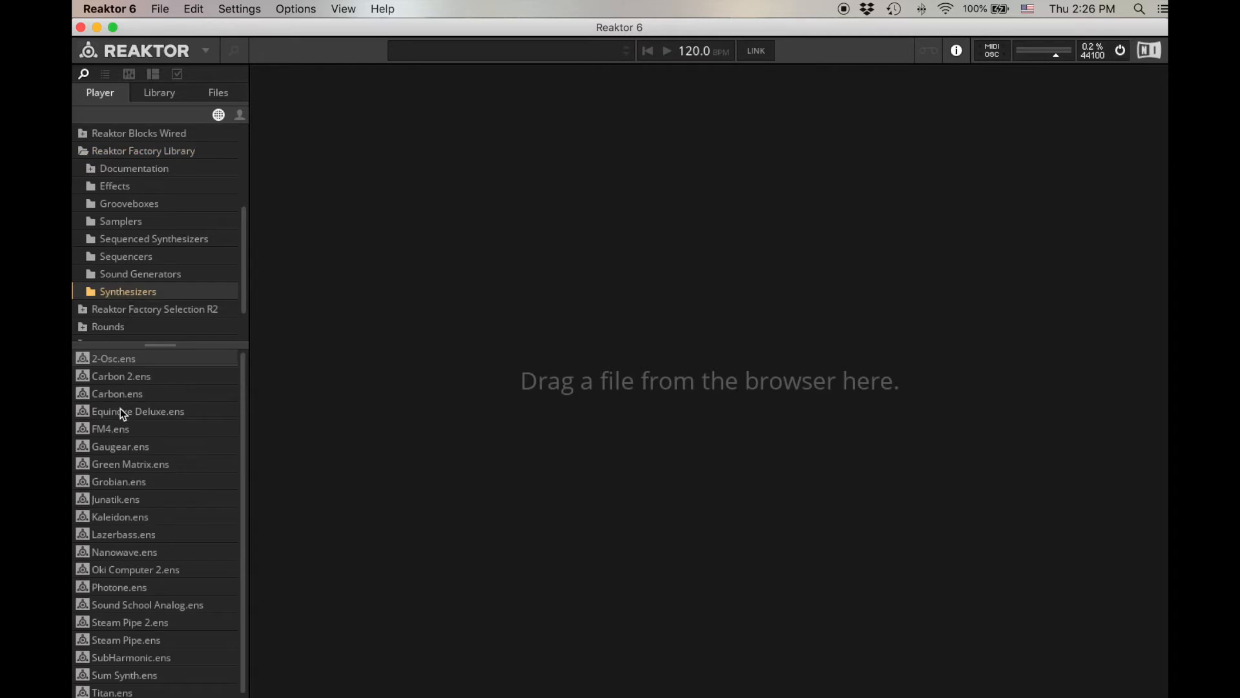
{"action": "left_click", "coordinate": [118, 393]}
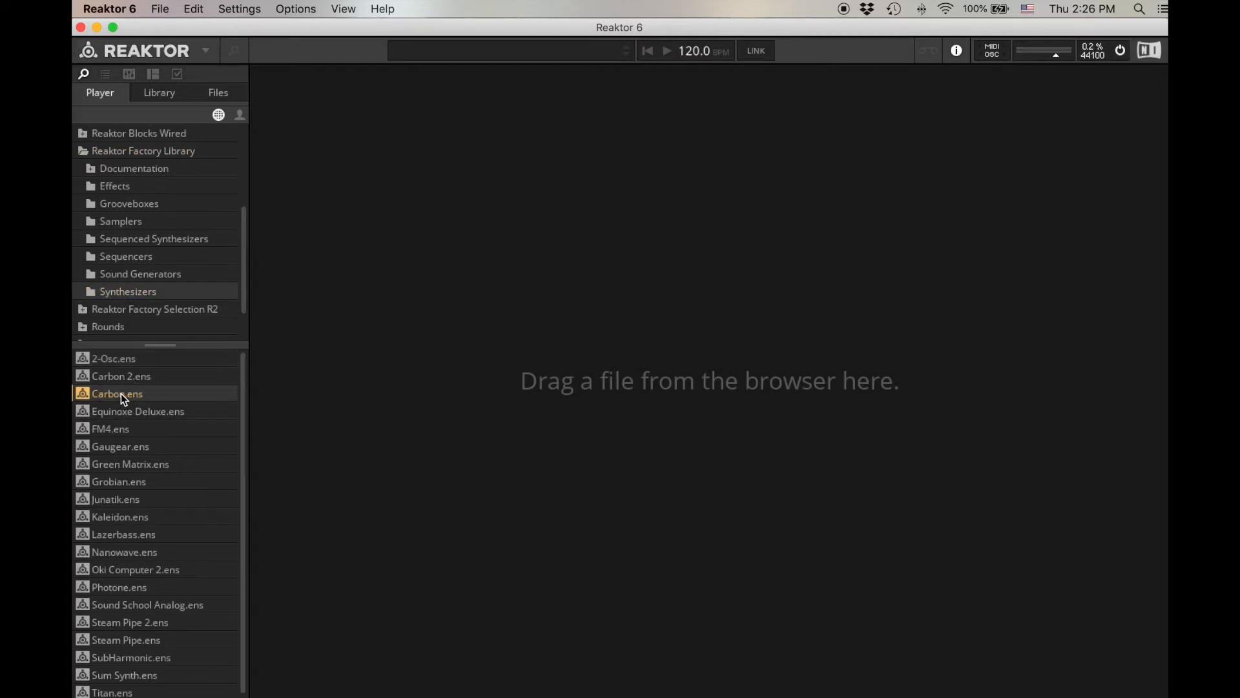
Step: Load the Carbon.ens synth ensemble with its White Balls snapshot
{"action": "double_click", "coordinate": [117, 393]}
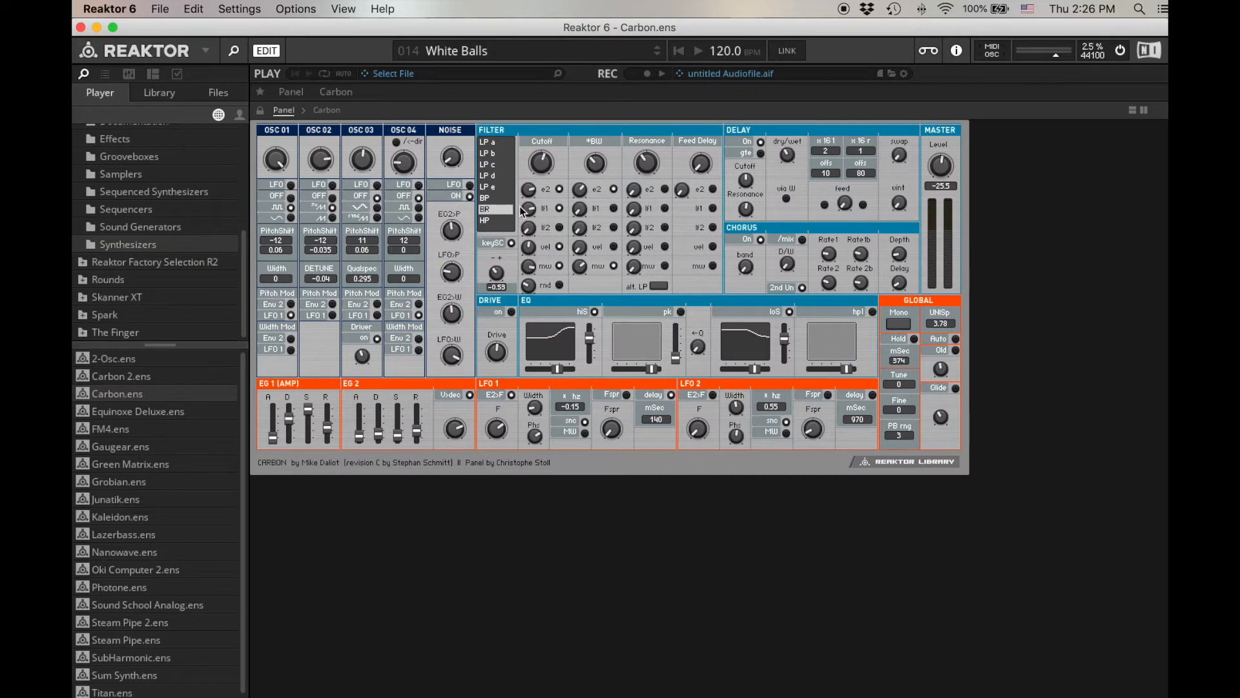
{"action": "mouse_move", "coordinate": [915, 311]}
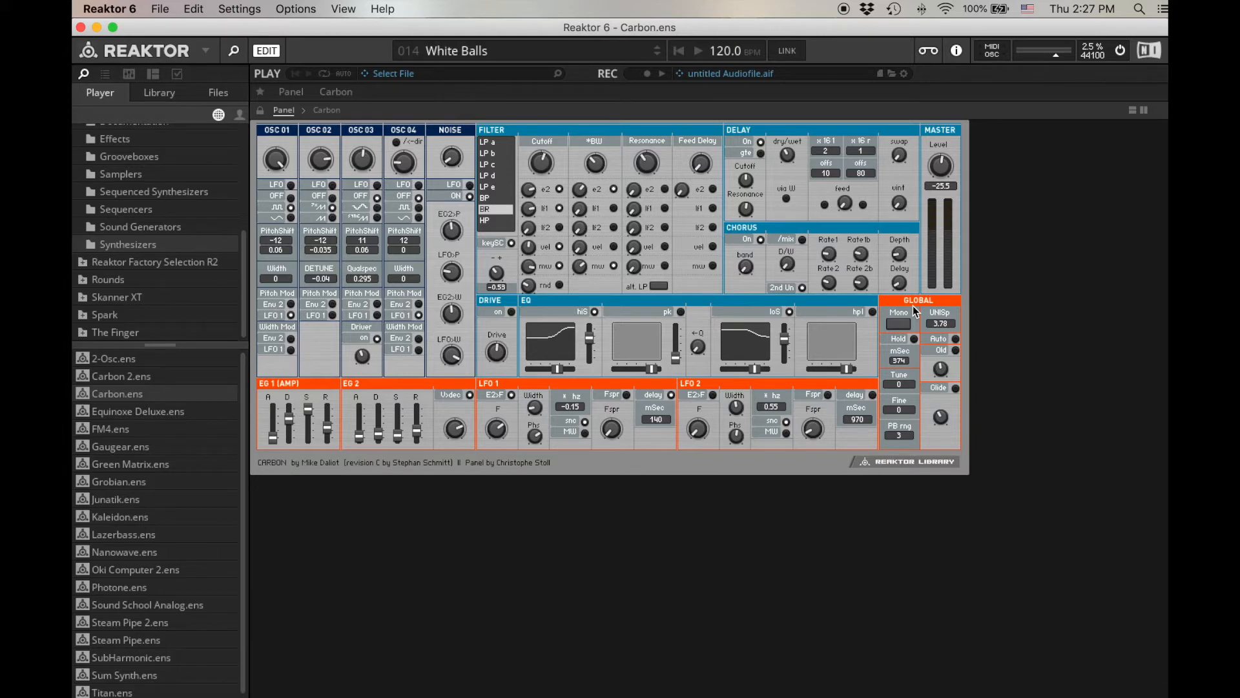
{"action": "mouse_move", "coordinate": [925, 286]}
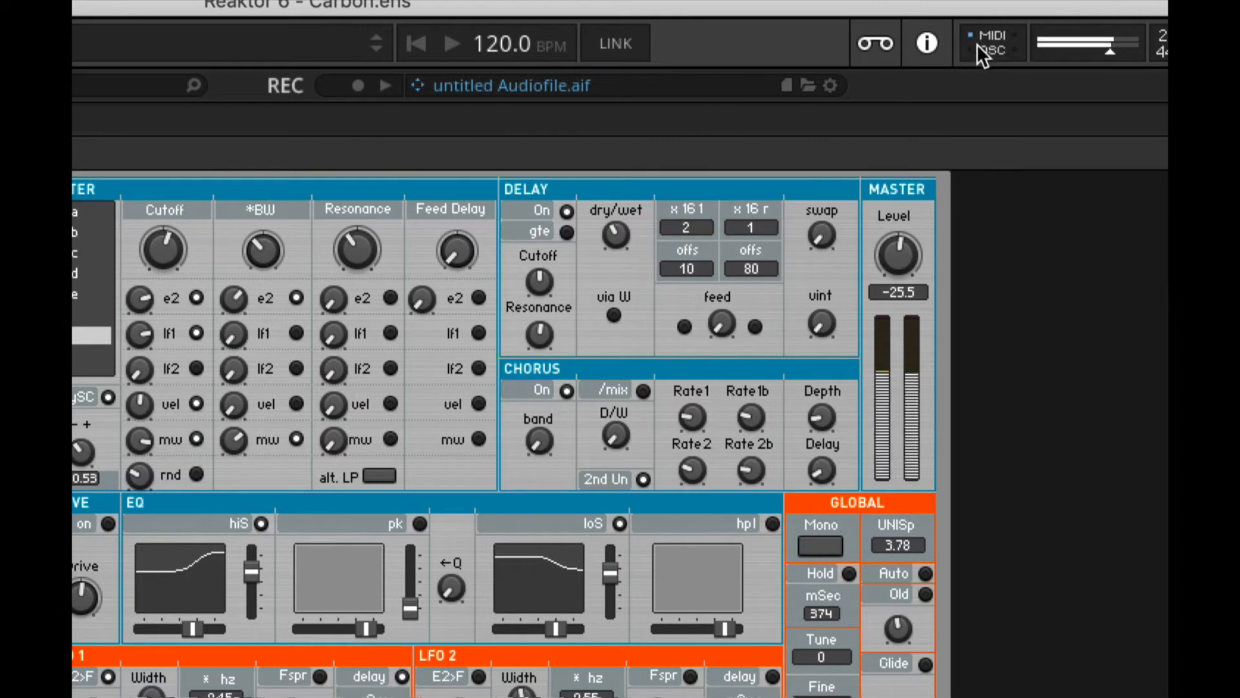
{"action": "mouse_move", "coordinate": [993, 43]}
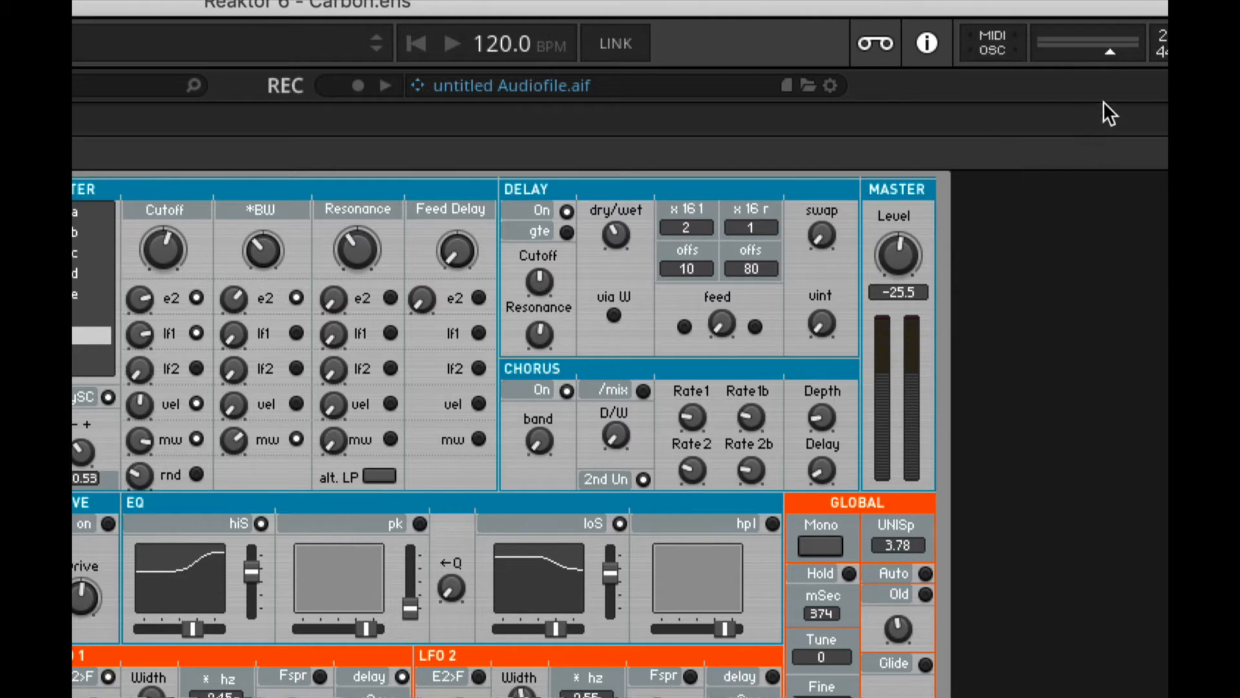
{"action": "mouse_move", "coordinate": [1048, 59]}
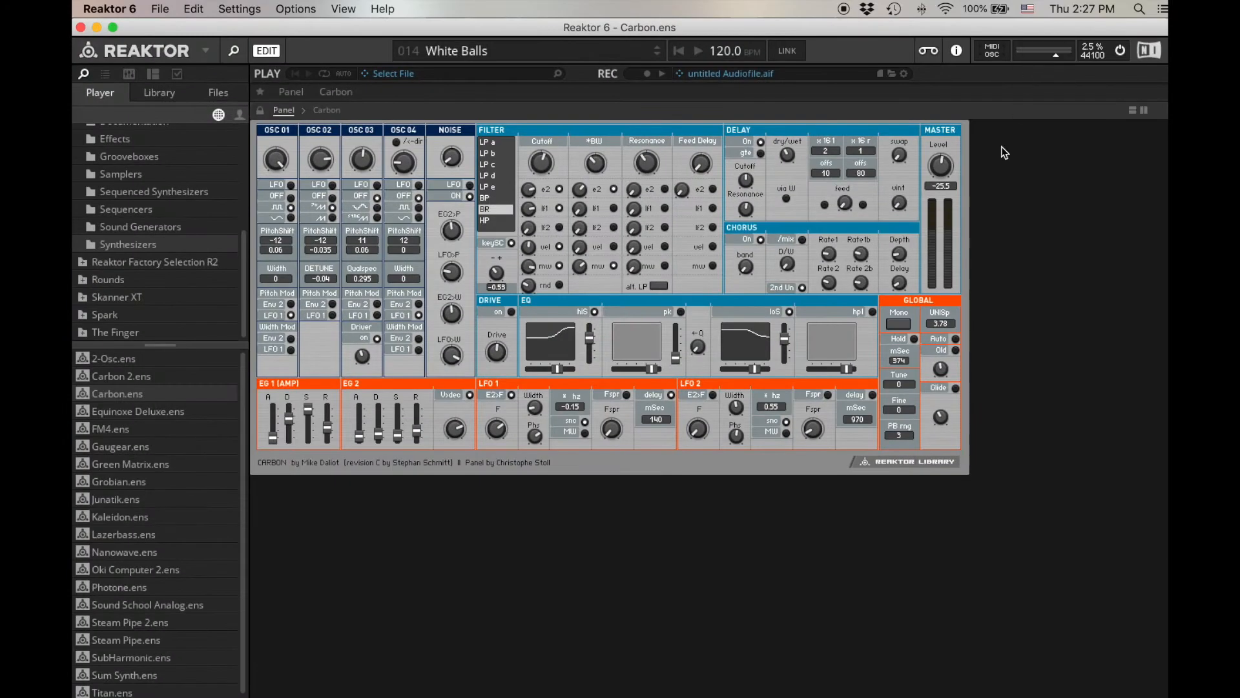
{"action": "left_click", "coordinate": [159, 8]}
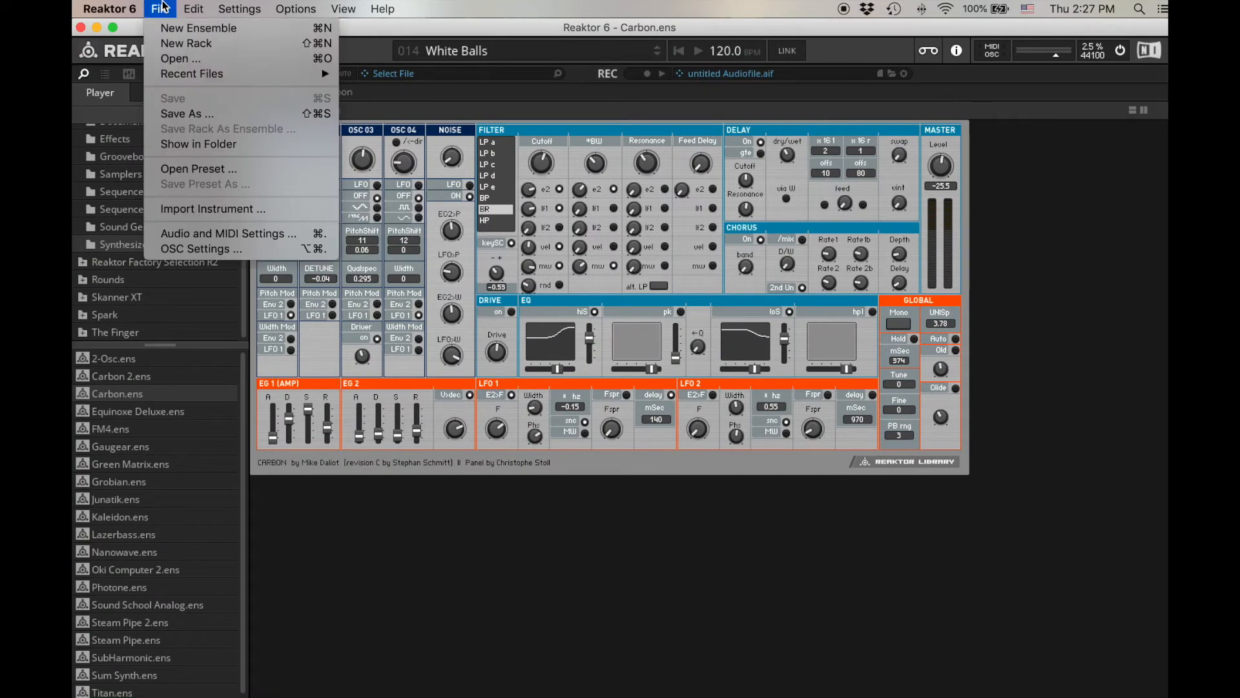
{"action": "mouse_move", "coordinate": [229, 234]}
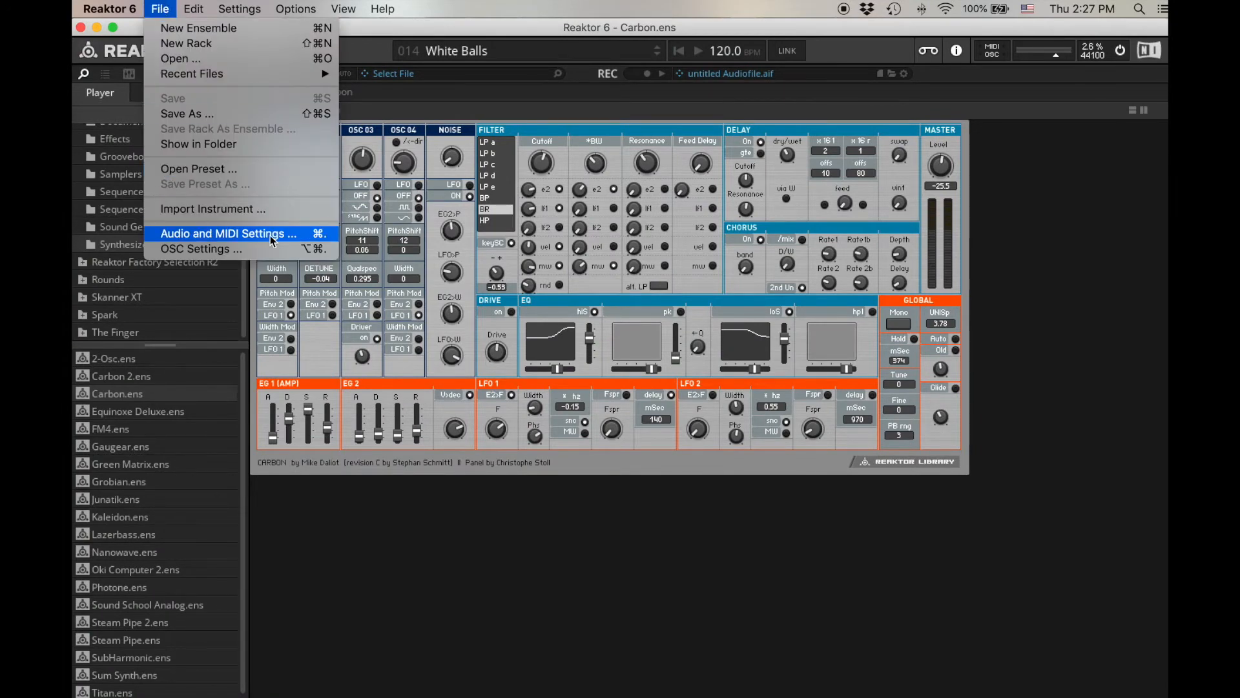
{"action": "left_click", "coordinate": [229, 234]}
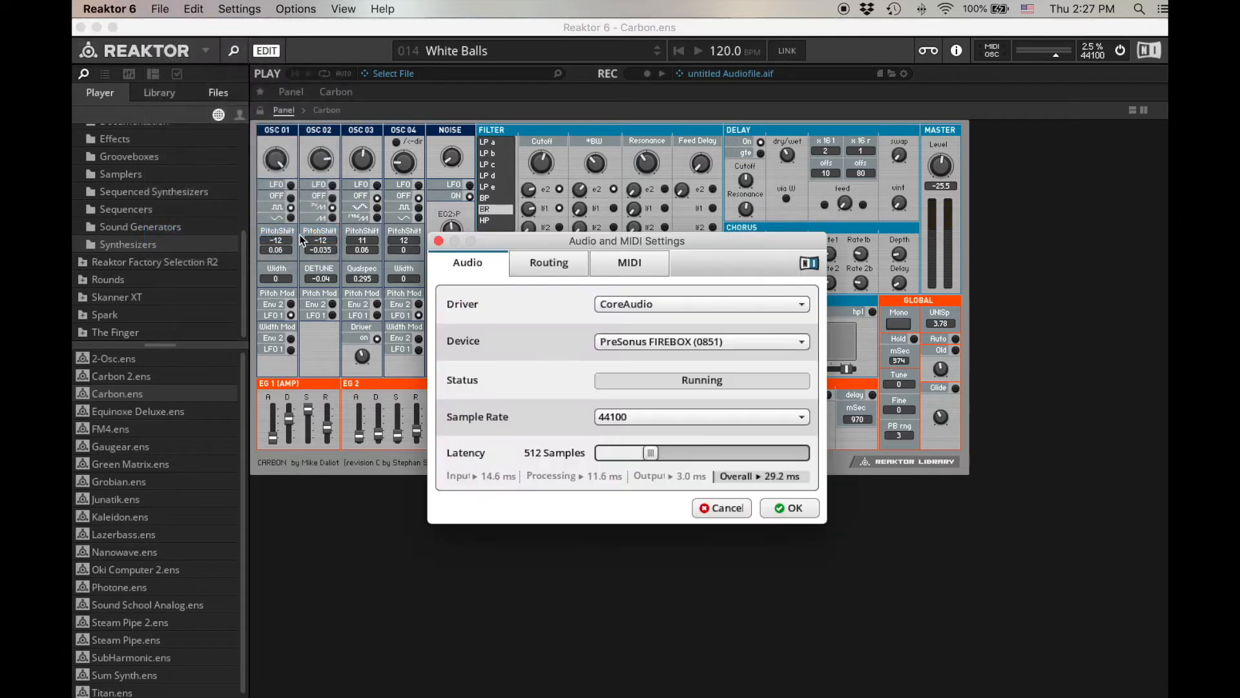
{"action": "mouse_move", "coordinate": [890, 513]}
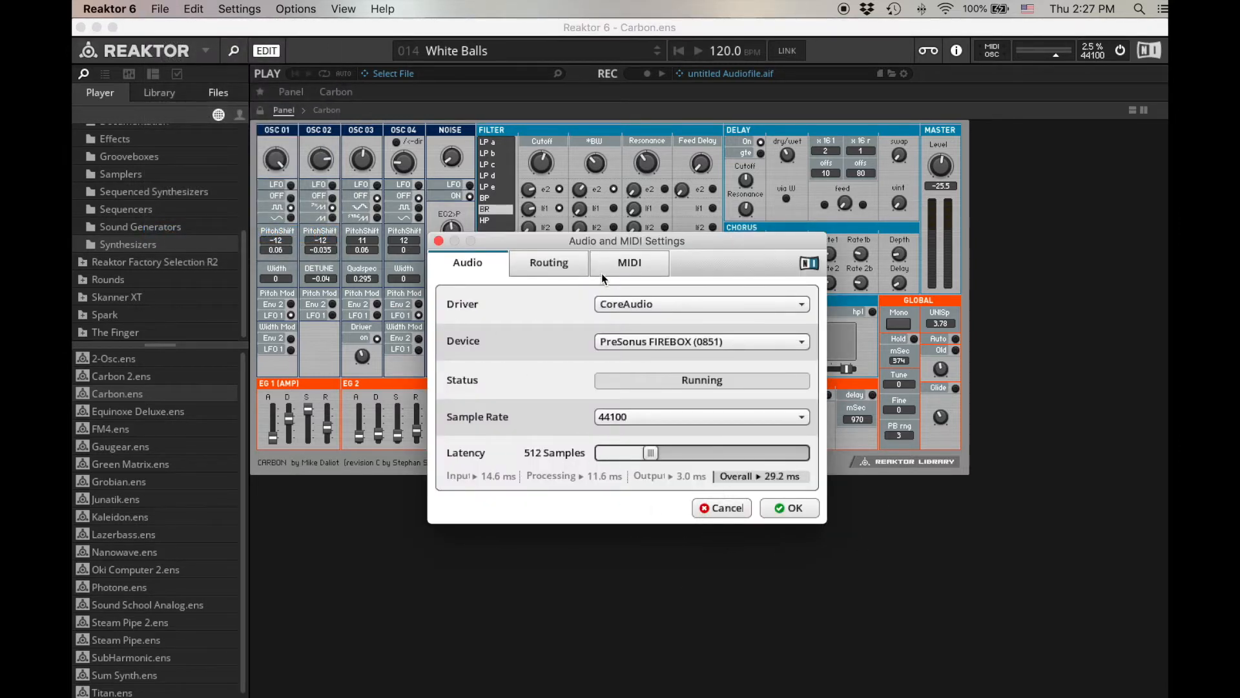
{"action": "left_click", "coordinate": [628, 262]}
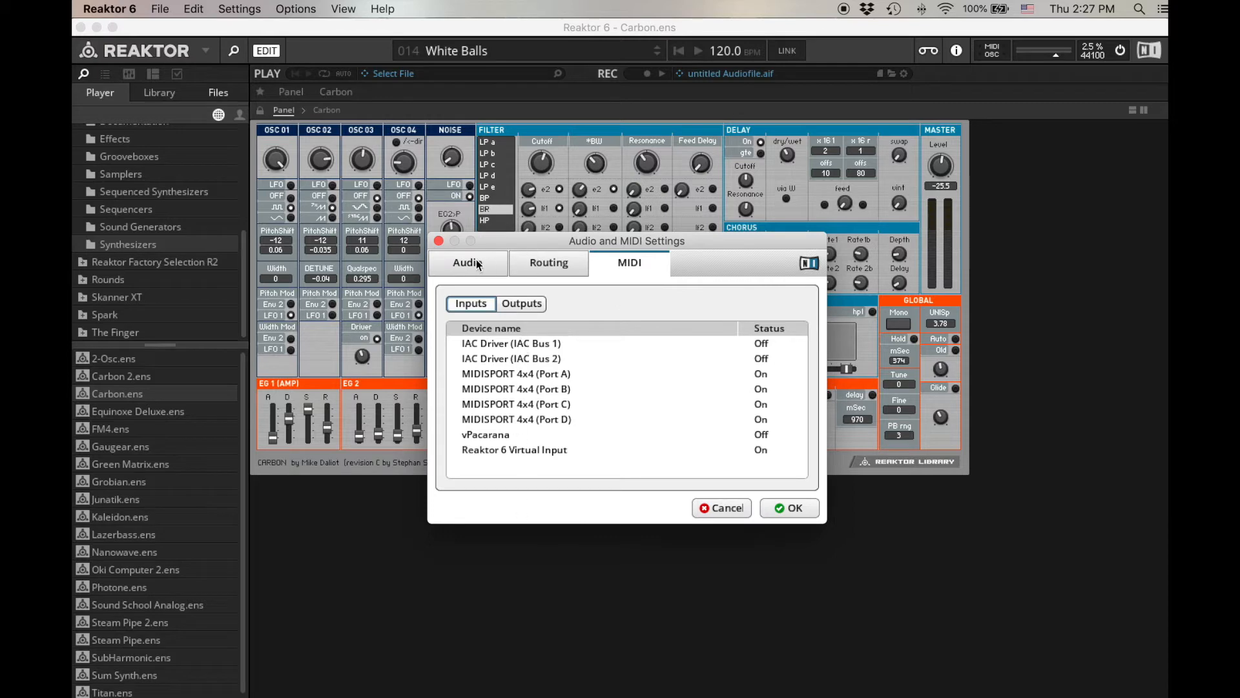
{"action": "left_click", "coordinate": [468, 262]}
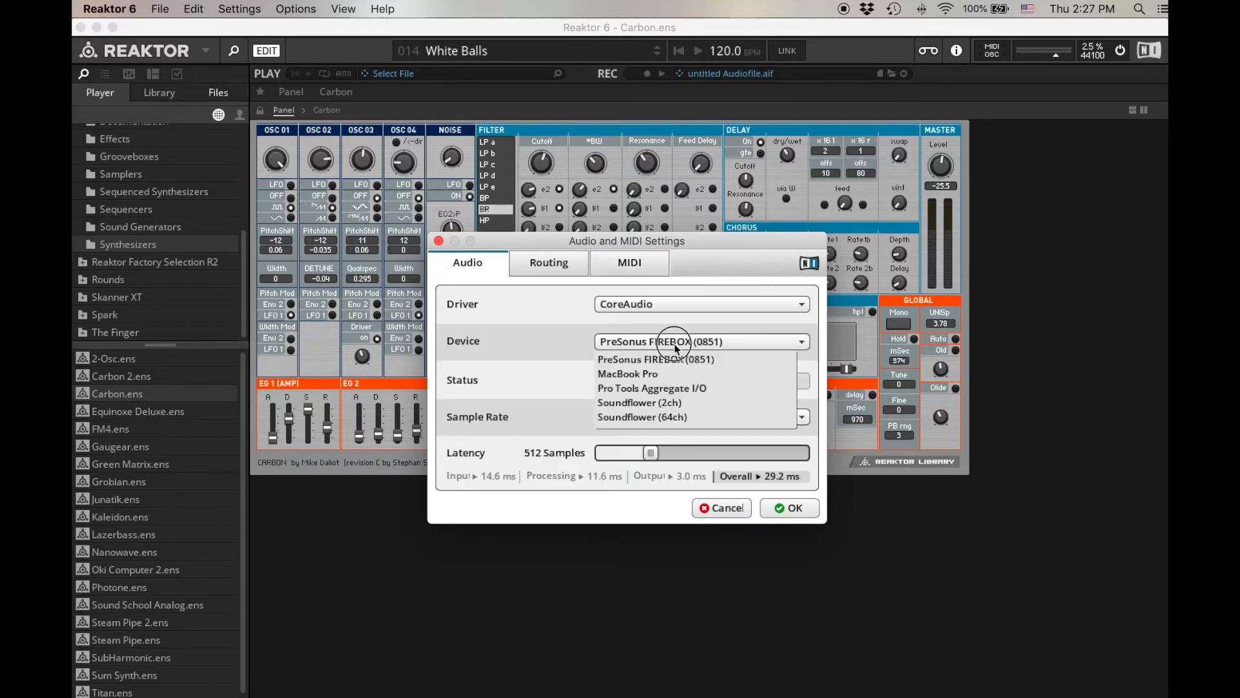
{"action": "left_click", "coordinate": [655, 358]}
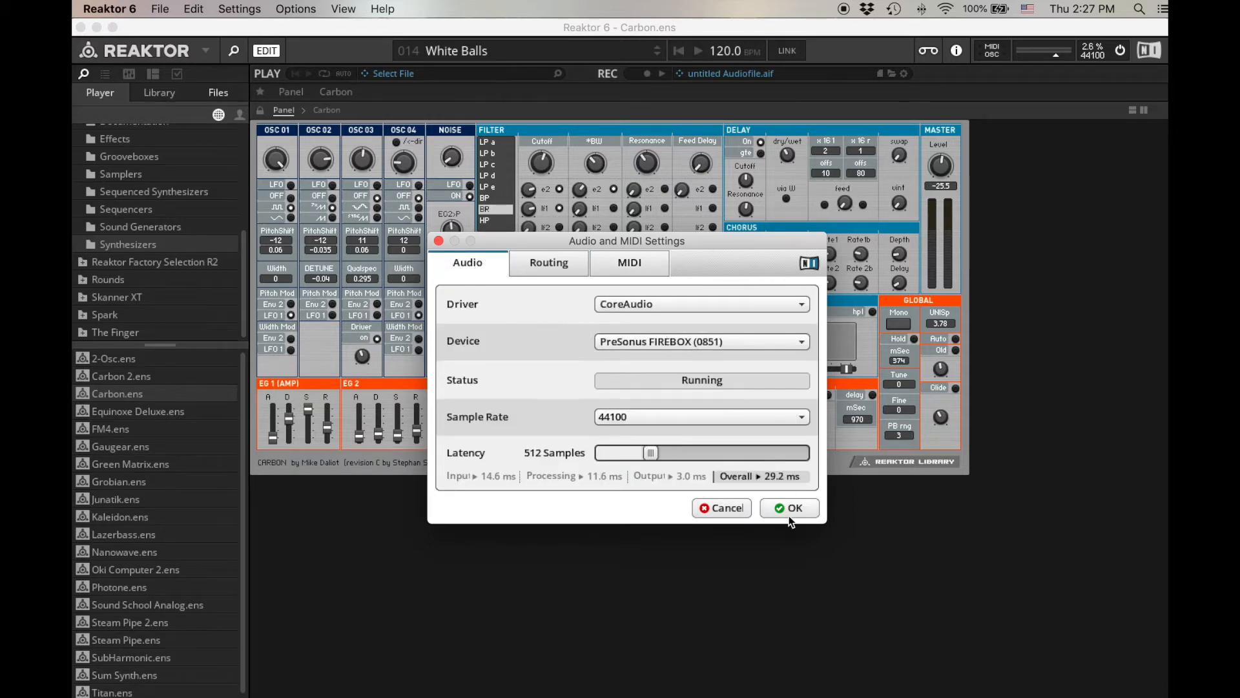
{"action": "left_click", "coordinate": [789, 507]}
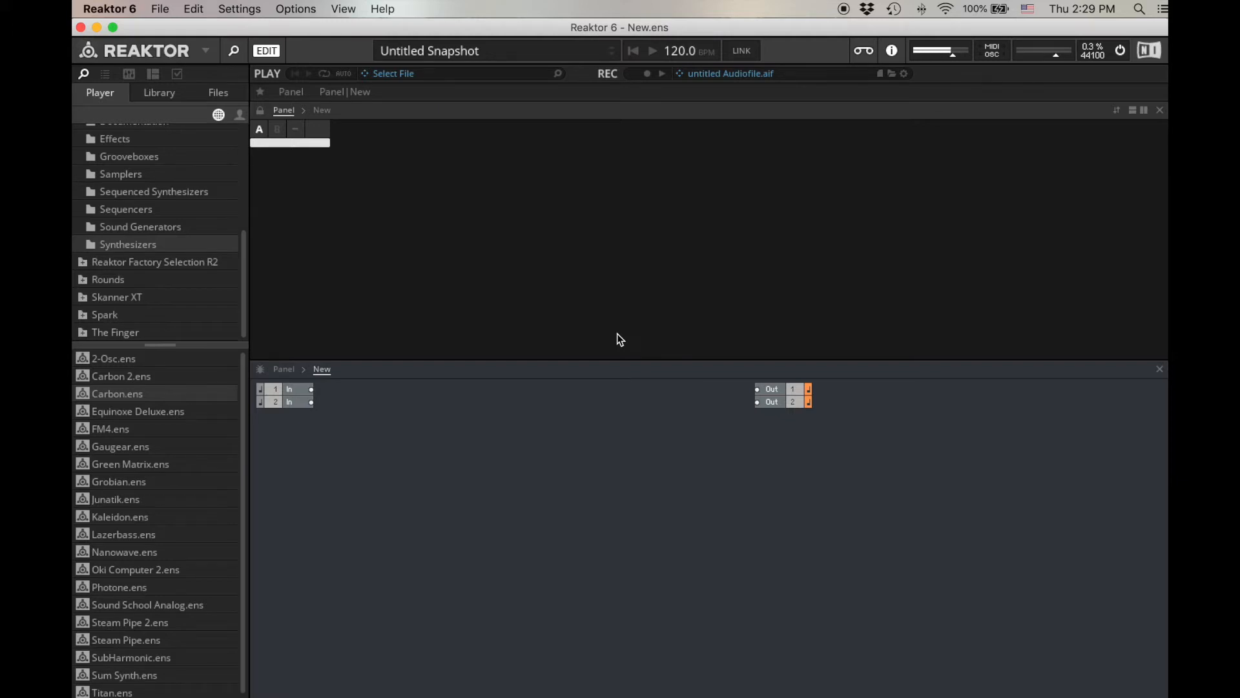
{"action": "mouse_move", "coordinate": [292, 164]}
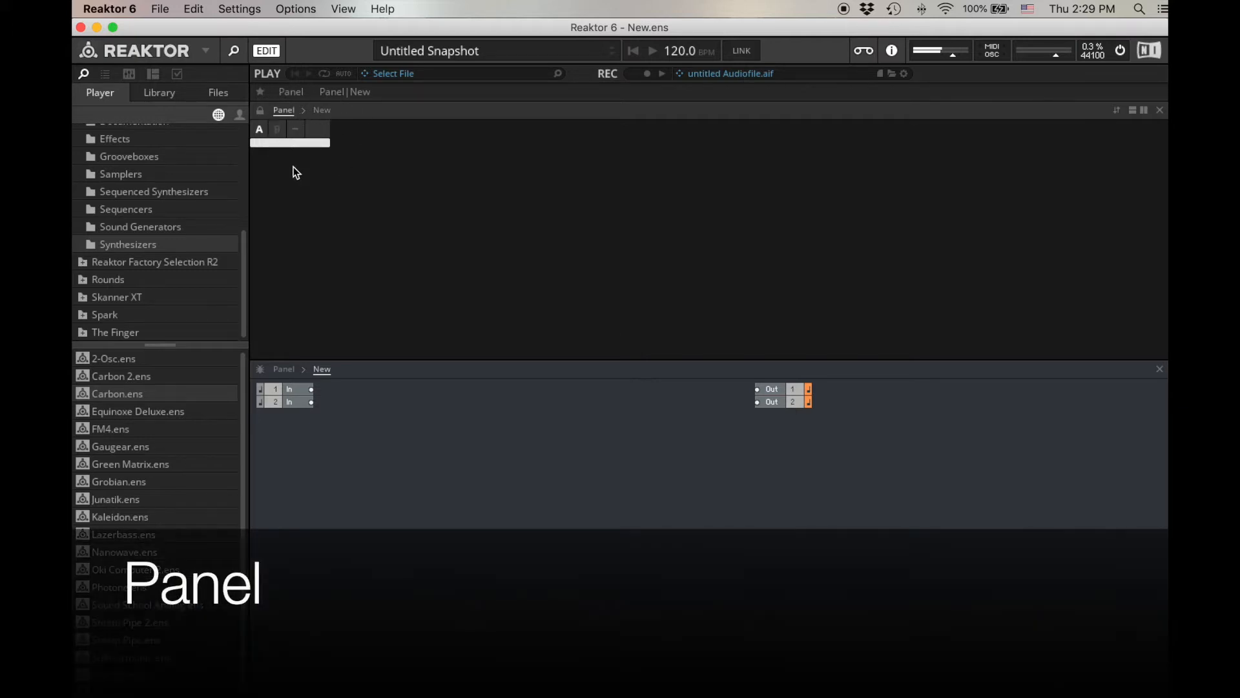
{"action": "mouse_move", "coordinate": [366, 140]}
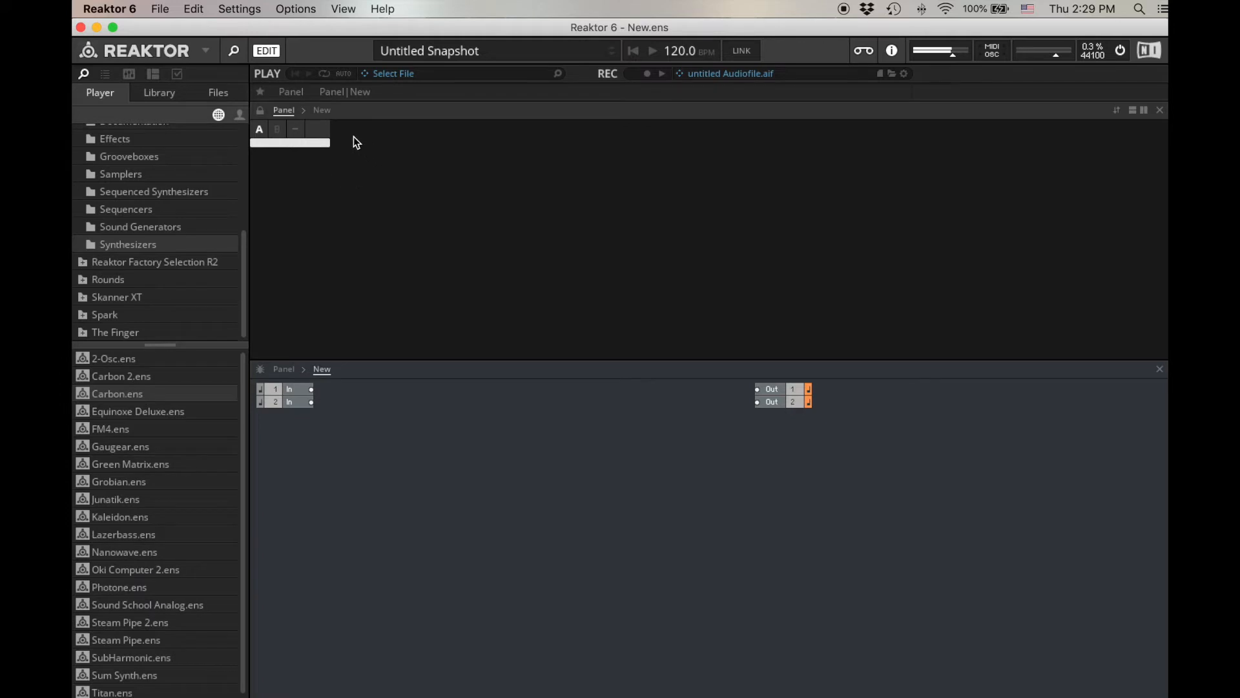
{"action": "mouse_move", "coordinate": [343, 136]}
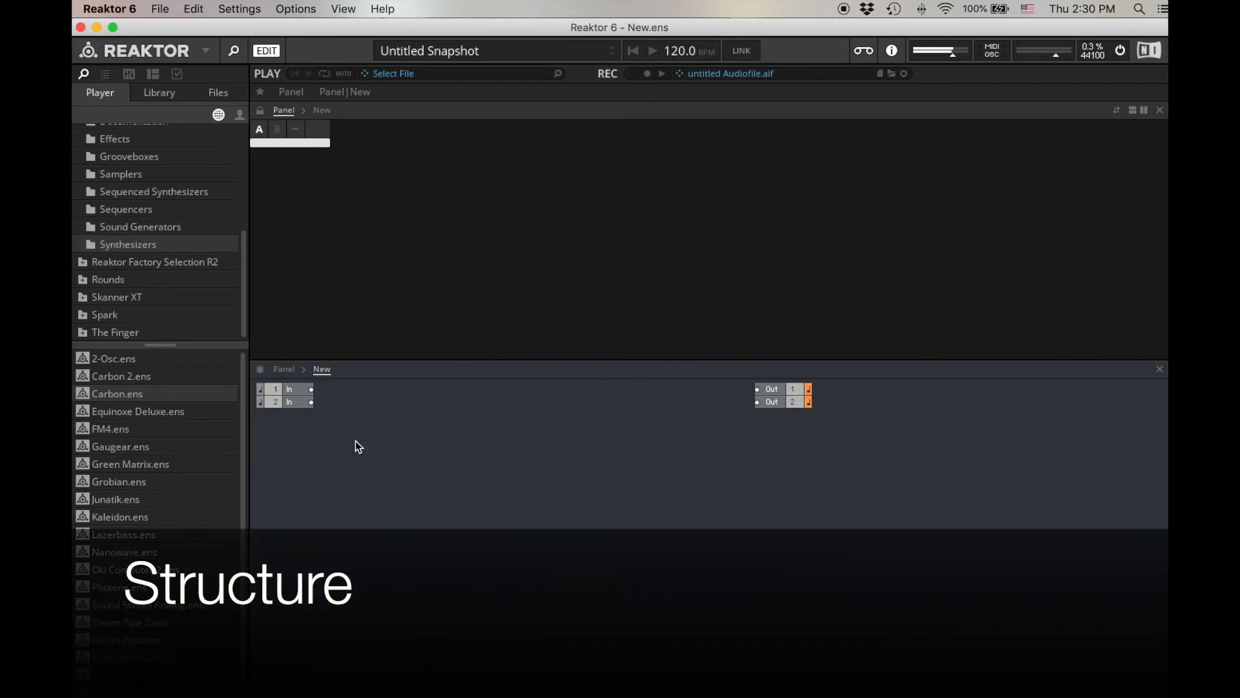
{"action": "mouse_move", "coordinate": [768, 445]}
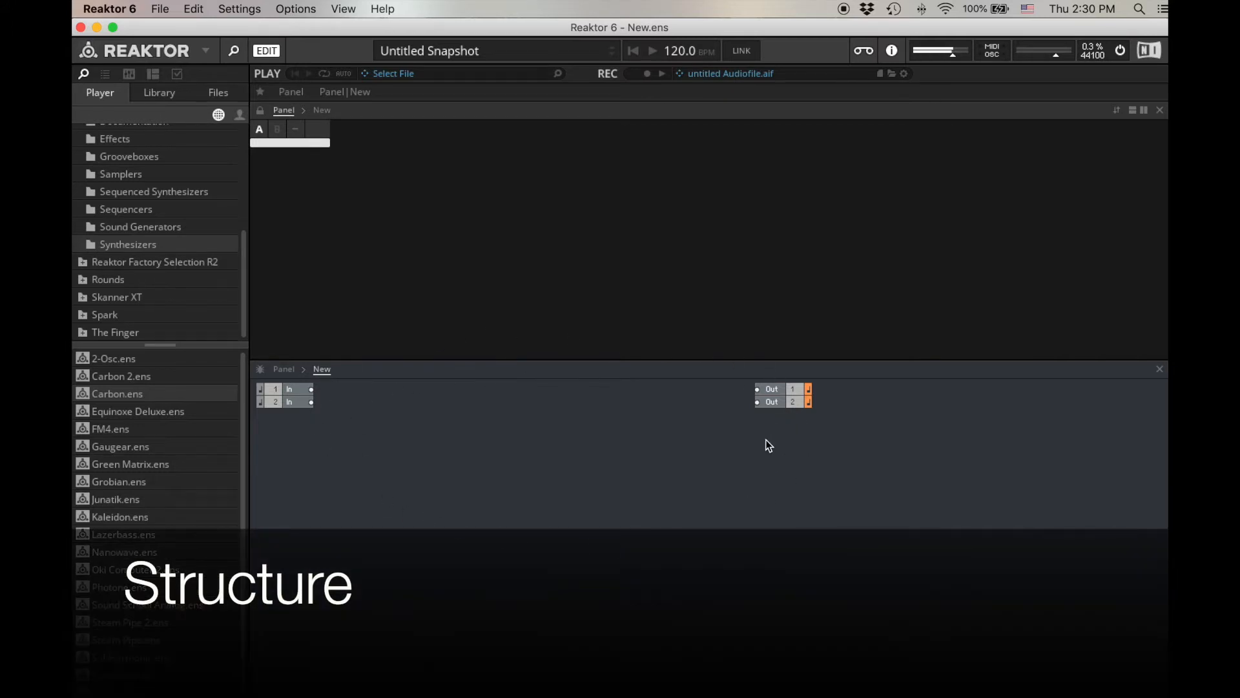
Step: Scroll the New.ens structure, which holds only Out 1 and Out 2
{"action": "scroll", "scroll_direction": "down", "scroll_amount": 3}
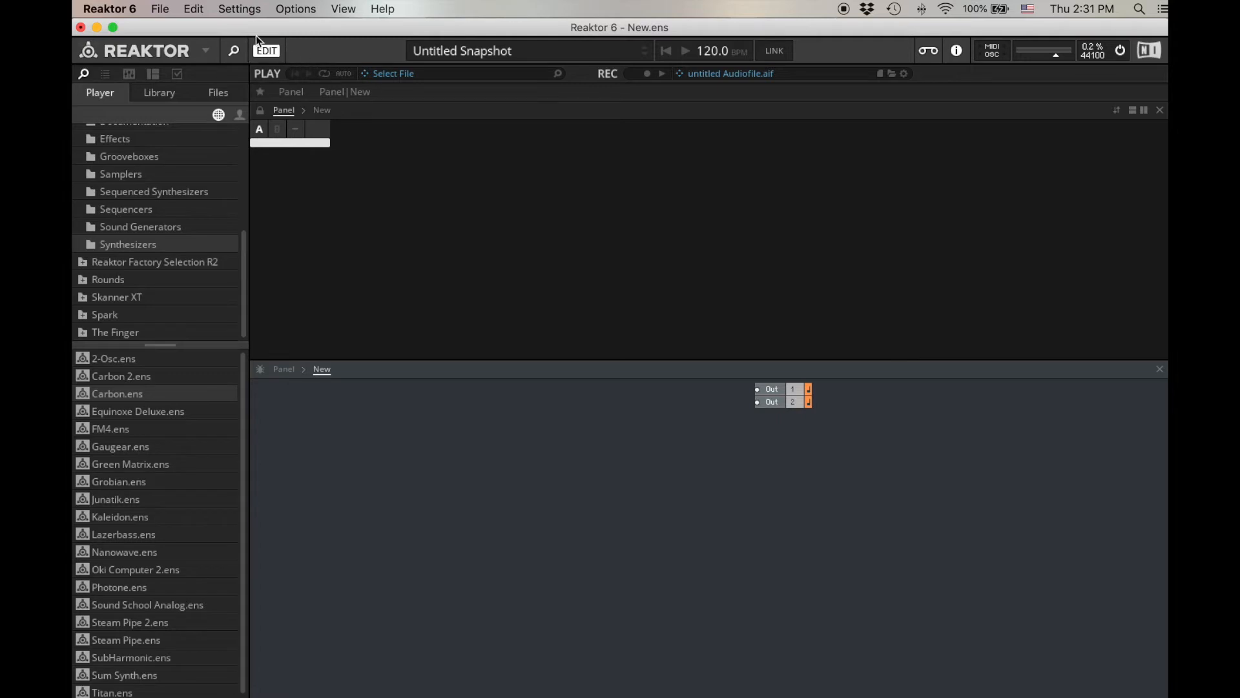
{"action": "mouse_move", "coordinate": [276, 62]}
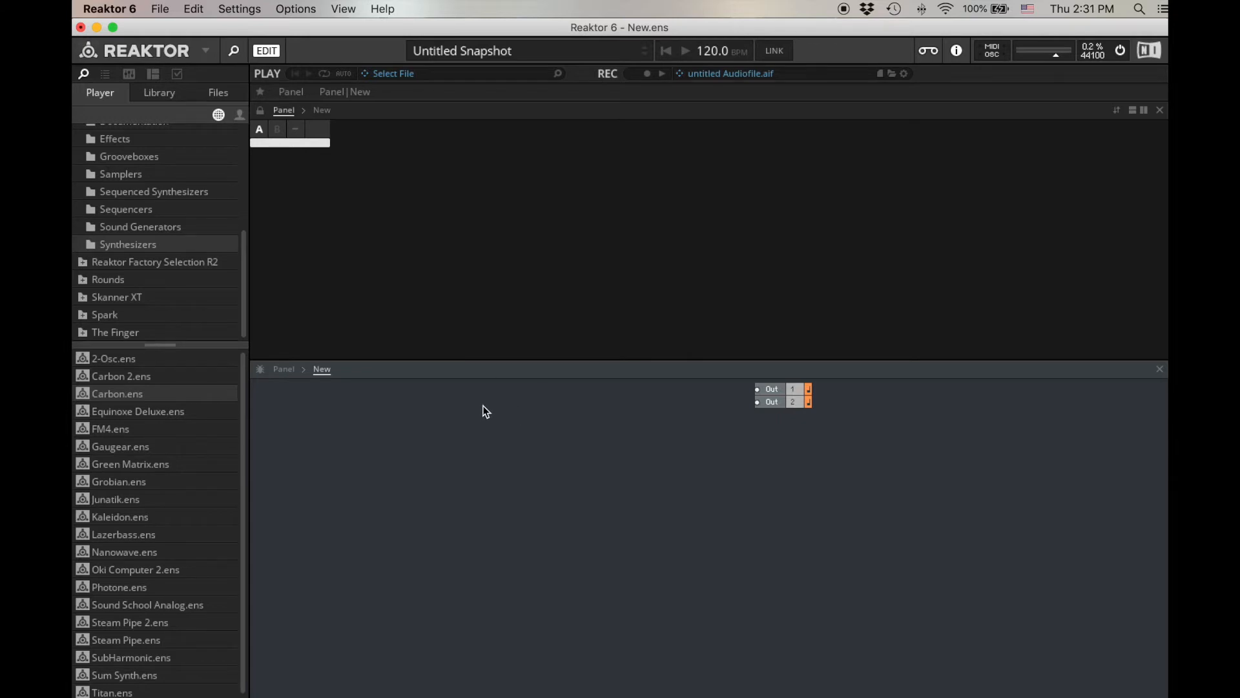
{"action": "mouse_move", "coordinate": [476, 414]}
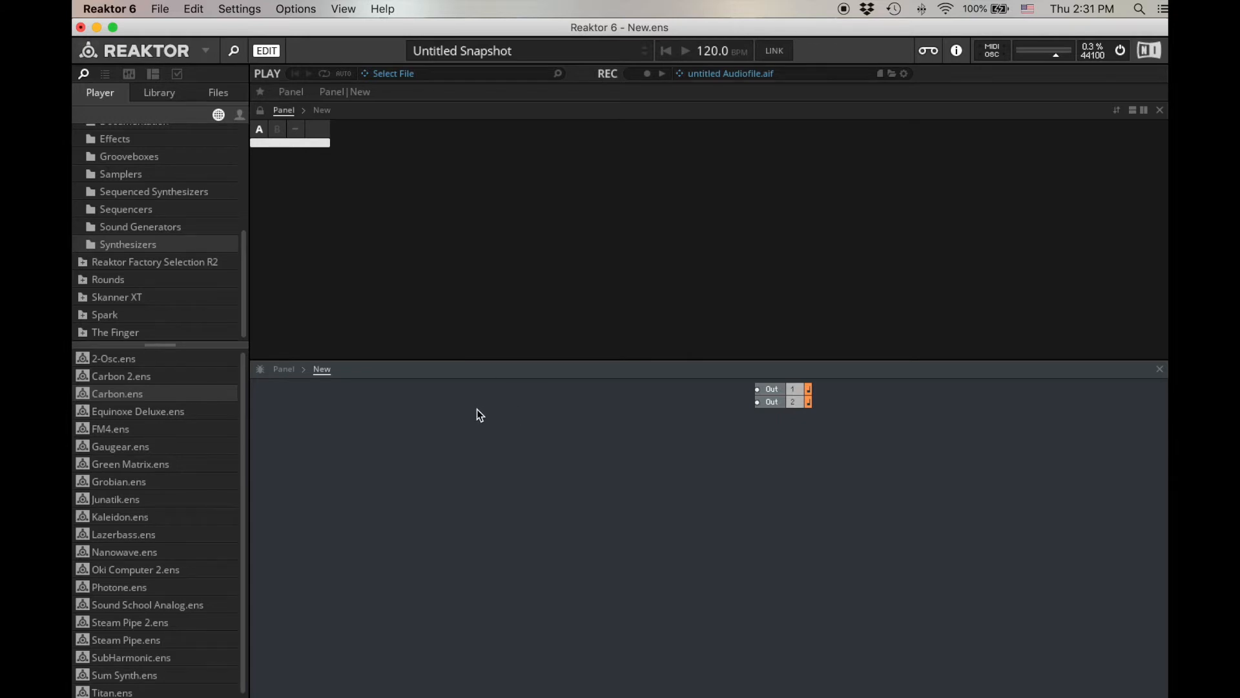
Step: Insert a built-in Sampler module into the New.ens structure
{"action": "right_click", "coordinate": [477, 413]}
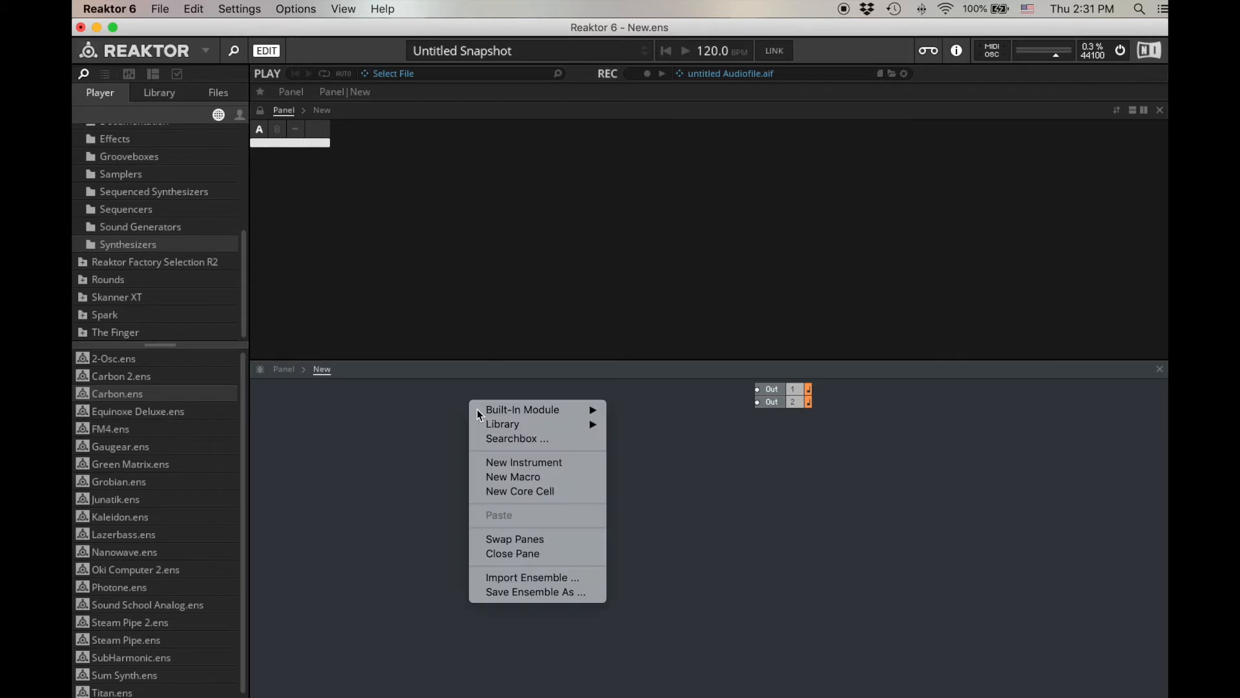
{"action": "mouse_move", "coordinate": [522, 409]}
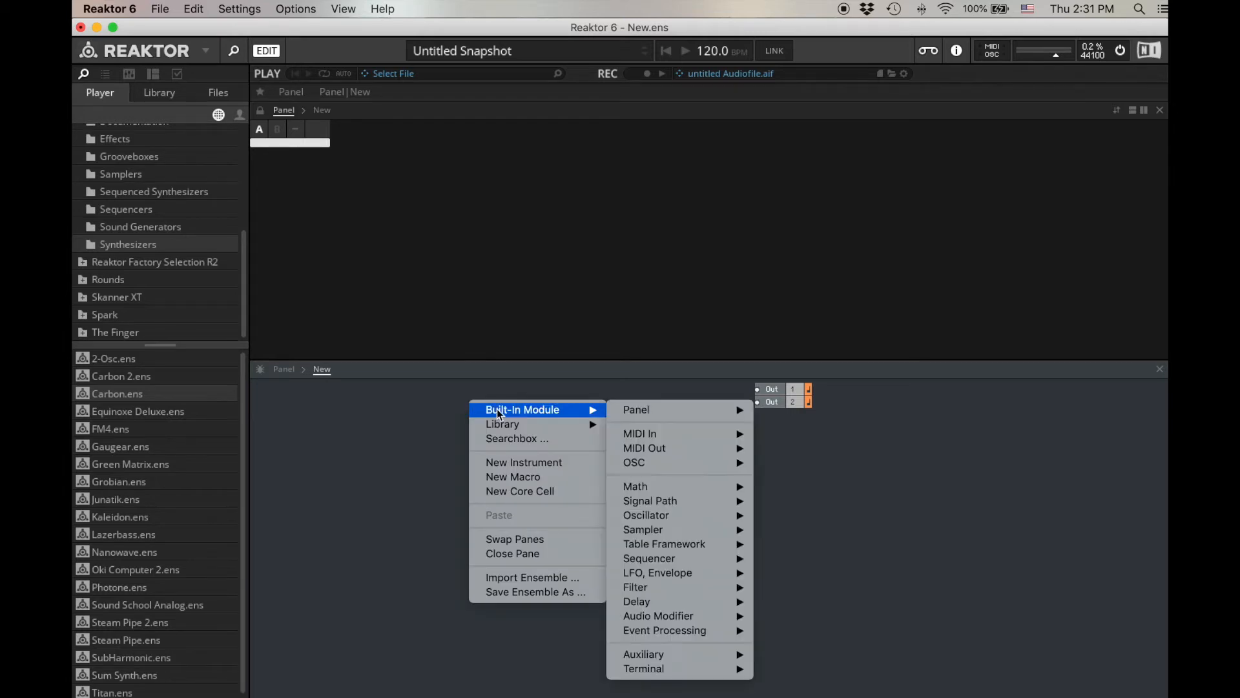
{"action": "mouse_move", "coordinate": [643, 529]}
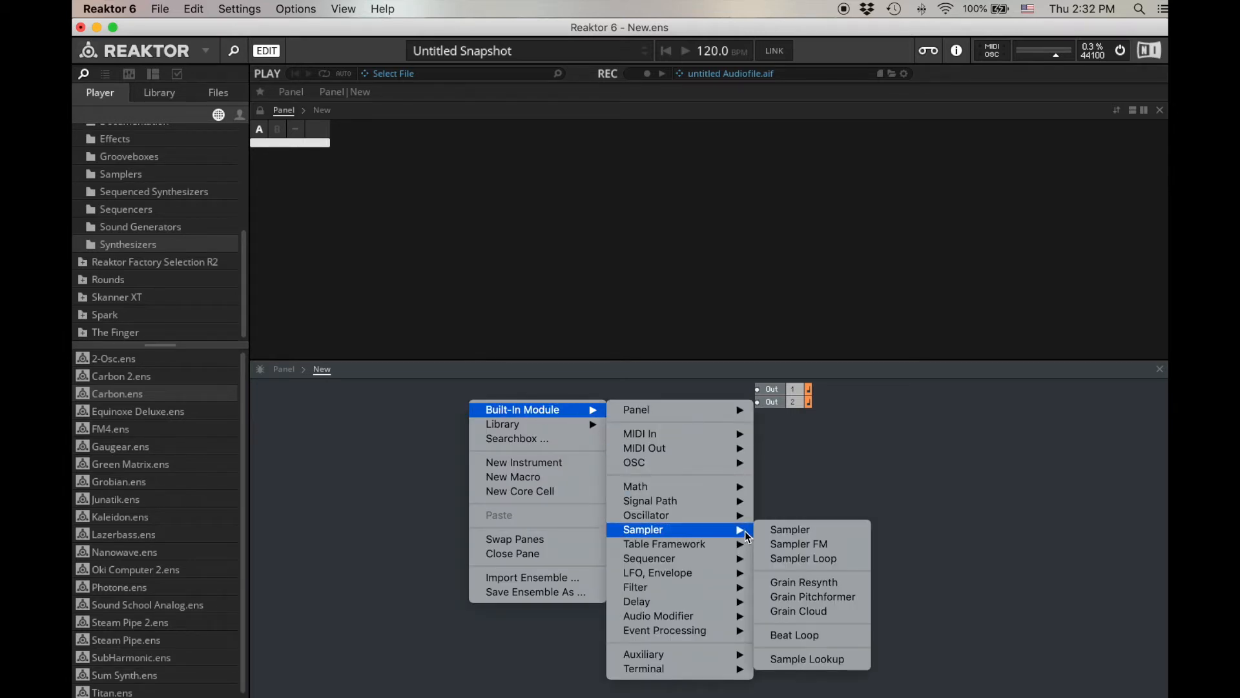
{"action": "mouse_move", "coordinate": [789, 529]}
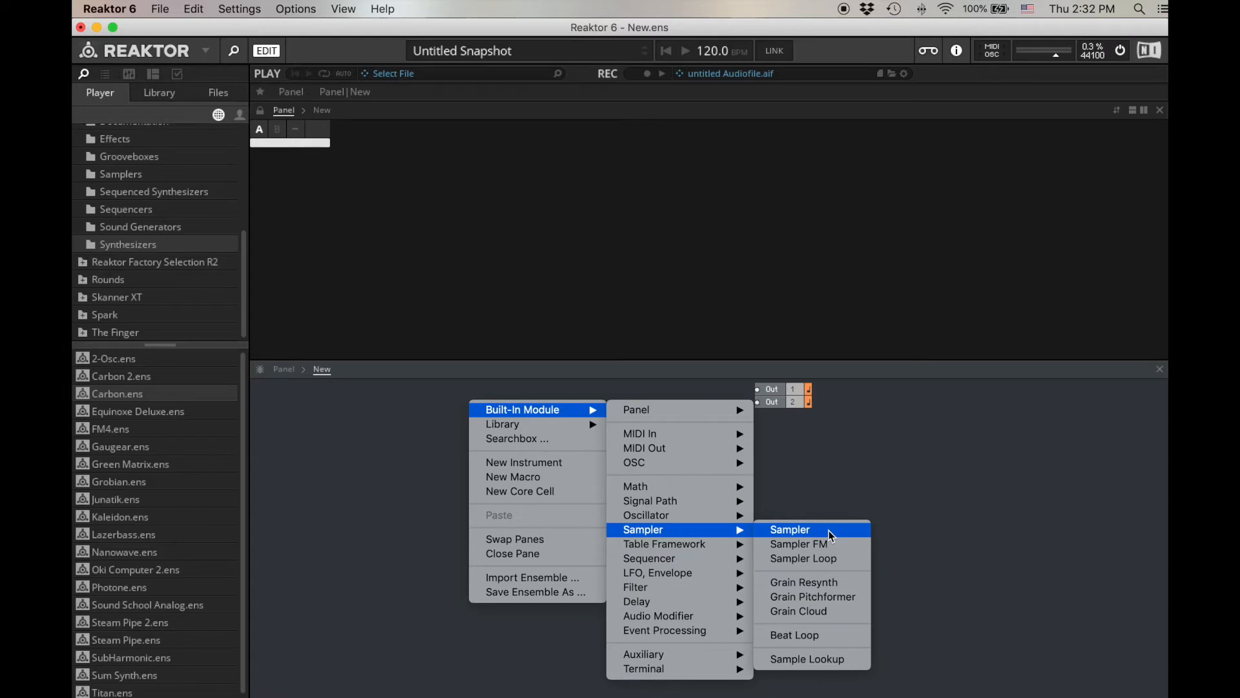
{"action": "left_click", "coordinate": [789, 529]}
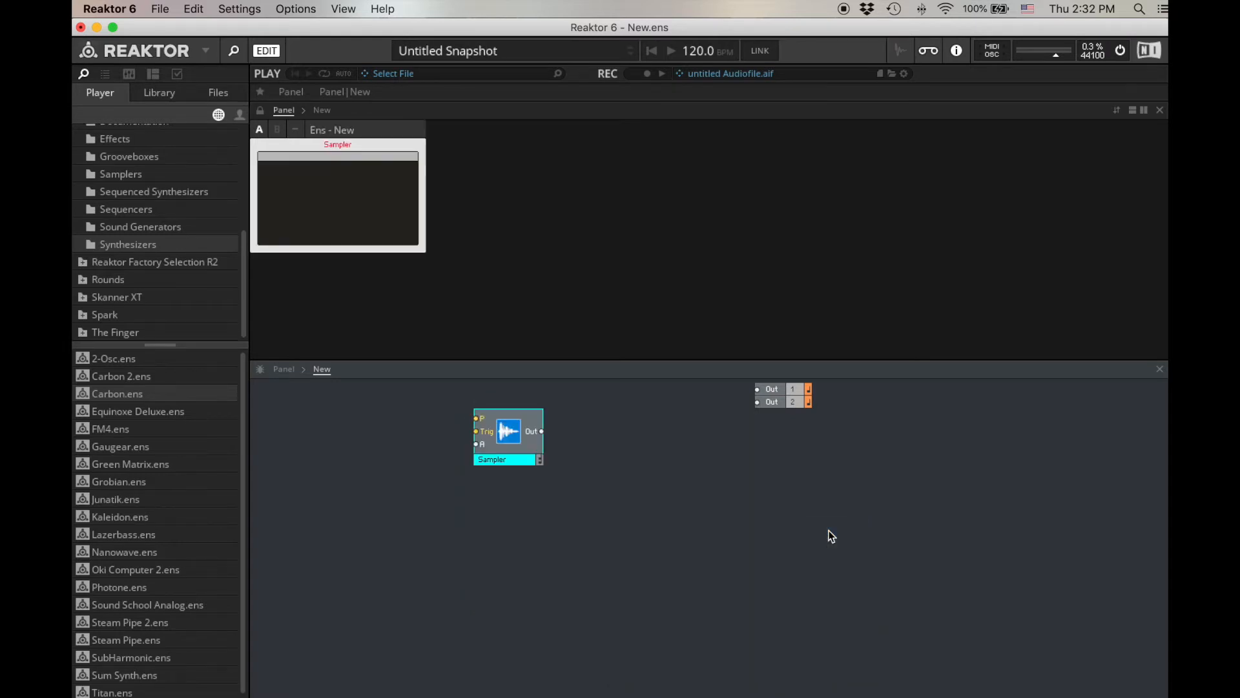
{"action": "mouse_move", "coordinate": [824, 532]}
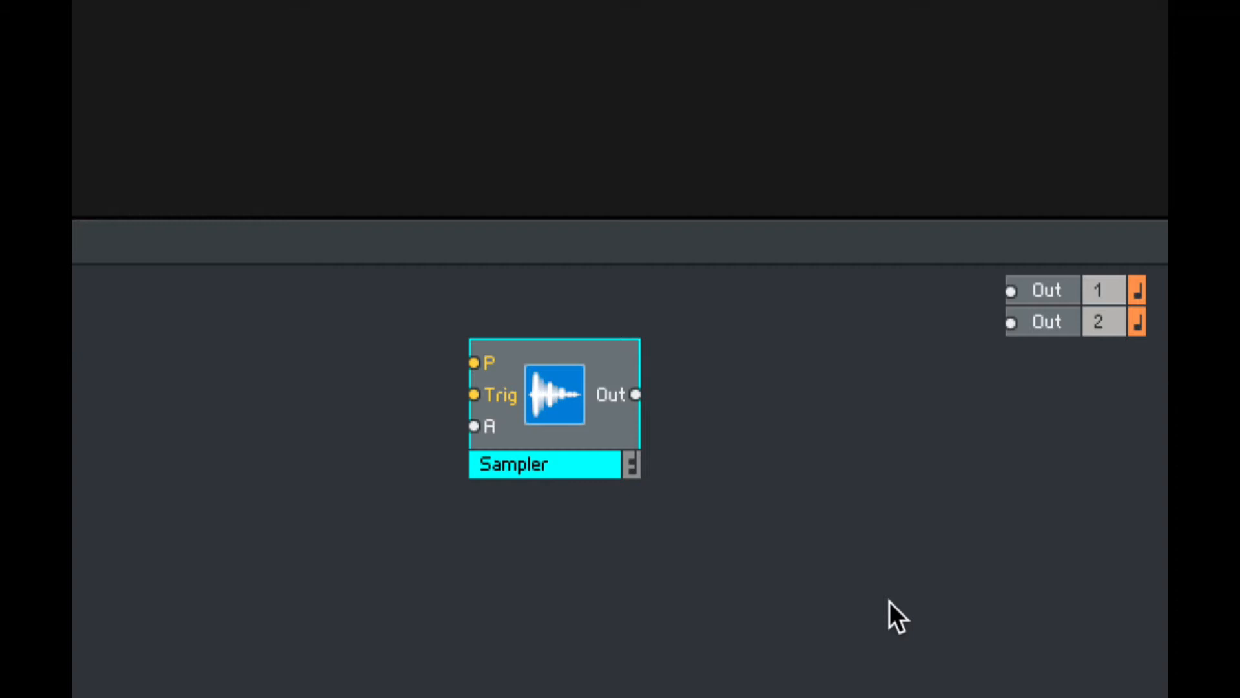
{"action": "mouse_move", "coordinate": [451, 412]}
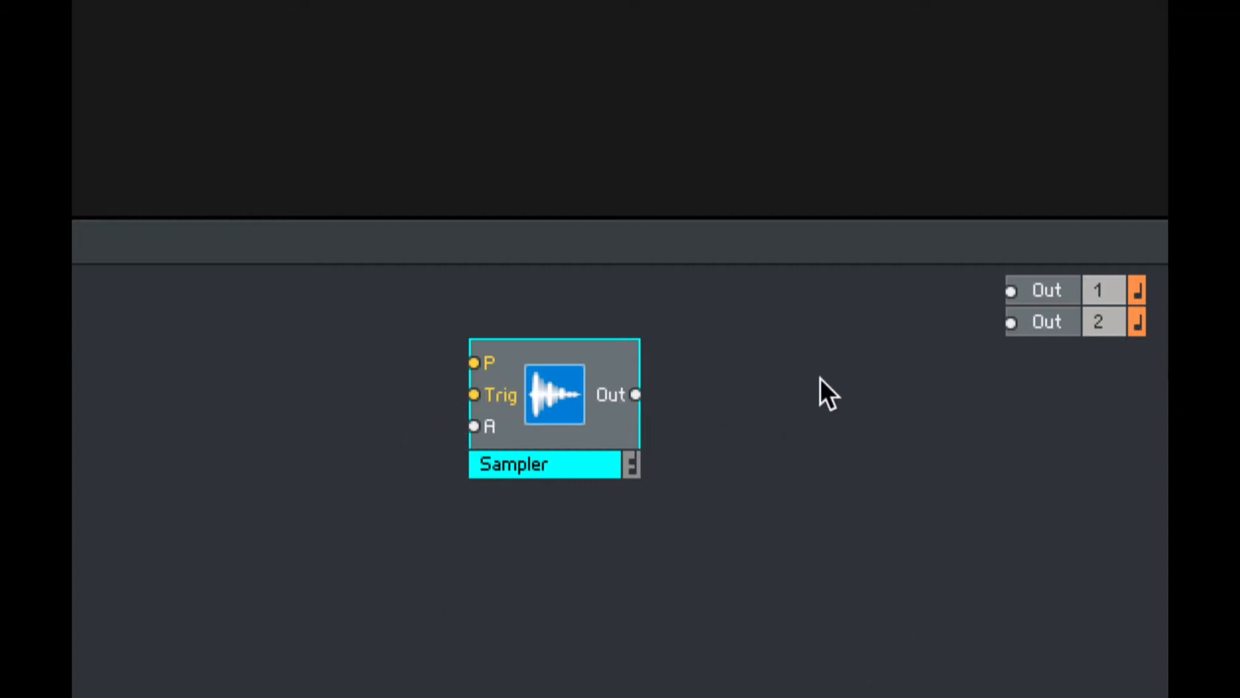
{"action": "mouse_move", "coordinate": [408, 522]}
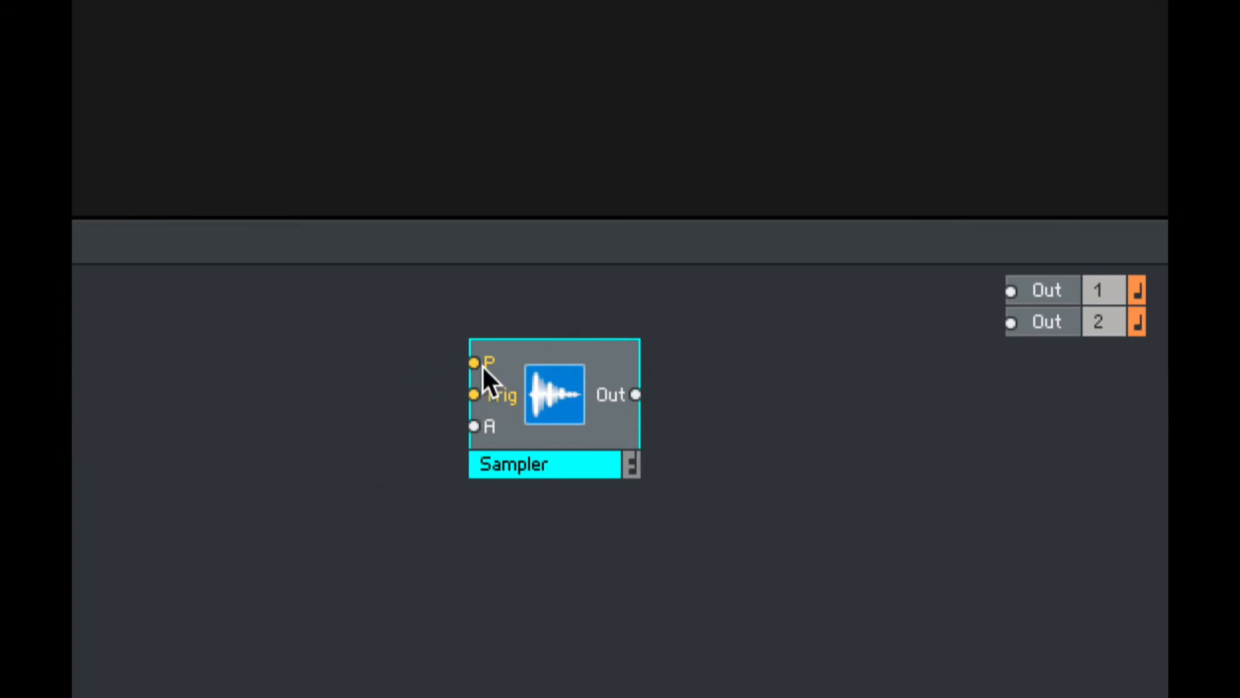
{"action": "mouse_move", "coordinate": [475, 363]}
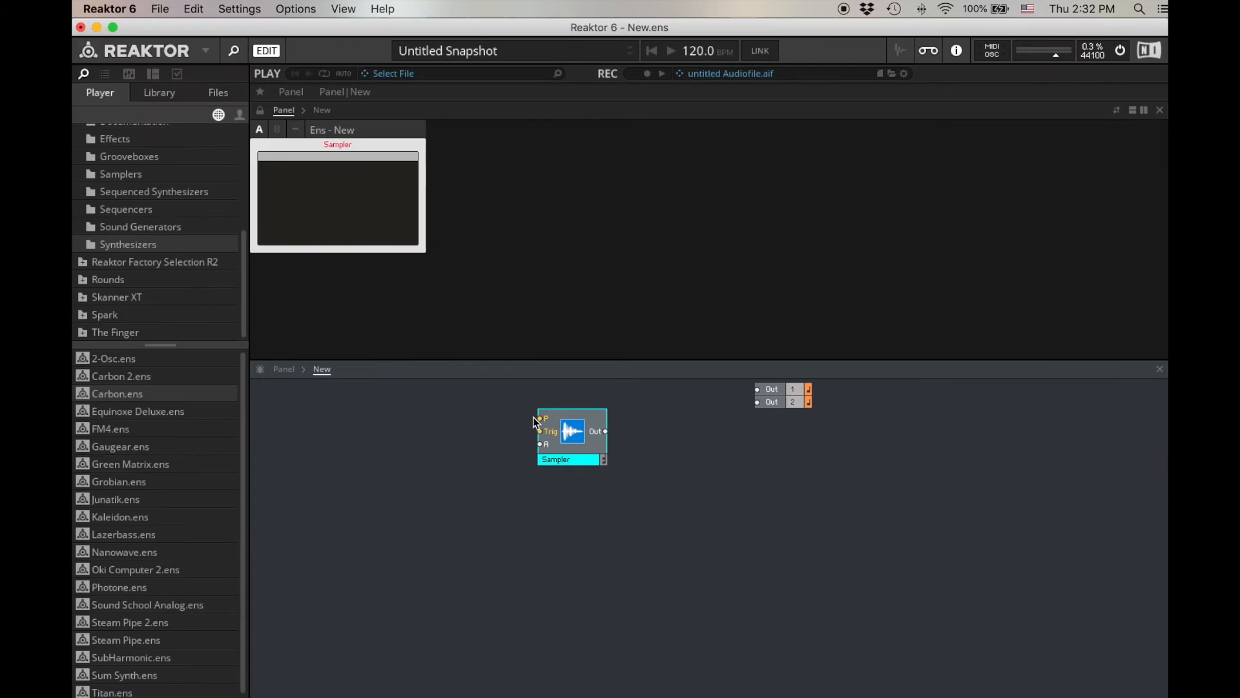
Step: Arrange the two Out terminals just right of the Sampler module
{"action": "left_click", "coordinate": [342, 8]}
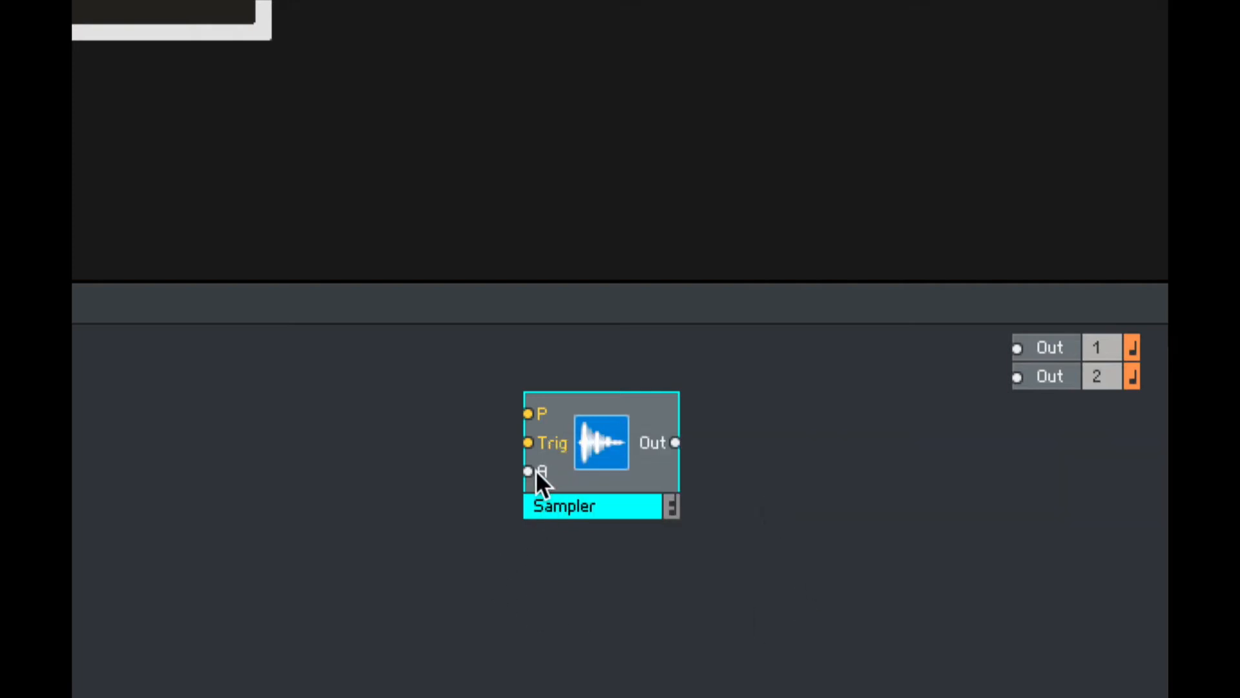
{"action": "mouse_move", "coordinate": [528, 472]}
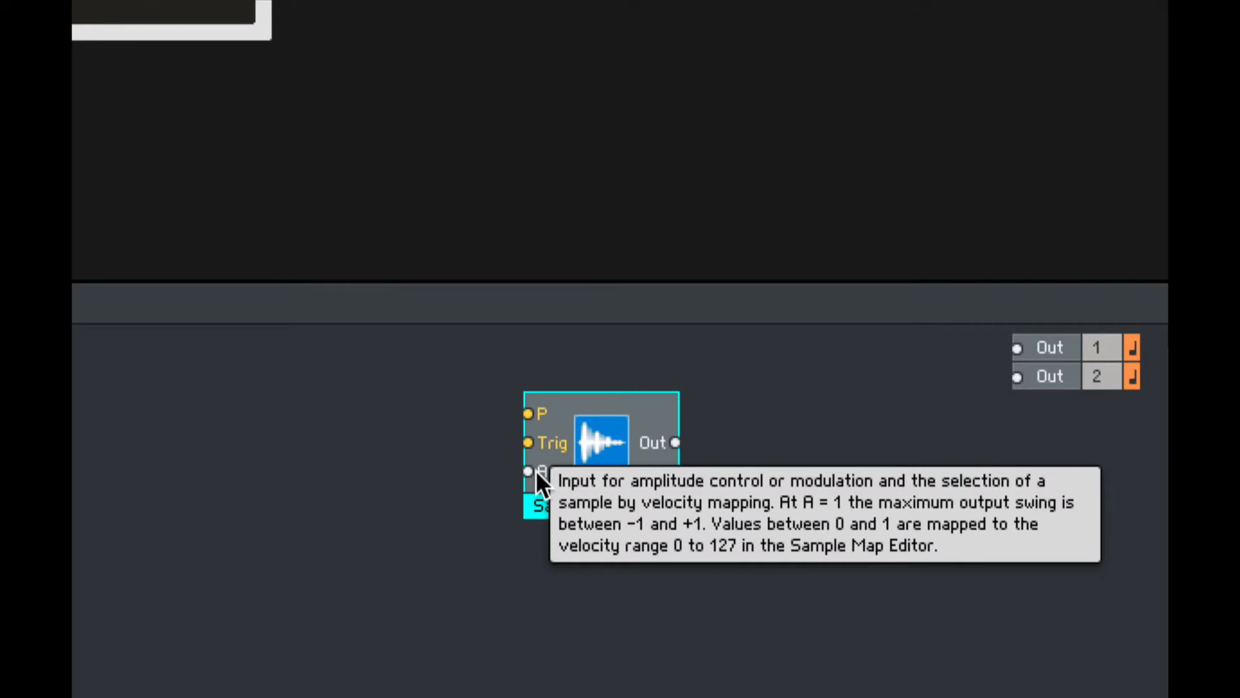
{"action": "mouse_move", "coordinate": [785, 453]}
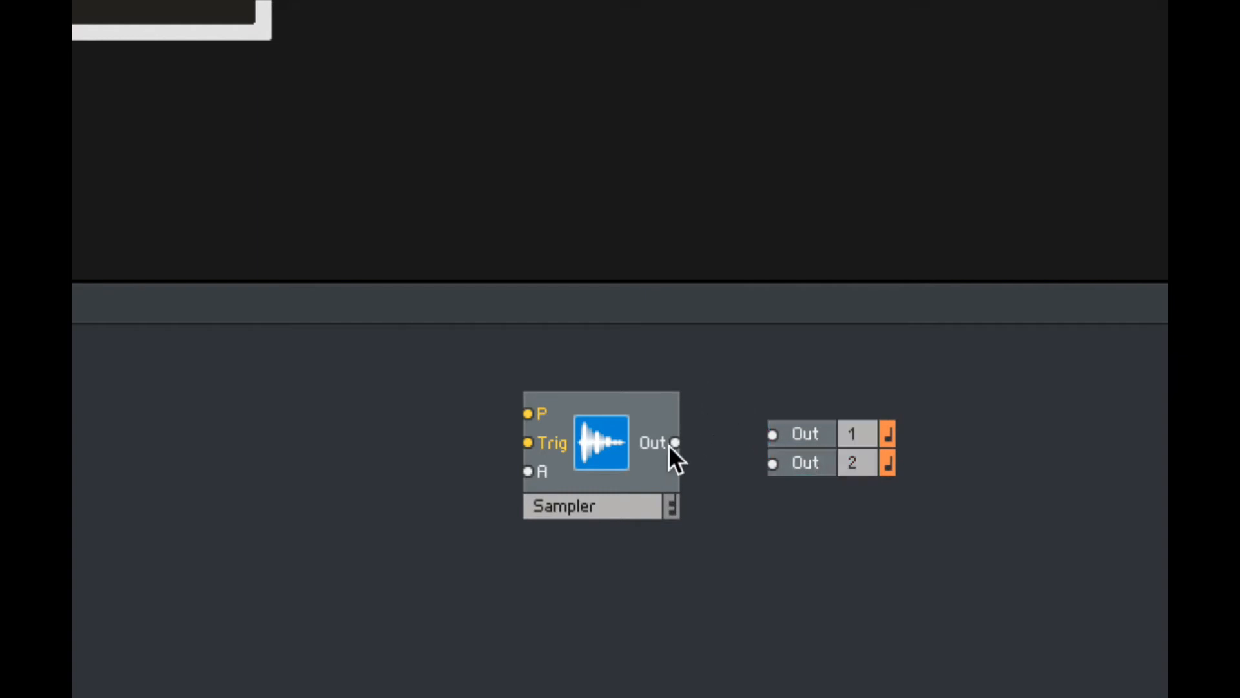
Step: Wire the Sampler's Out port to both Out 1 and Out 2
{"action": "left_click_drag", "start_coordinate": [676, 442], "coordinate": [774, 433]}
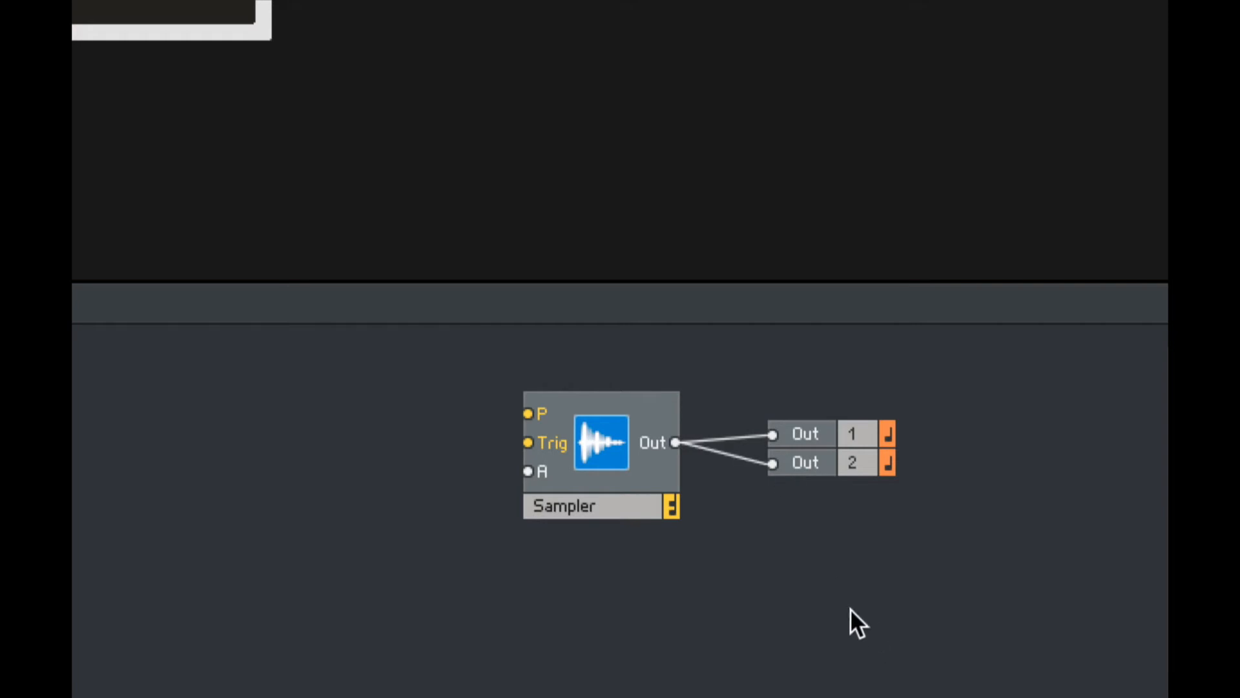
{"action": "mouse_move", "coordinate": [917, 625]}
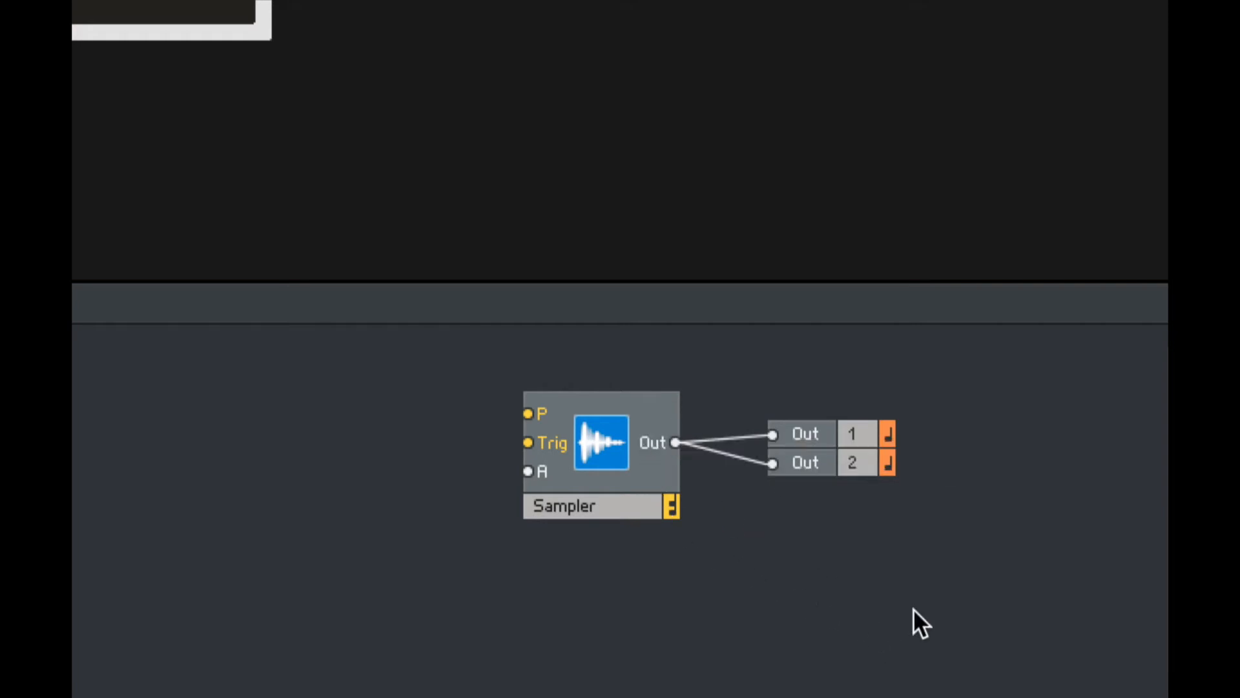
{"action": "mouse_move", "coordinate": [785, 423]}
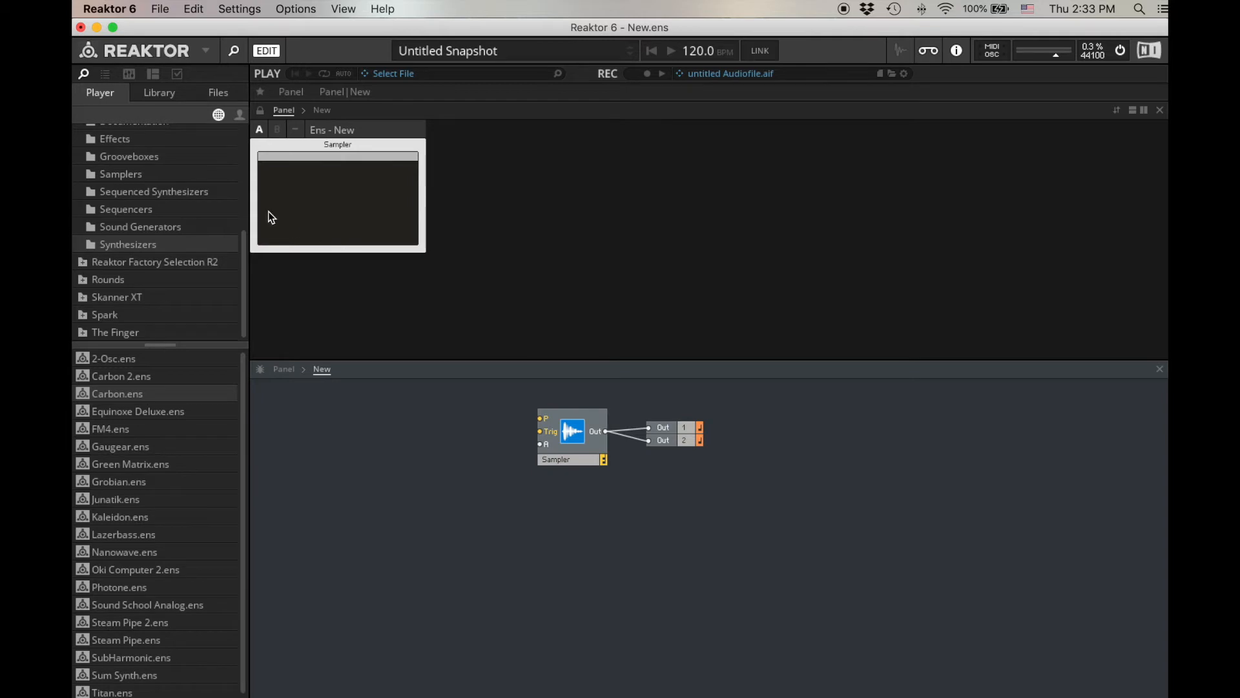
{"action": "mouse_move", "coordinate": [388, 271]}
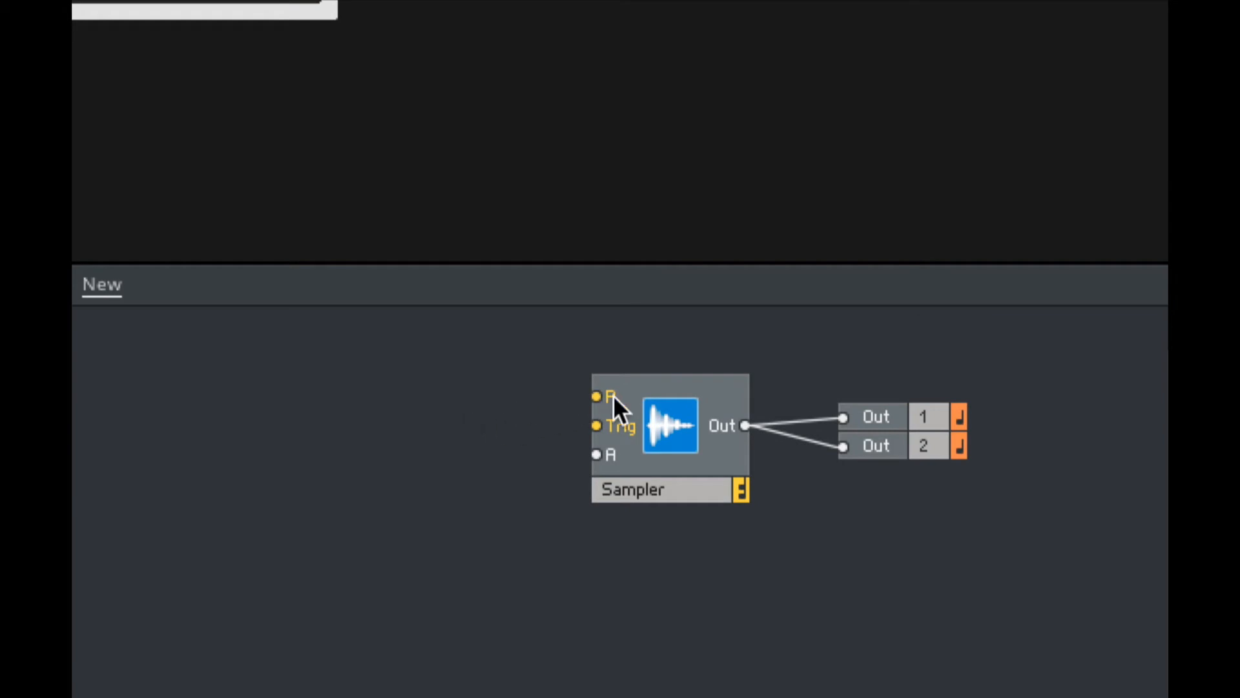
{"action": "mouse_move", "coordinate": [641, 569]}
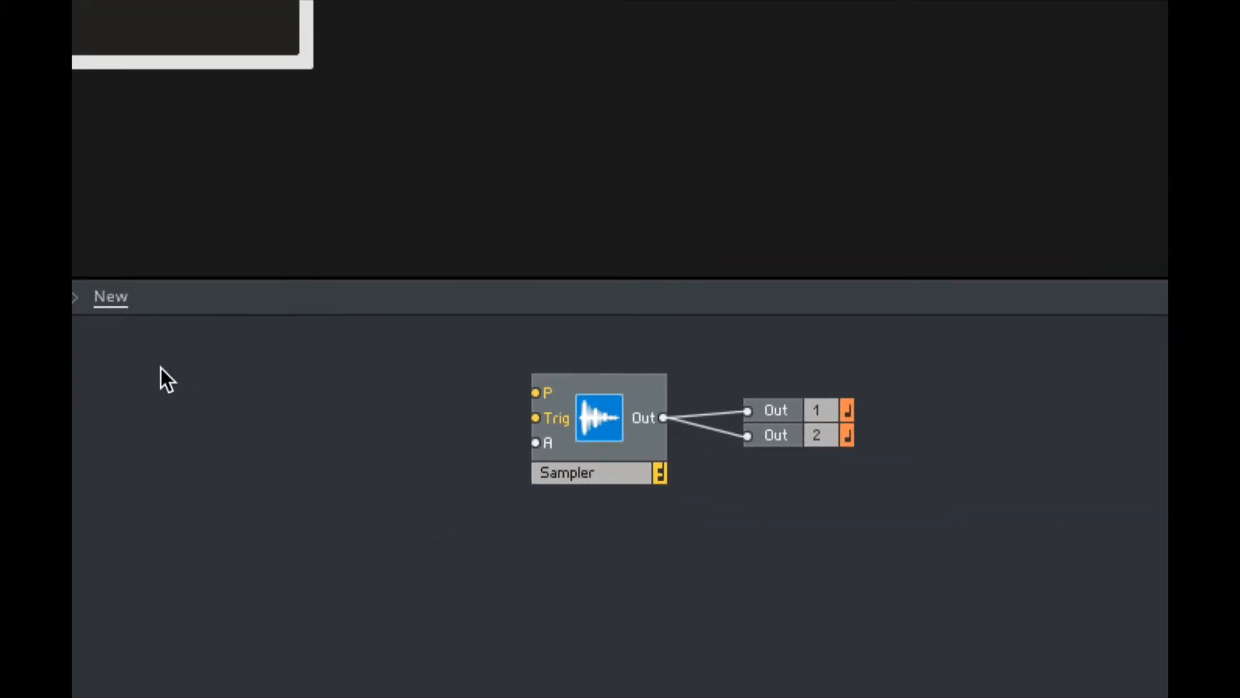
Step: Add a NotePitch MIDI module beside the Sampler and connect it to P
{"action": "right_click", "coordinate": [164, 377]}
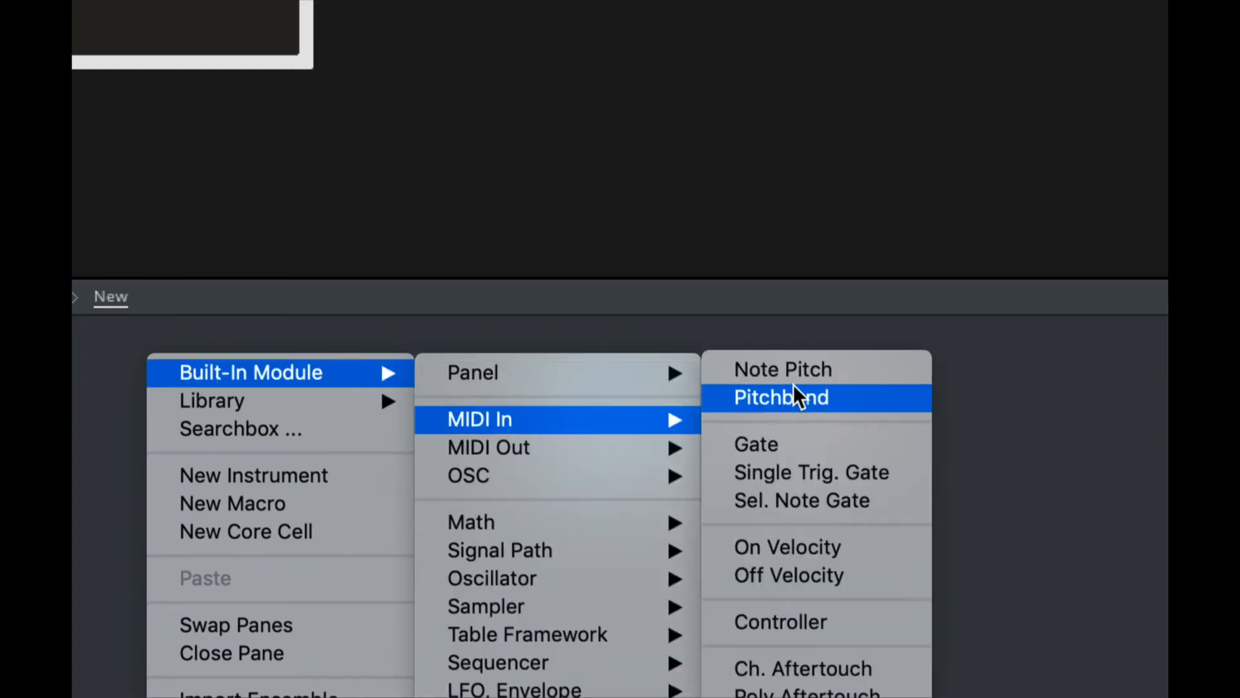
{"action": "left_click", "coordinate": [782, 369]}
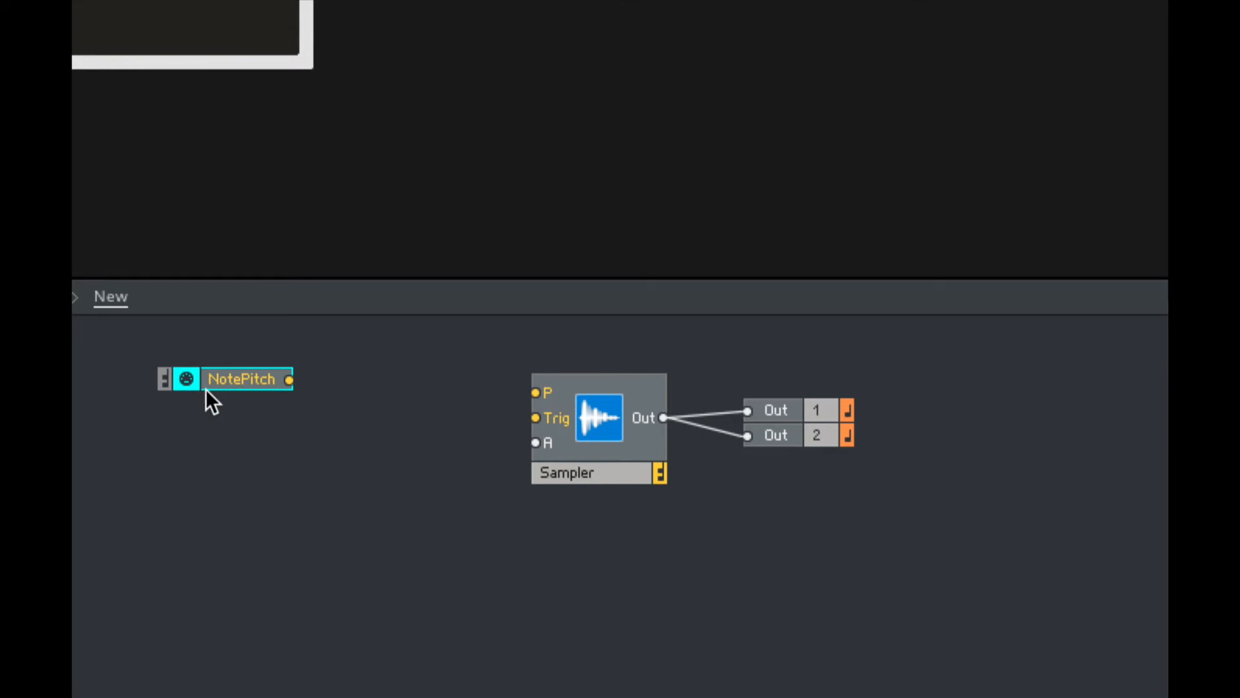
{"action": "left_click_drag", "start_coordinate": [241, 378], "coordinate": [409, 385]}
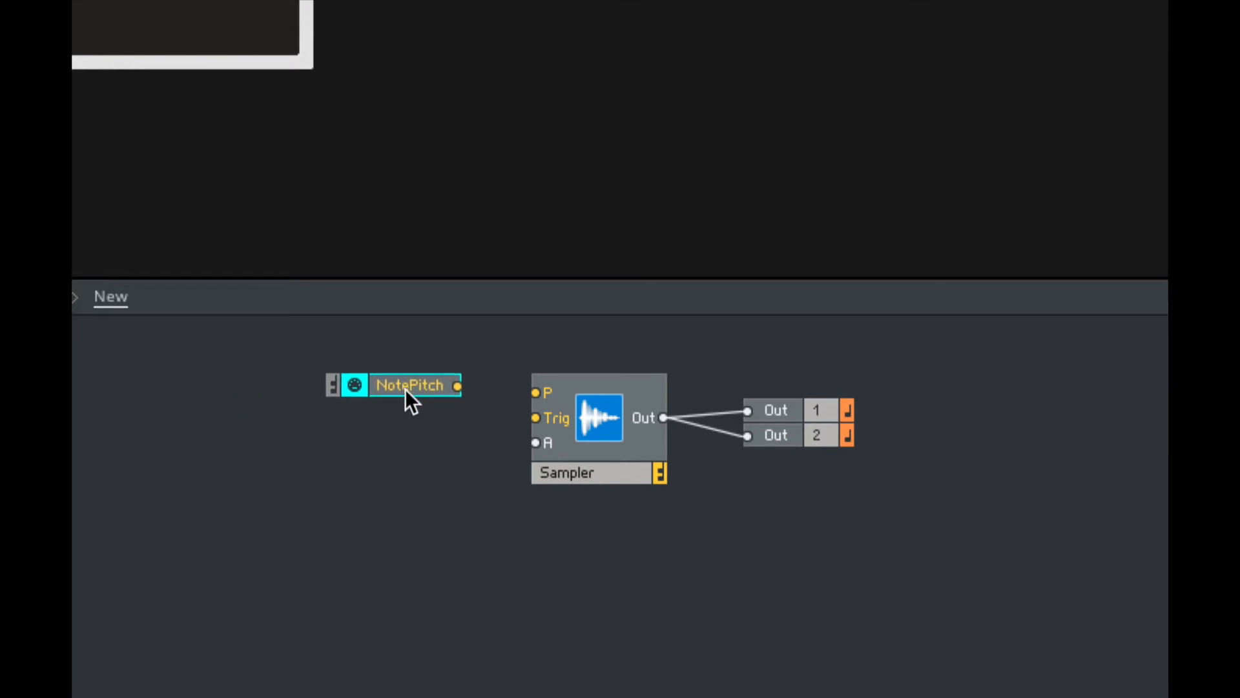
{"action": "mouse_move", "coordinate": [408, 427]}
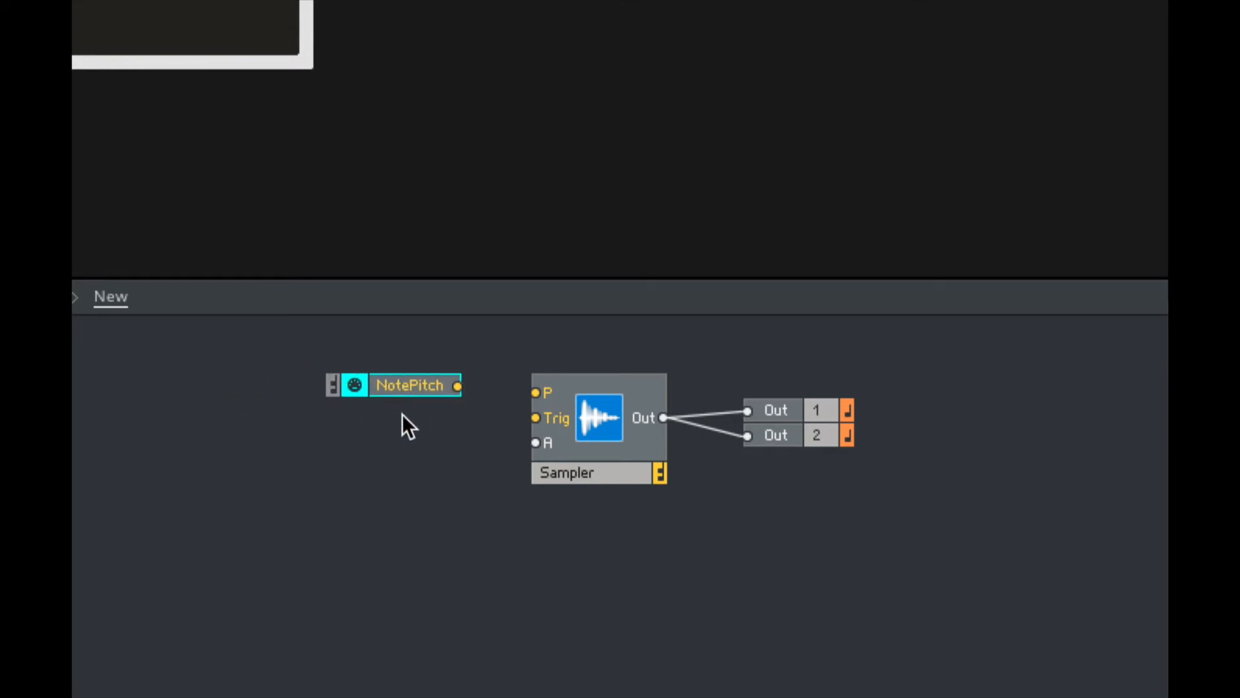
{"action": "mouse_move", "coordinate": [447, 372]}
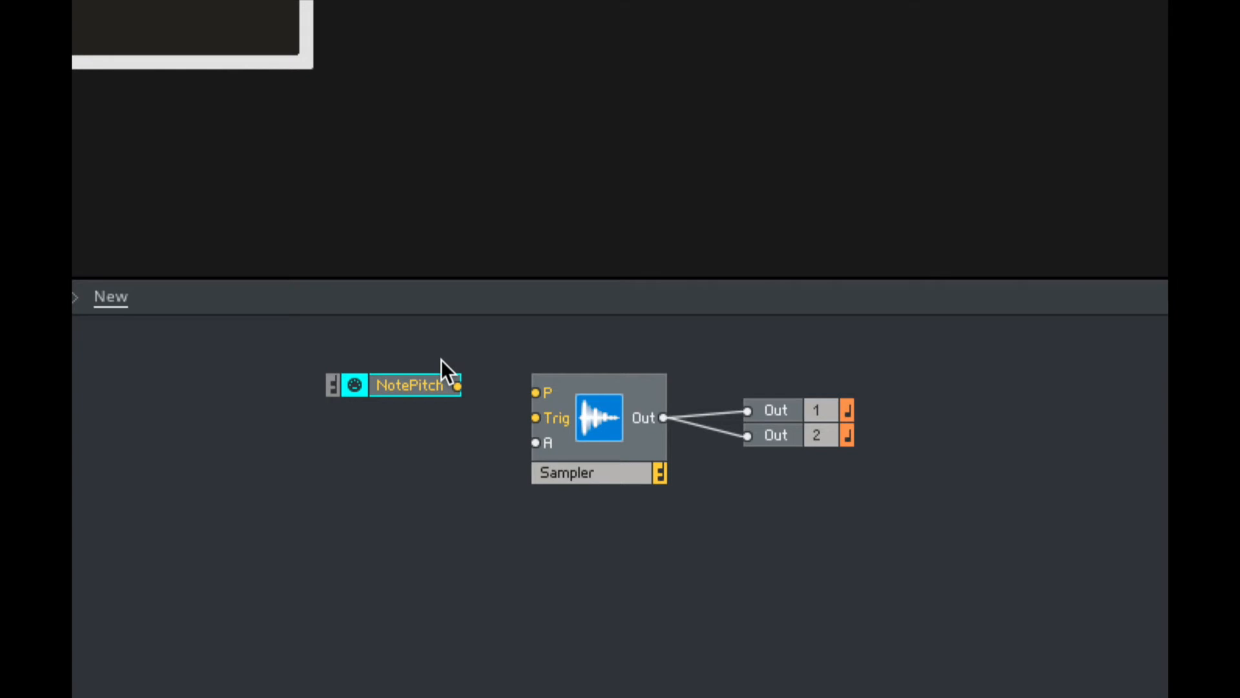
{"action": "mouse_move", "coordinate": [462, 391]}
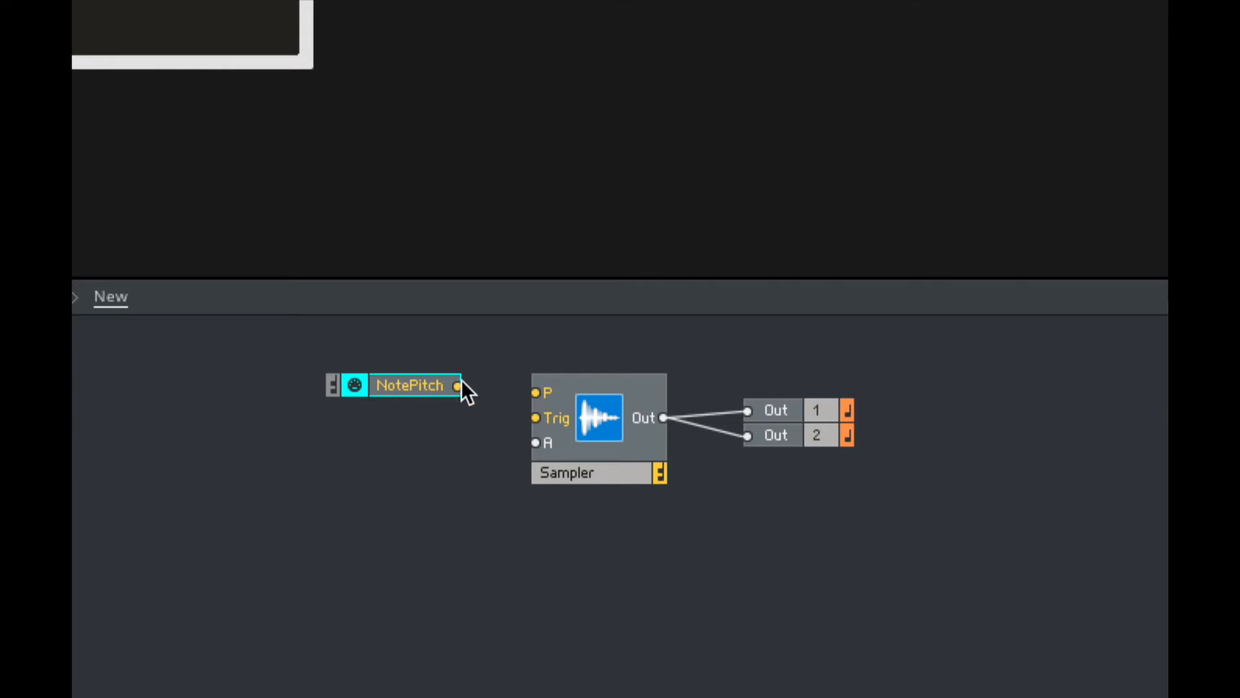
{"action": "left_click_drag", "start_coordinate": [457, 387], "coordinate": [538, 392]}
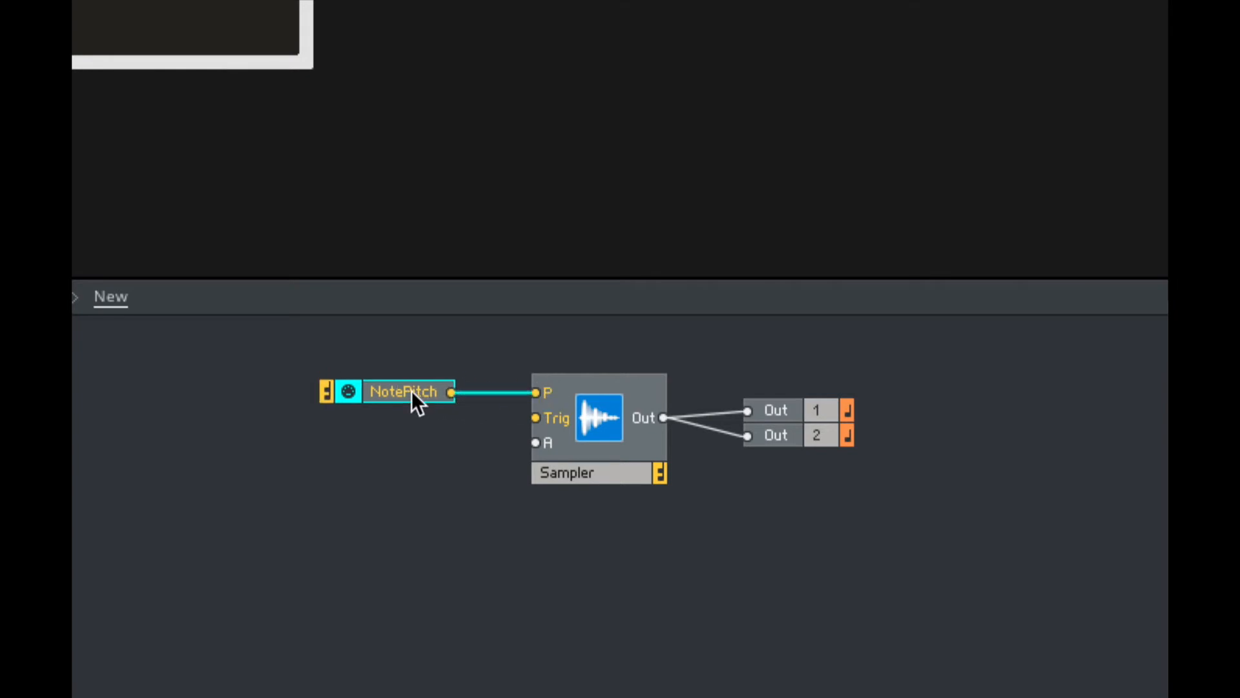
Step: Add a Gate MIDI module below NotePitch and read its Info description
{"action": "right_click", "coordinate": [416, 402]}
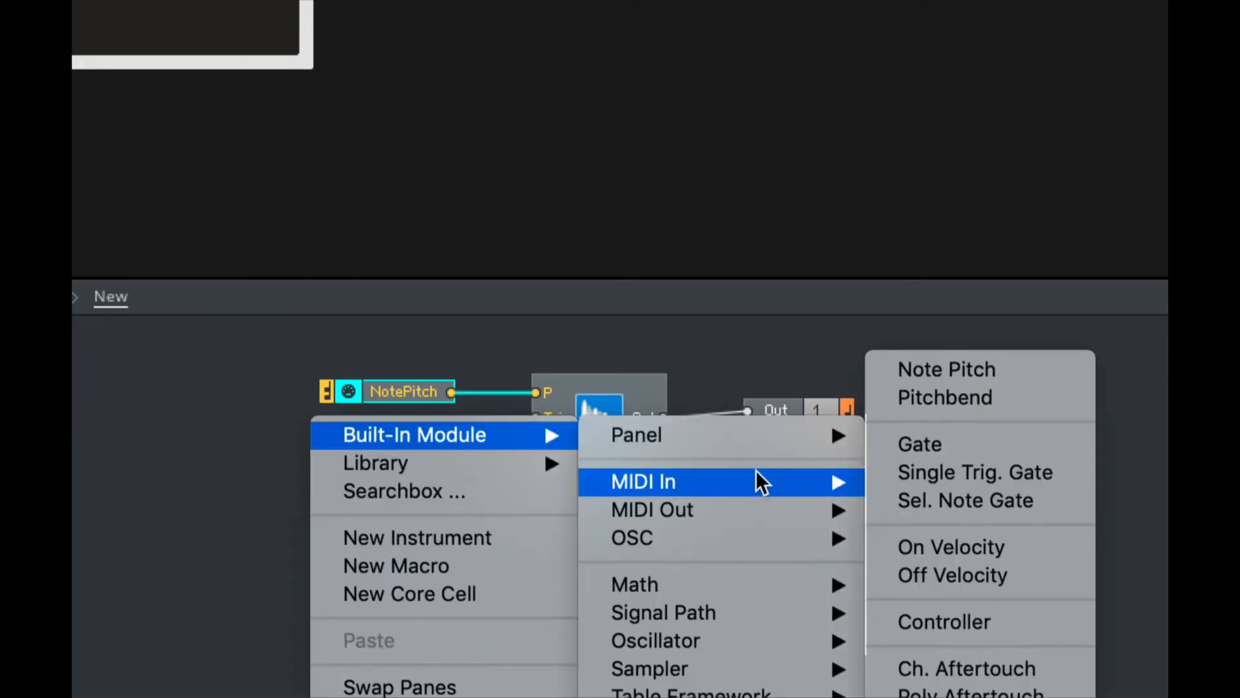
{"action": "left_click", "coordinate": [919, 443]}
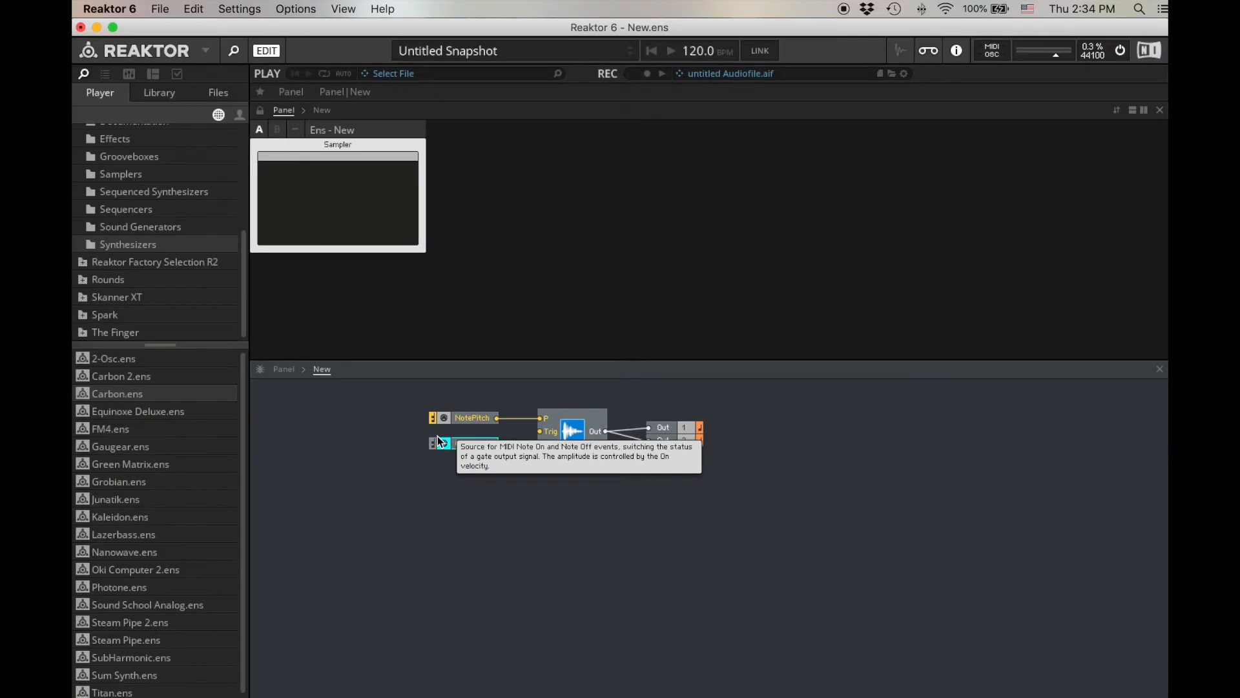
{"action": "left_click", "coordinate": [463, 441]}
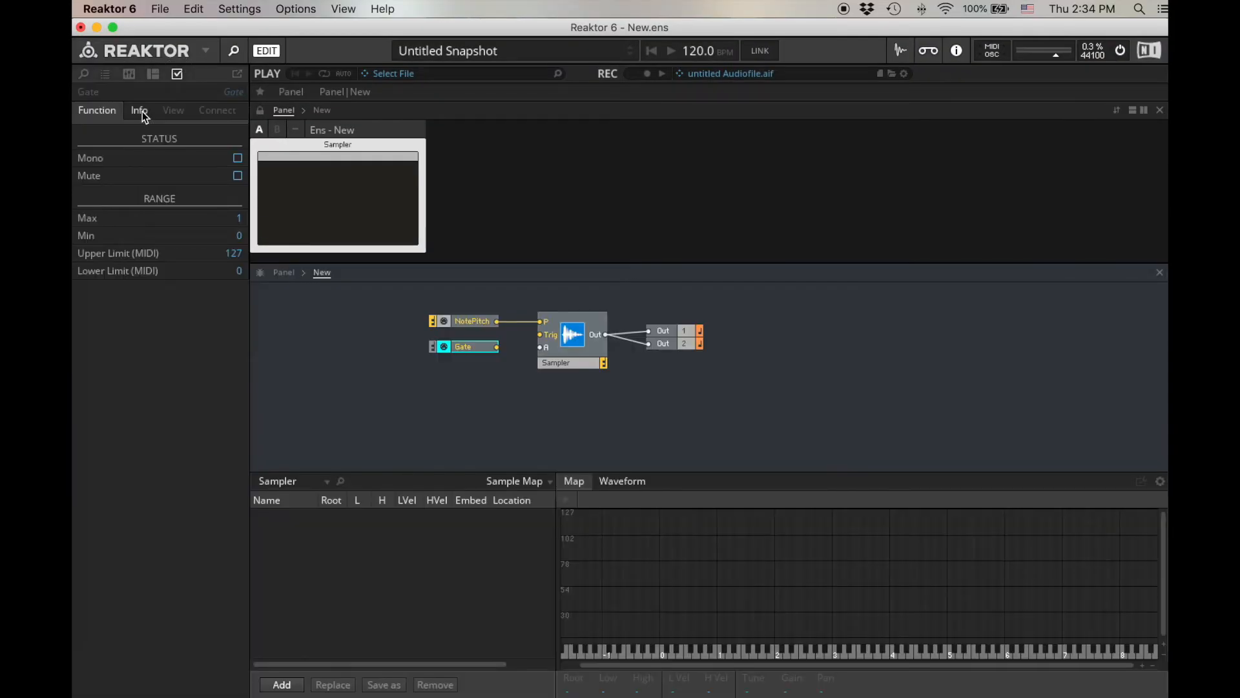
{"action": "left_click", "coordinate": [138, 109]}
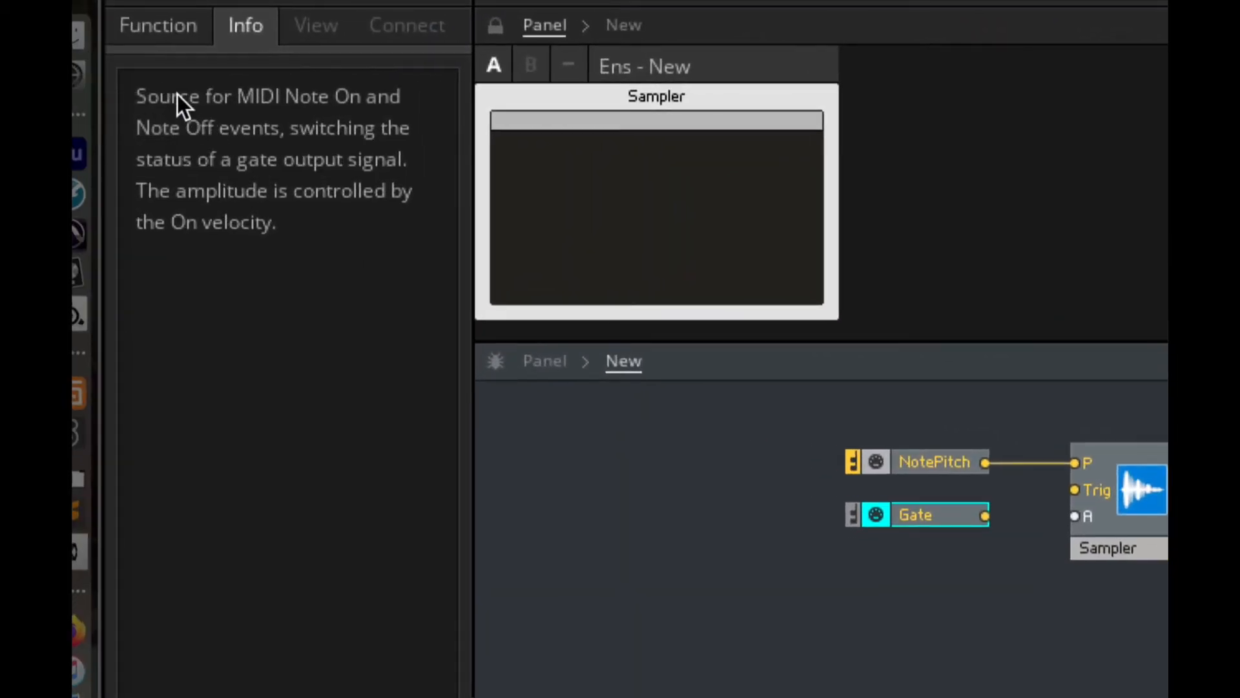
{"action": "mouse_move", "coordinate": [228, 151]}
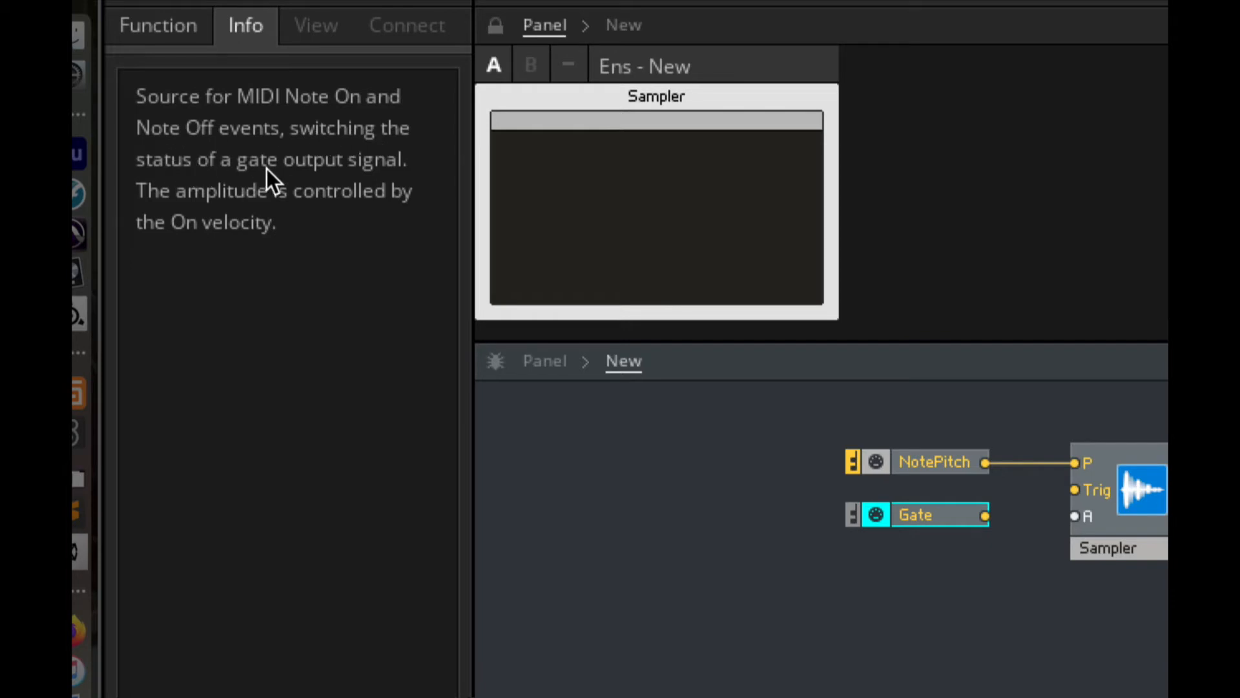
{"action": "mouse_move", "coordinate": [321, 214]}
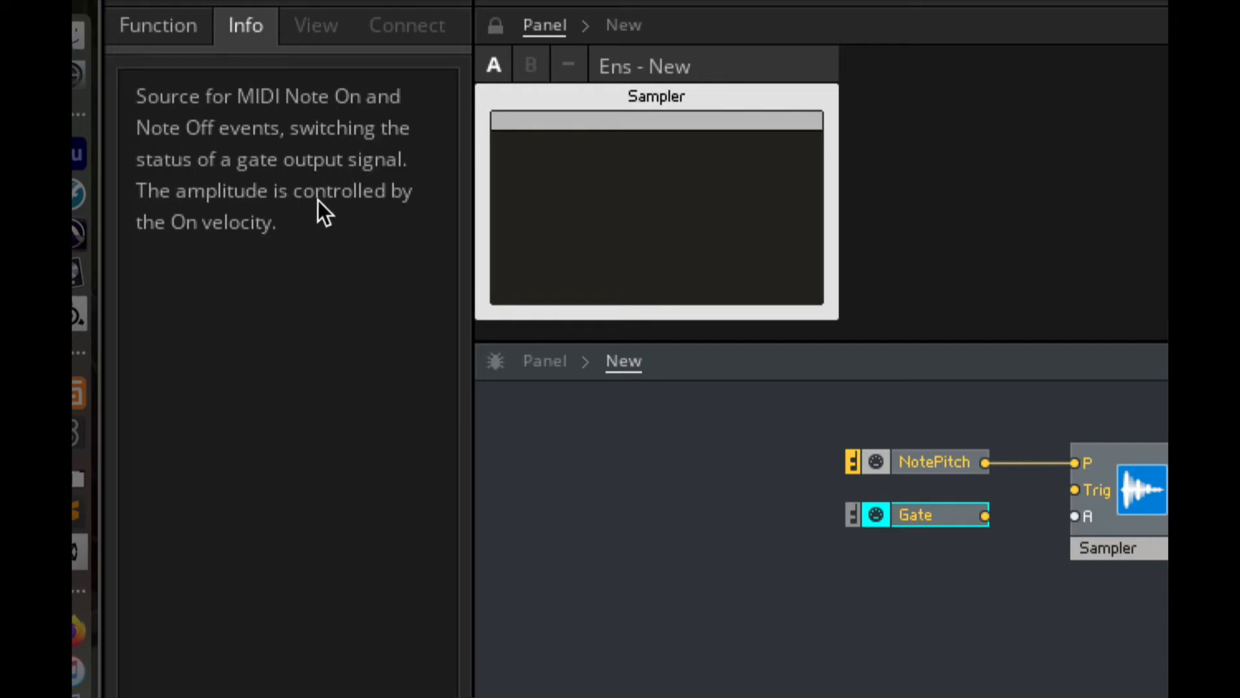
{"action": "mouse_move", "coordinate": [287, 264]}
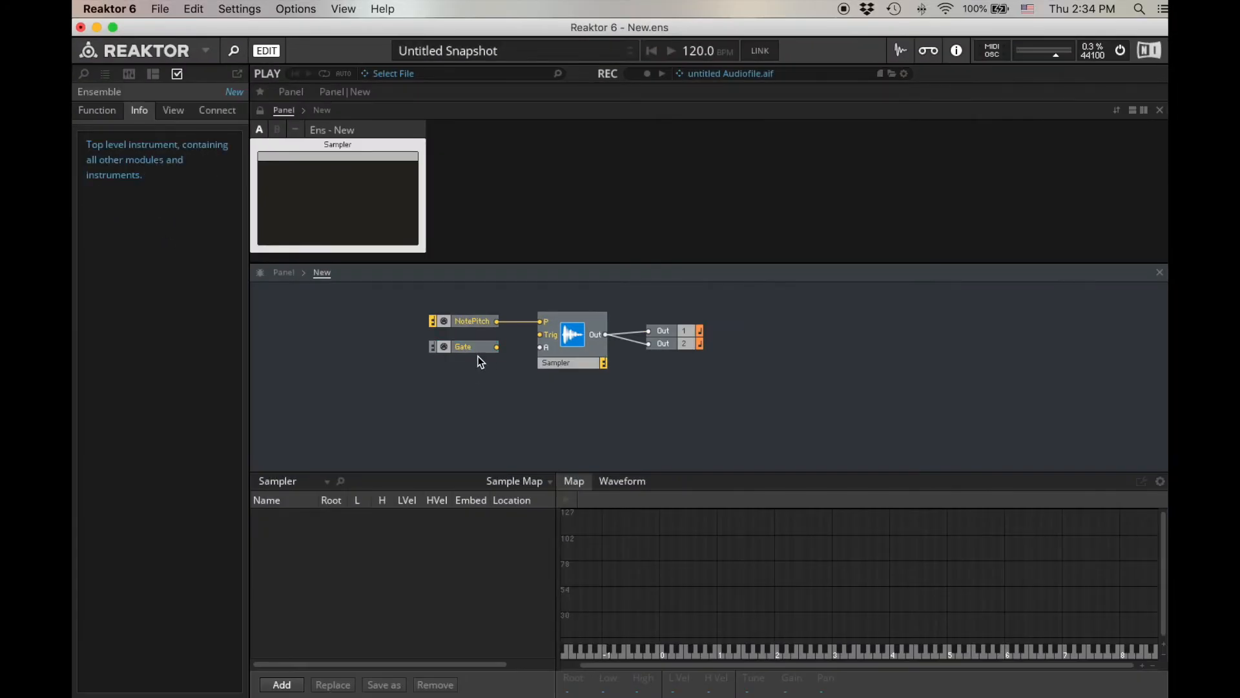
{"action": "mouse_move", "coordinate": [443, 408]}
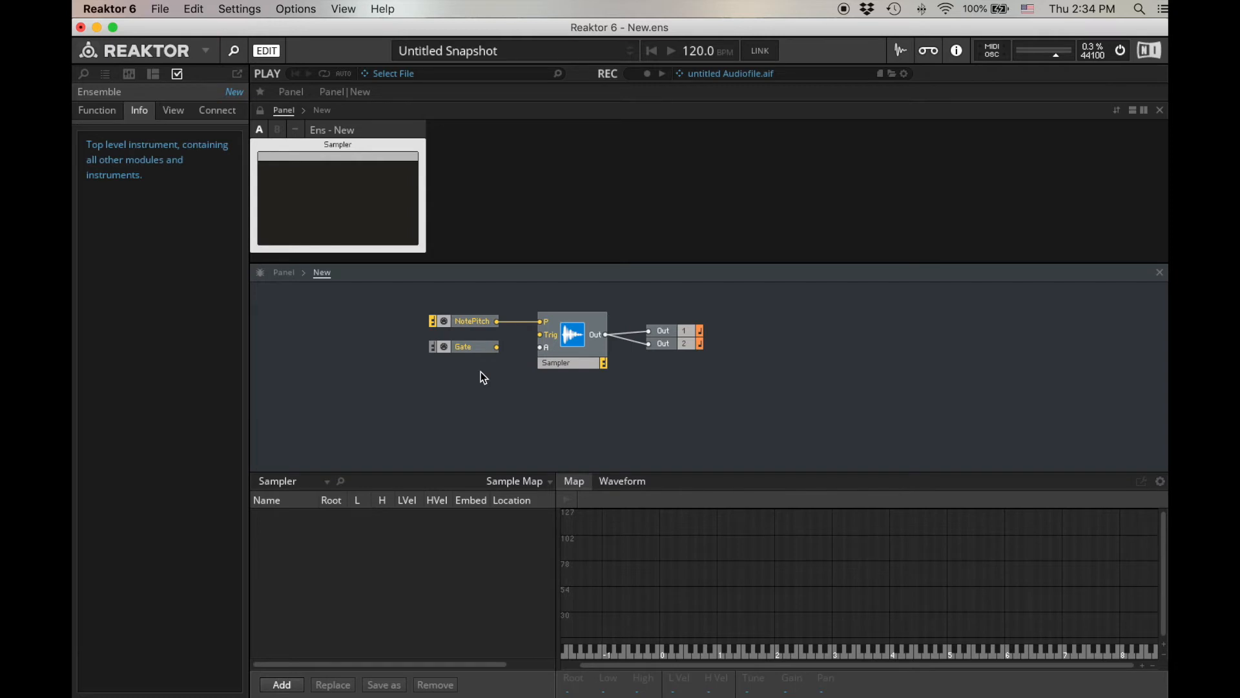
{"action": "left_click", "coordinate": [463, 345]}
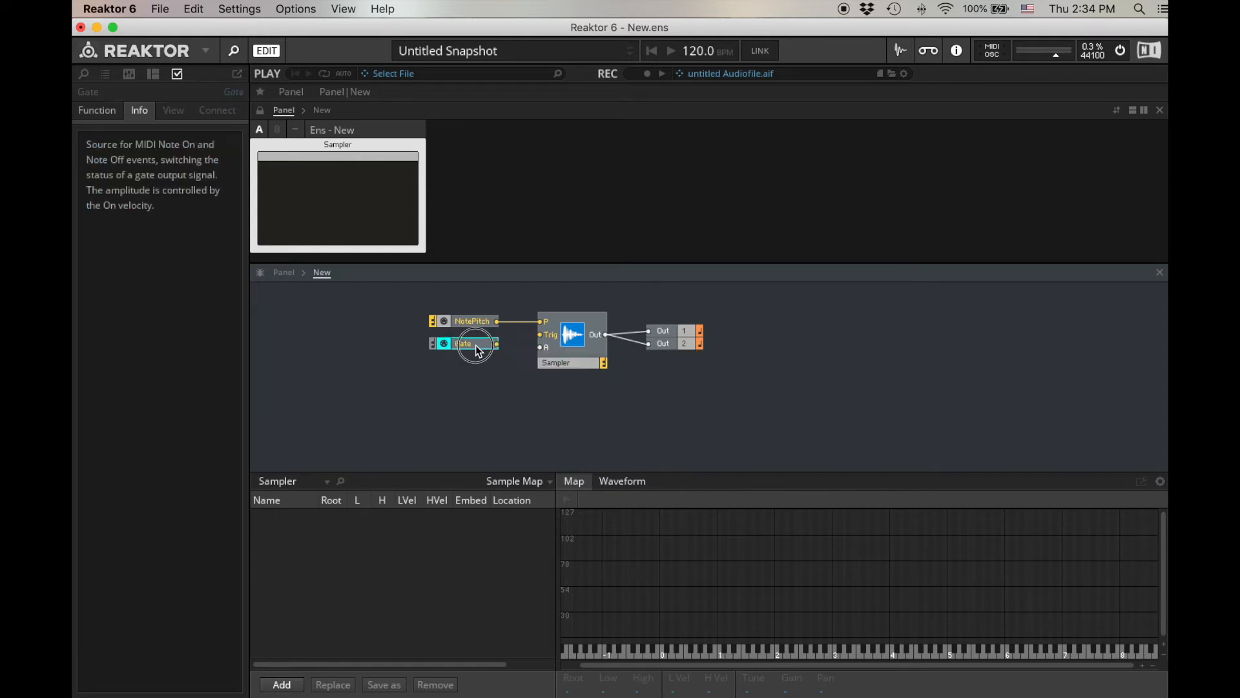
Step: Move the Gate module directly beneath NotePitch
{"action": "left_click_drag", "start_coordinate": [475, 343], "coordinate": [496, 334]}
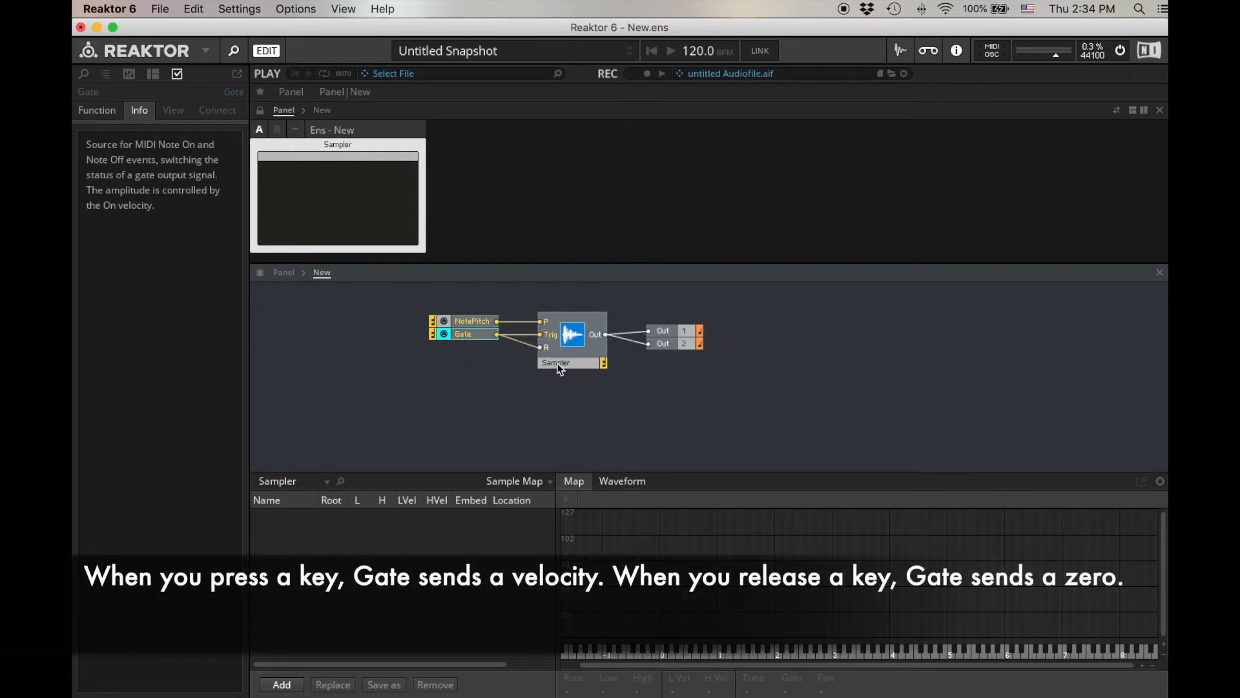
{"action": "mouse_move", "coordinate": [469, 430]}
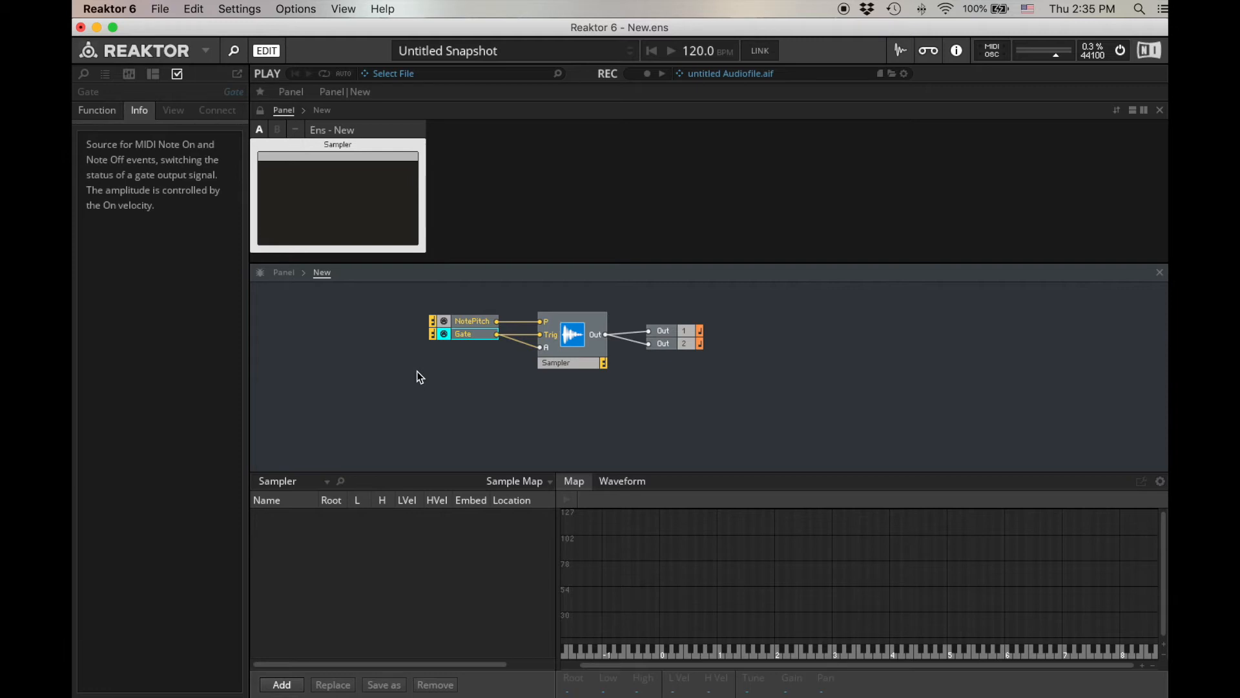
{"action": "mouse_move", "coordinate": [430, 382]}
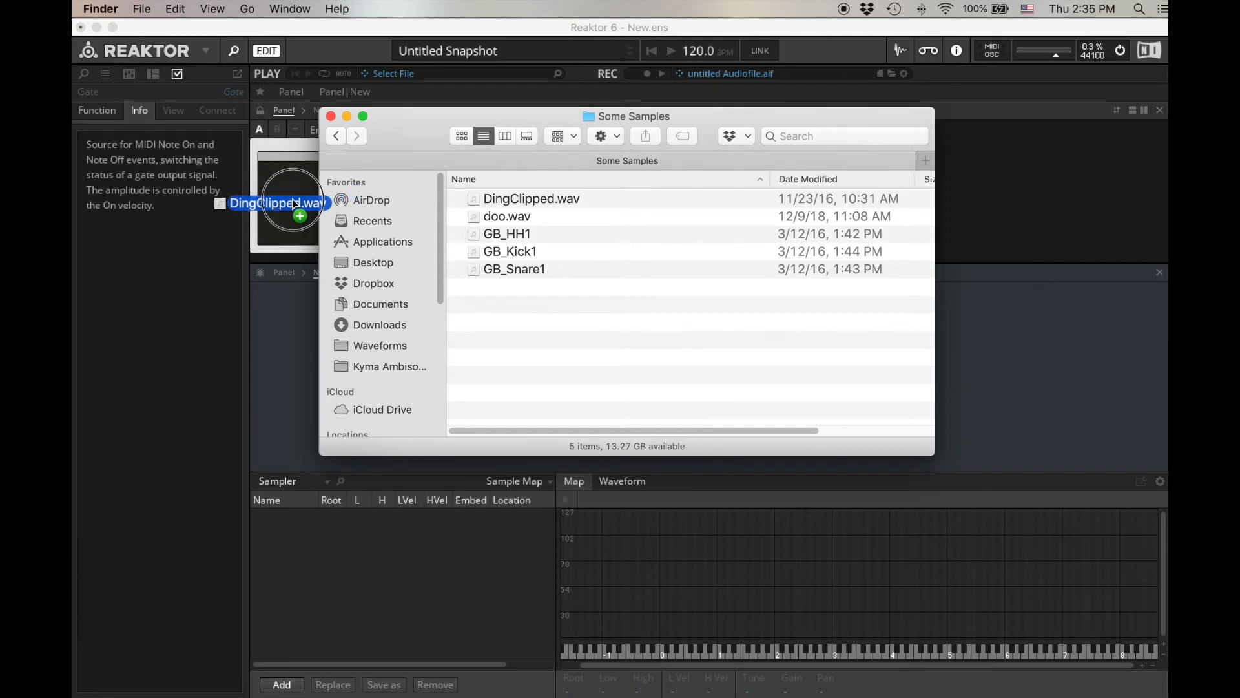
Step: Drop DingClipped.wav from Finder into the Sampler's sample map
{"action": "left_click_drag", "start_coordinate": [296, 202], "coordinate": [651, 546]}
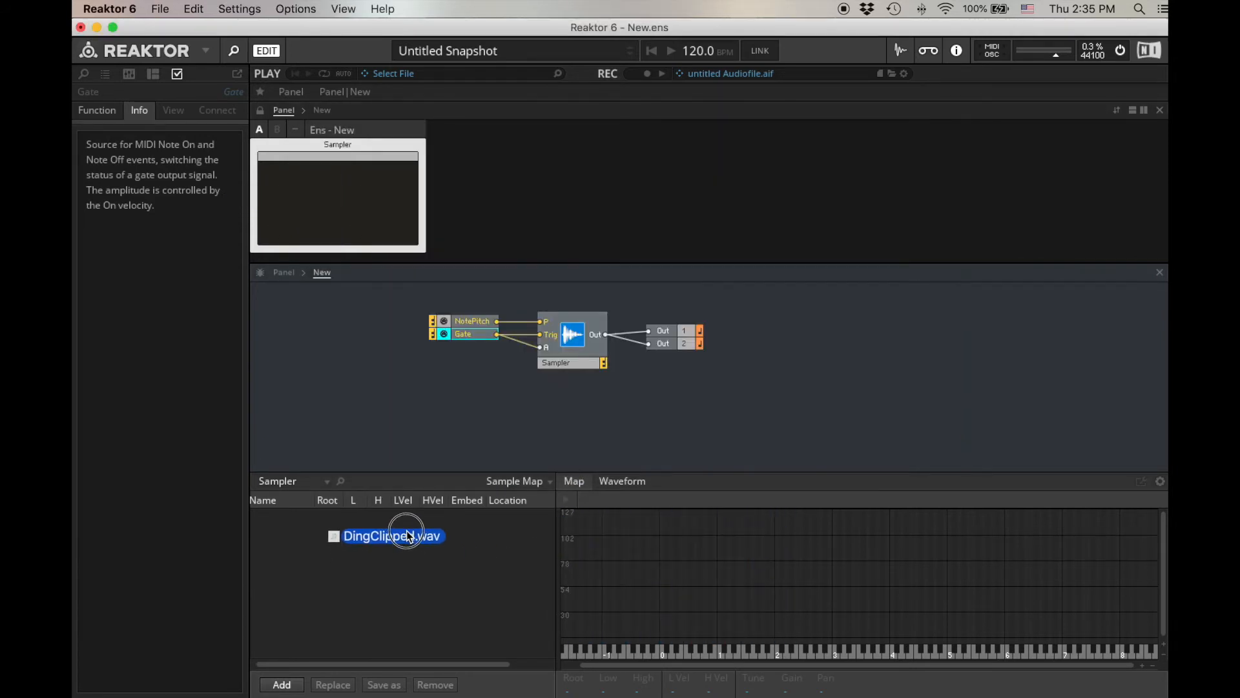
{"action": "left_click_drag", "start_coordinate": [408, 536], "coordinate": [373, 185]}
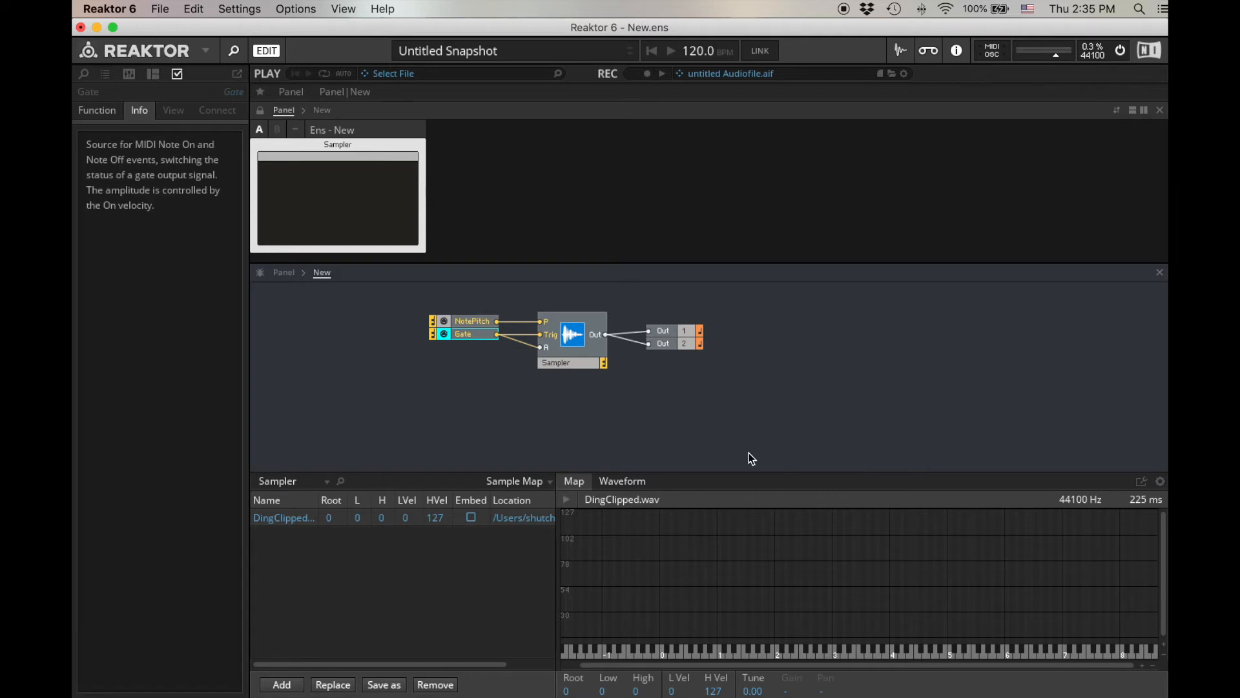
{"action": "mouse_move", "coordinate": [223, 520]}
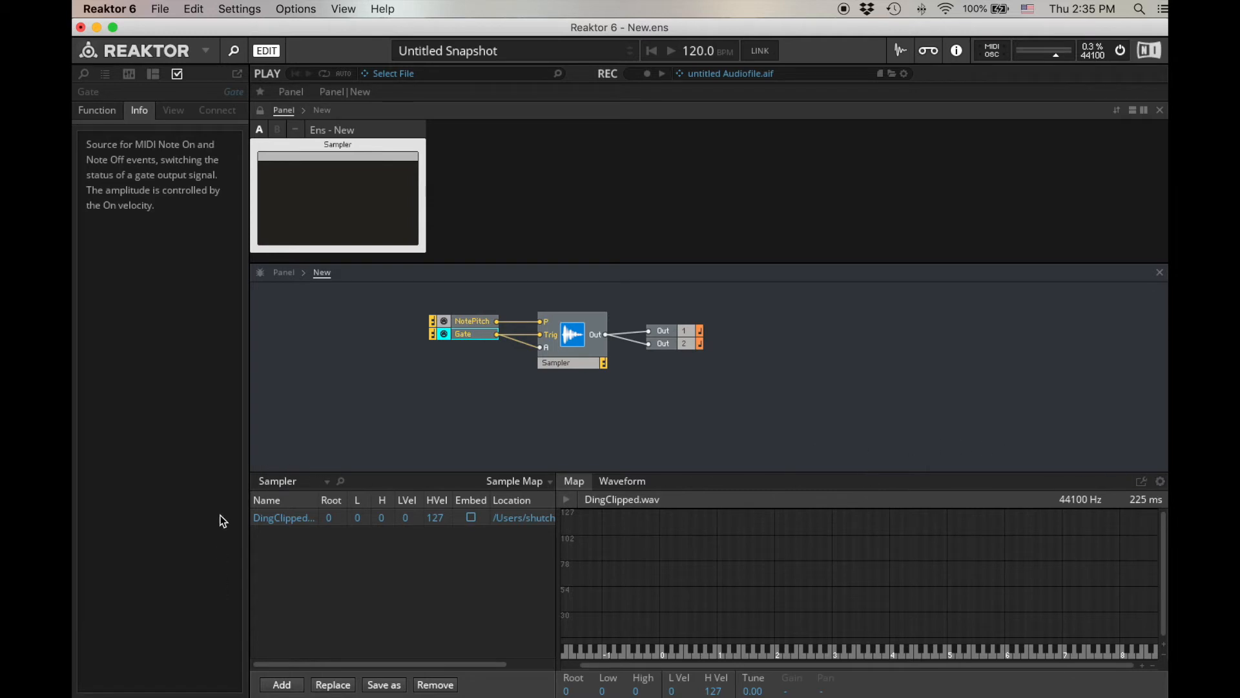
{"action": "left_click", "coordinate": [343, 8]}
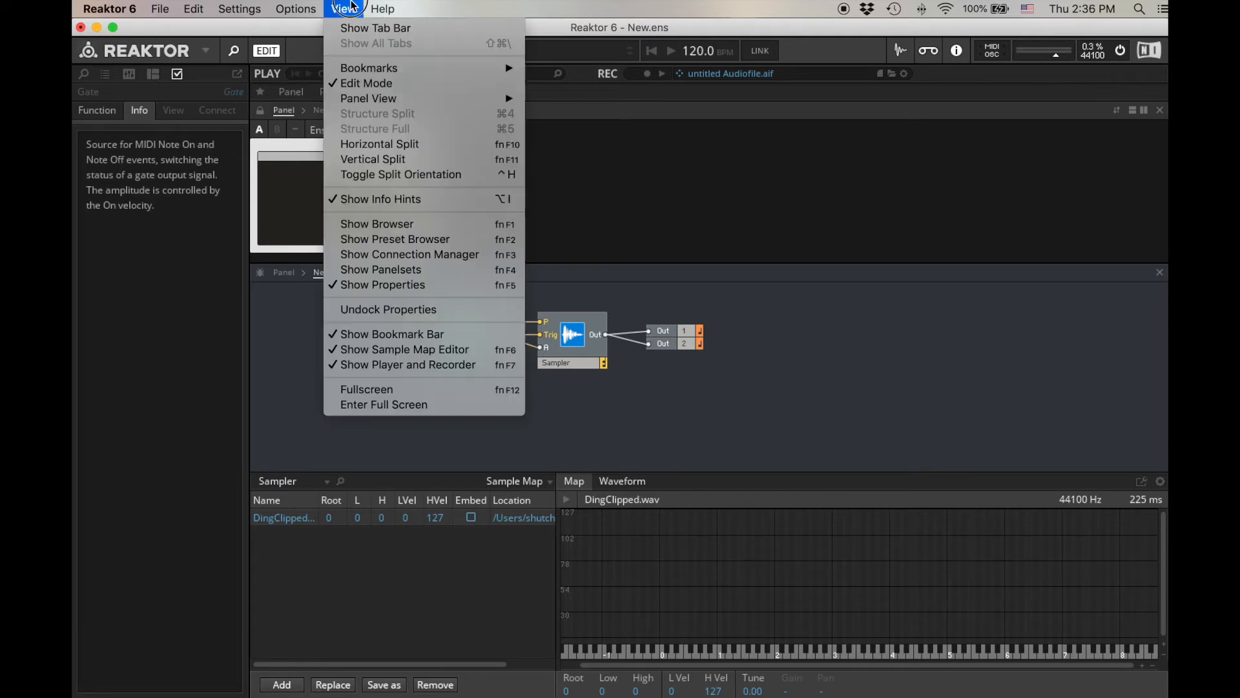
{"action": "mouse_move", "coordinate": [403, 349]}
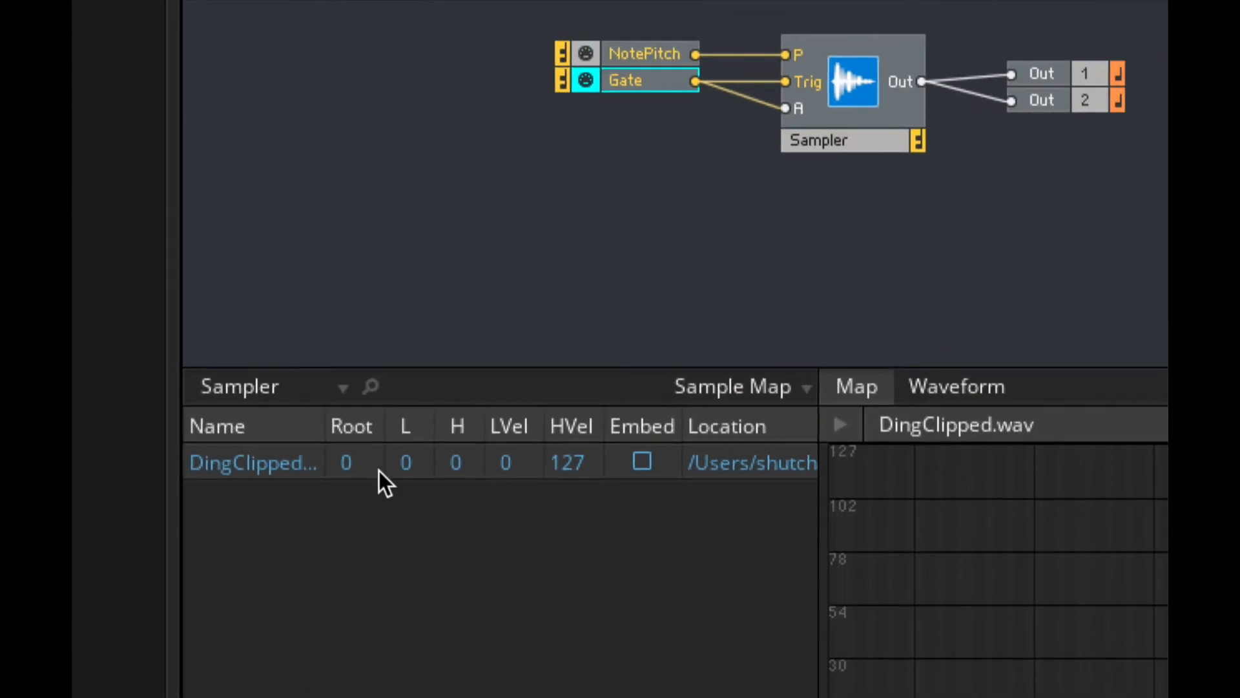
{"action": "mouse_move", "coordinate": [312, 447]}
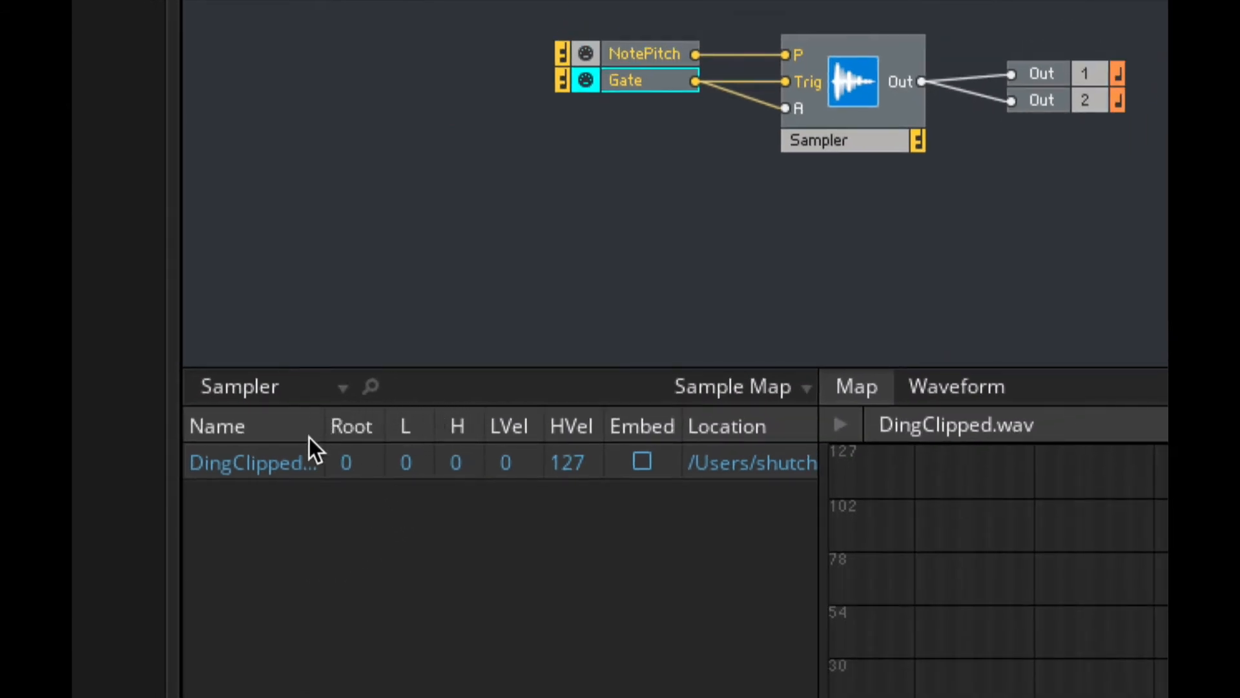
{"action": "mouse_move", "coordinate": [405, 440]}
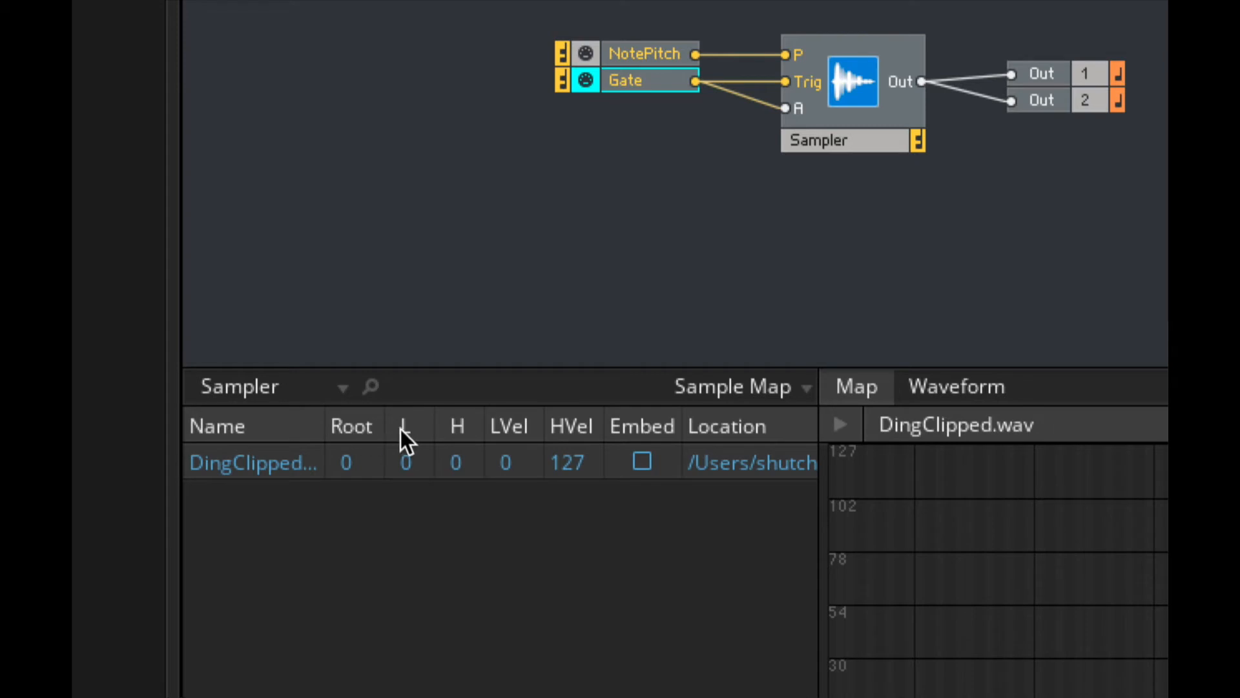
{"action": "mouse_move", "coordinate": [469, 441]}
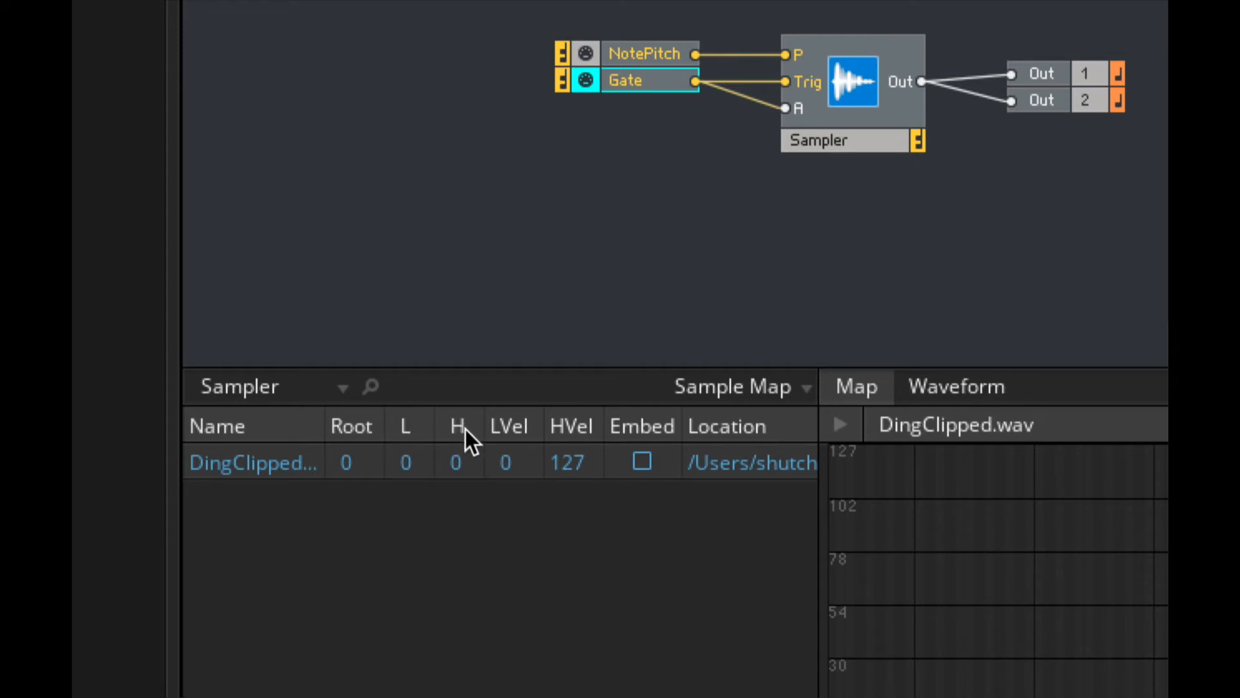
{"action": "mouse_move", "coordinate": [427, 445]}
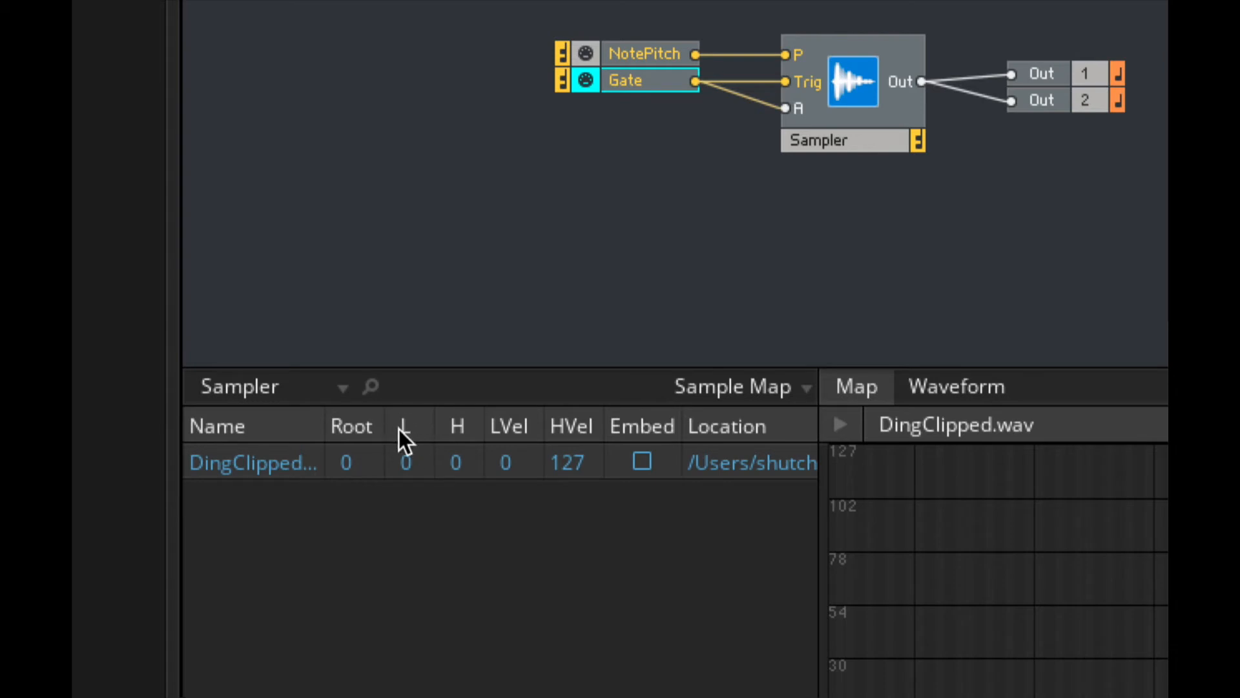
{"action": "mouse_move", "coordinate": [473, 439]}
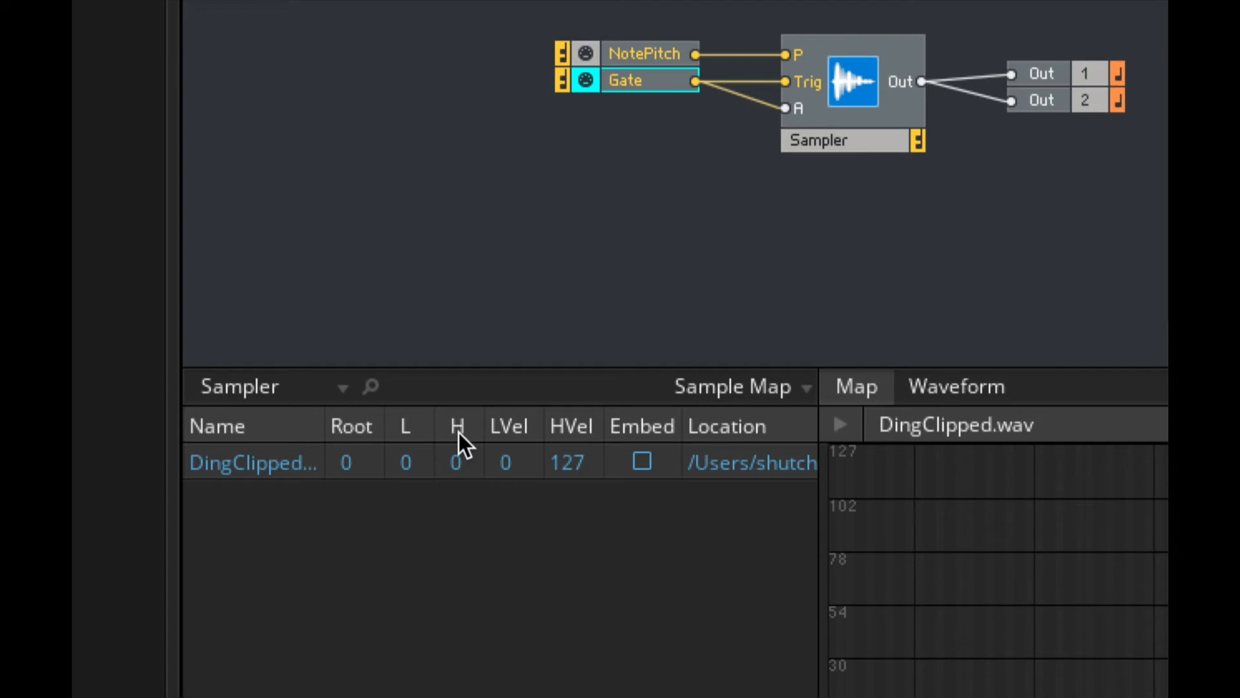
{"action": "mouse_move", "coordinate": [465, 463]}
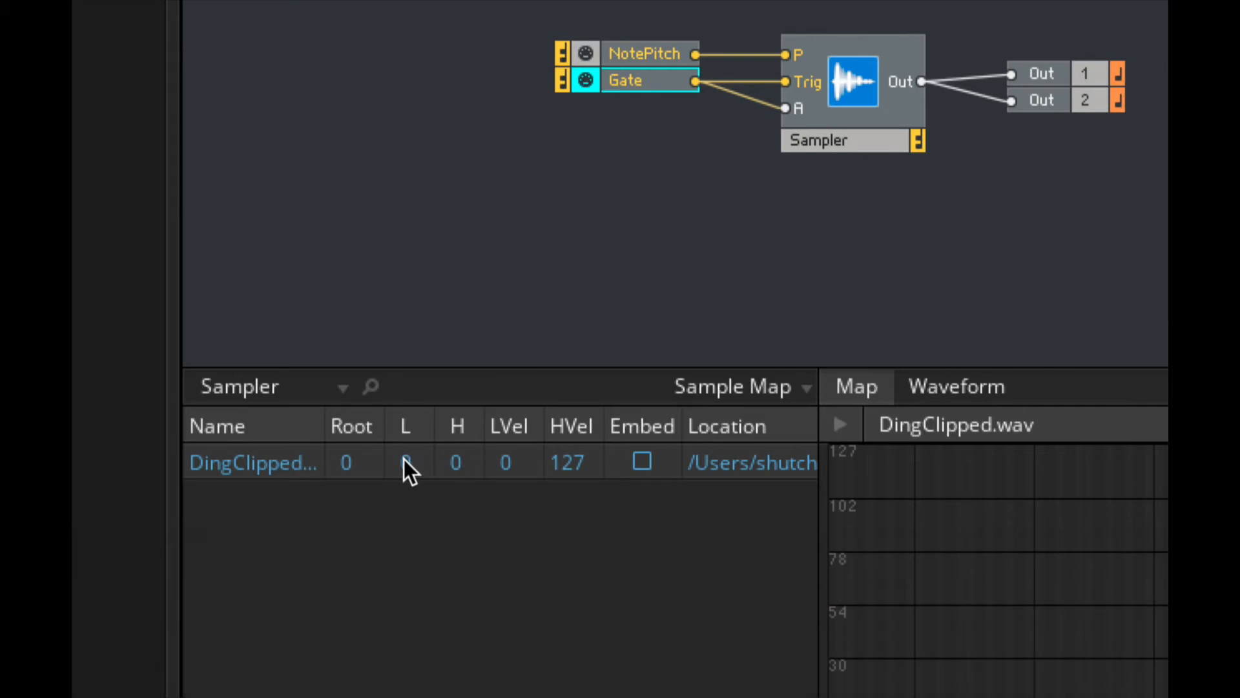
{"action": "mouse_move", "coordinate": [407, 475]}
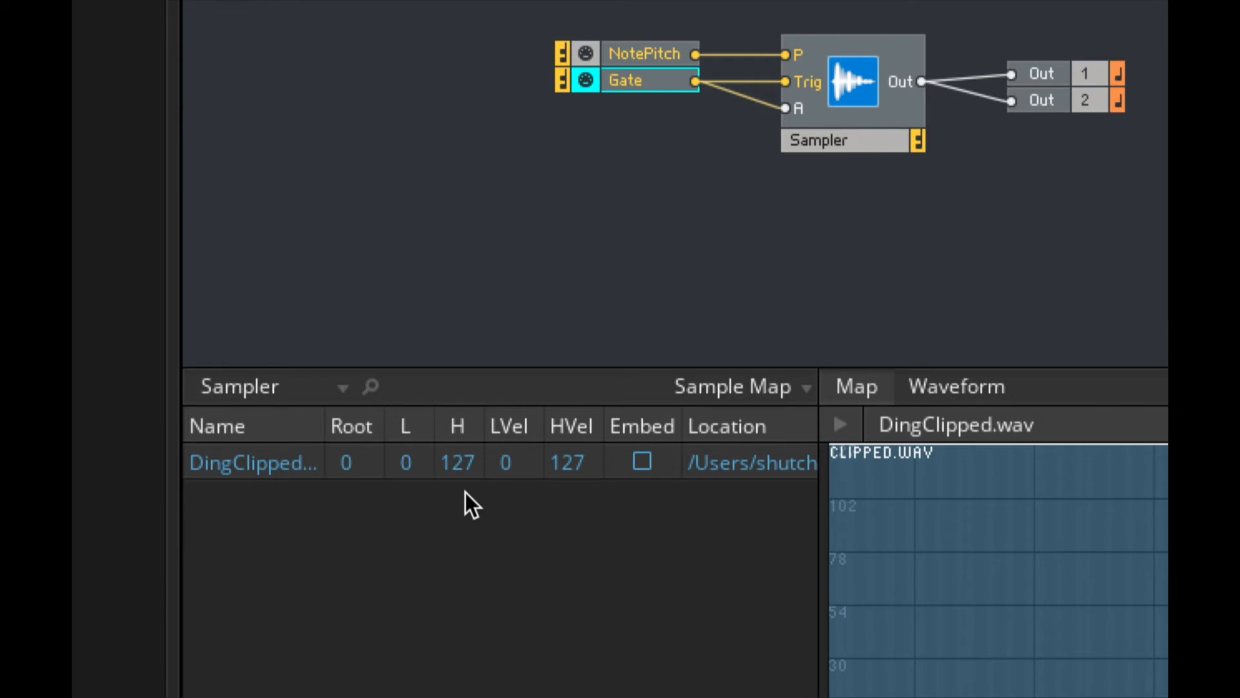
{"action": "mouse_move", "coordinate": [405, 482]}
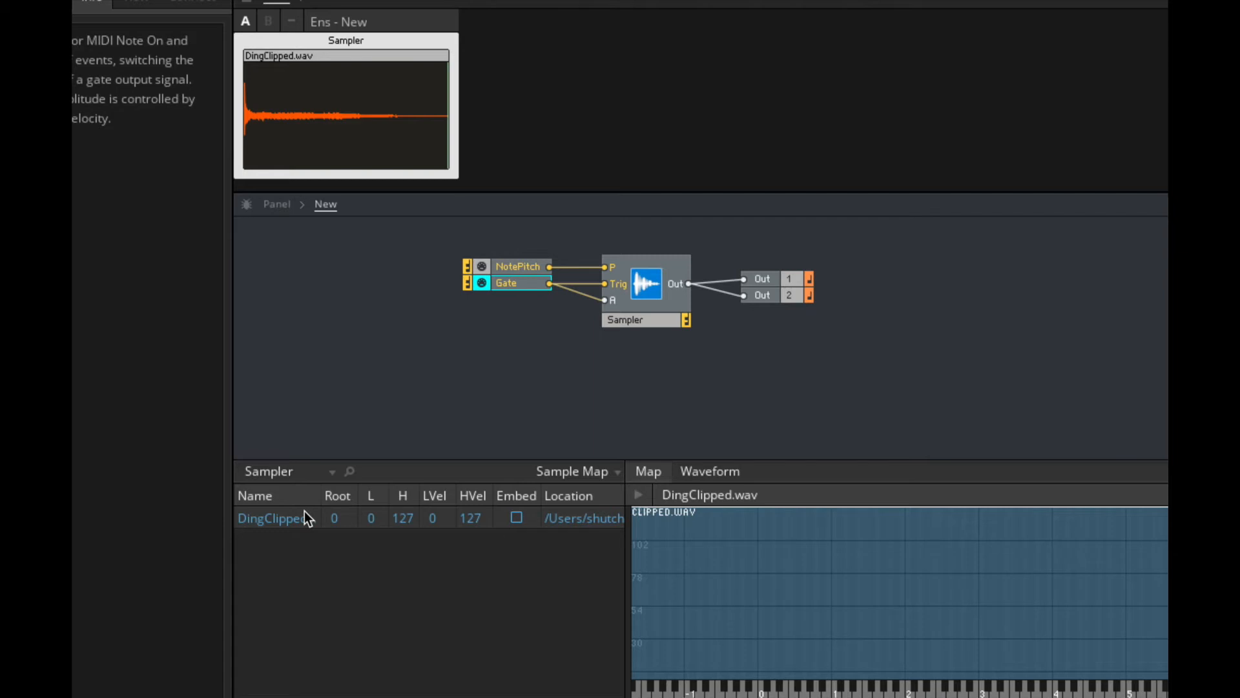
{"action": "mouse_move", "coordinate": [315, 518]}
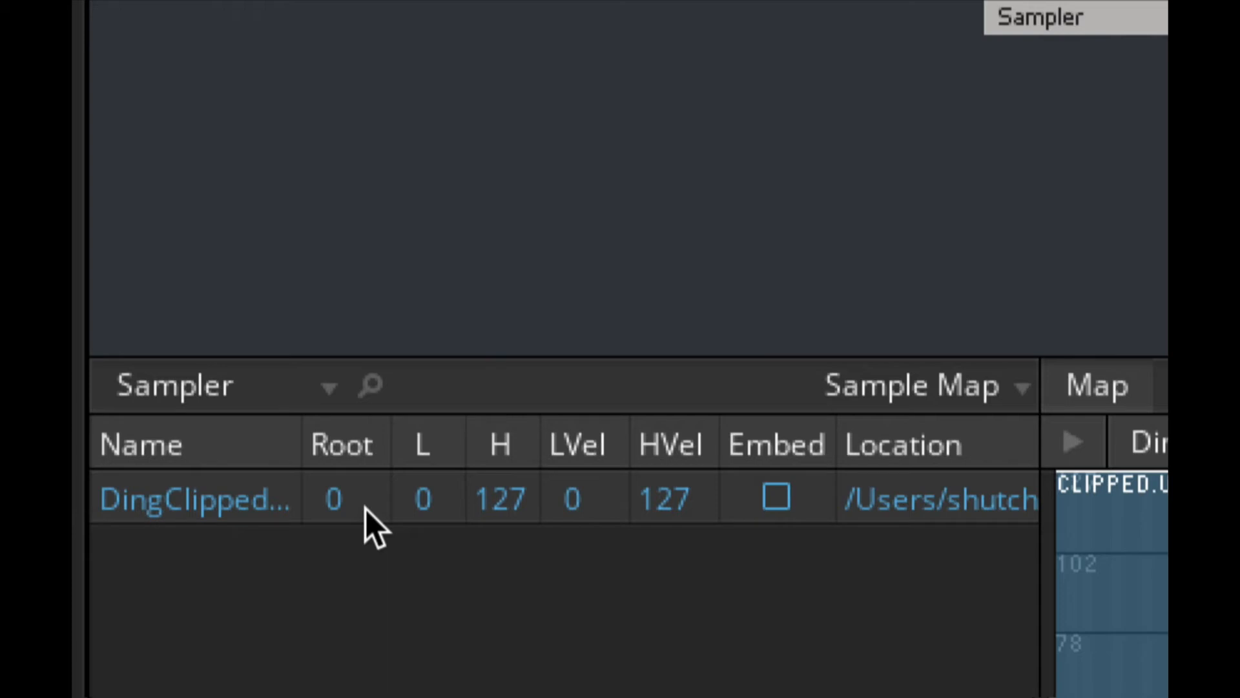
Step: Set DingClipped.wav's root key to 60, keeping the full 0–127 key range
{"action": "double_click", "coordinate": [333, 500]}
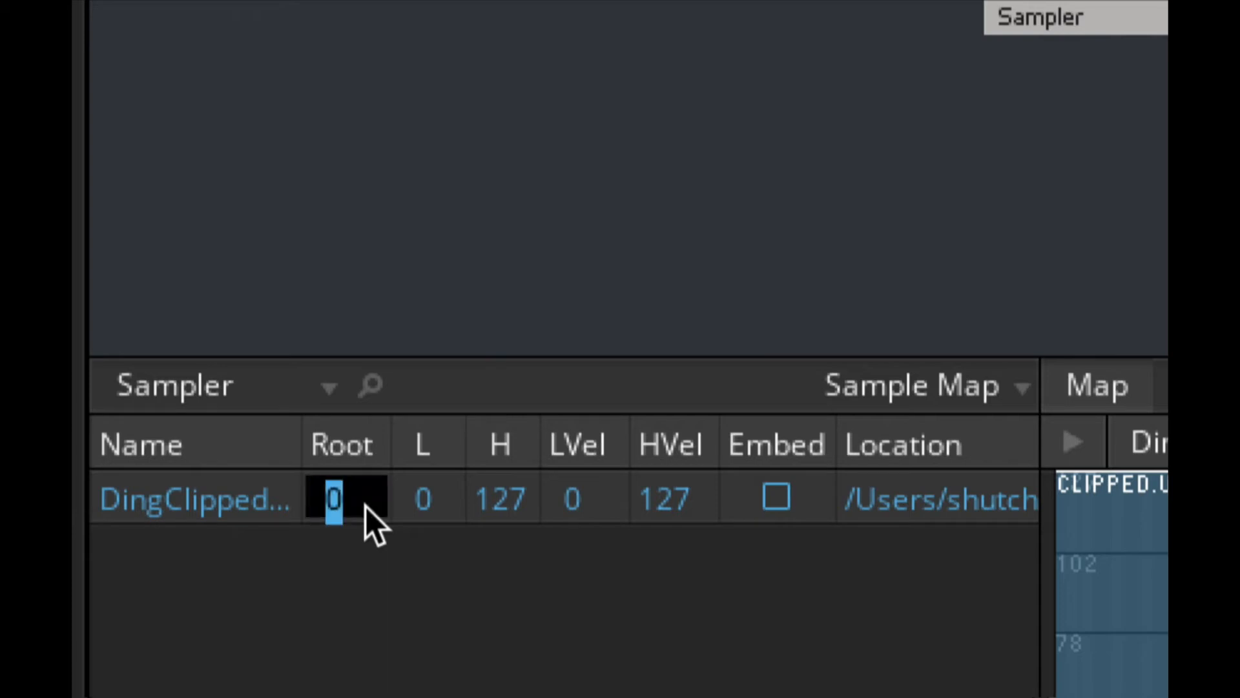
{"action": "type", "text": "60"}
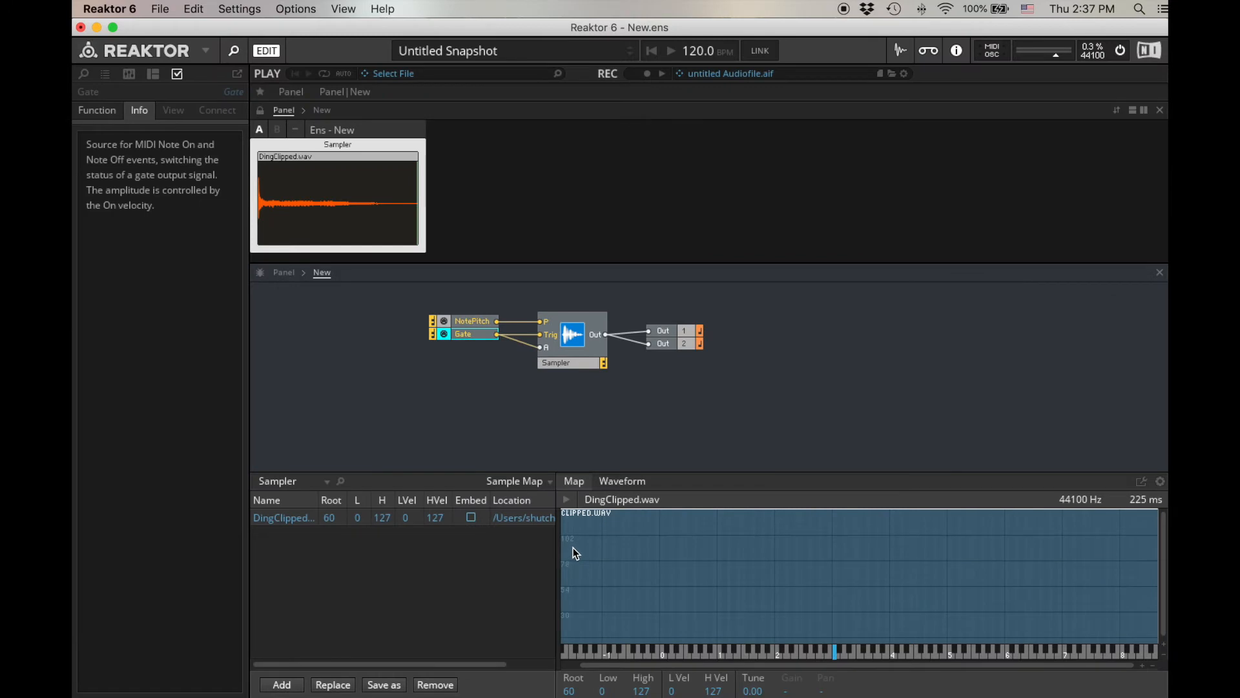
{"action": "mouse_move", "coordinate": [620, 540]}
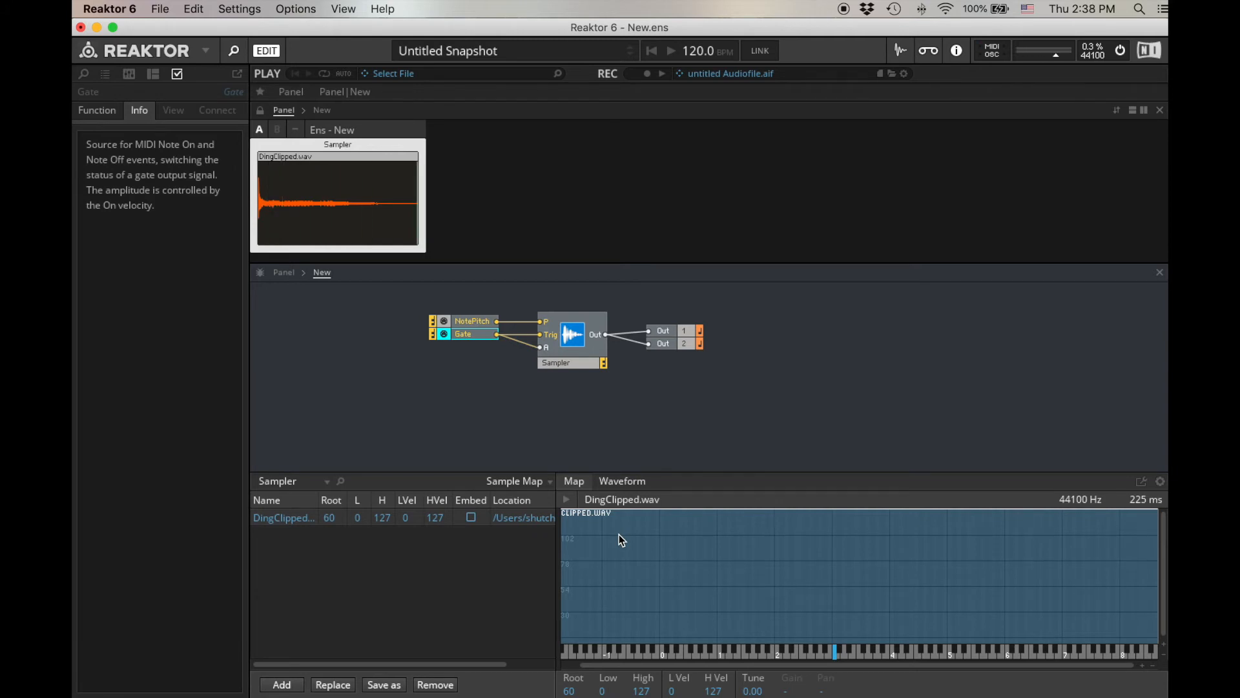
{"action": "mouse_move", "coordinate": [615, 527]}
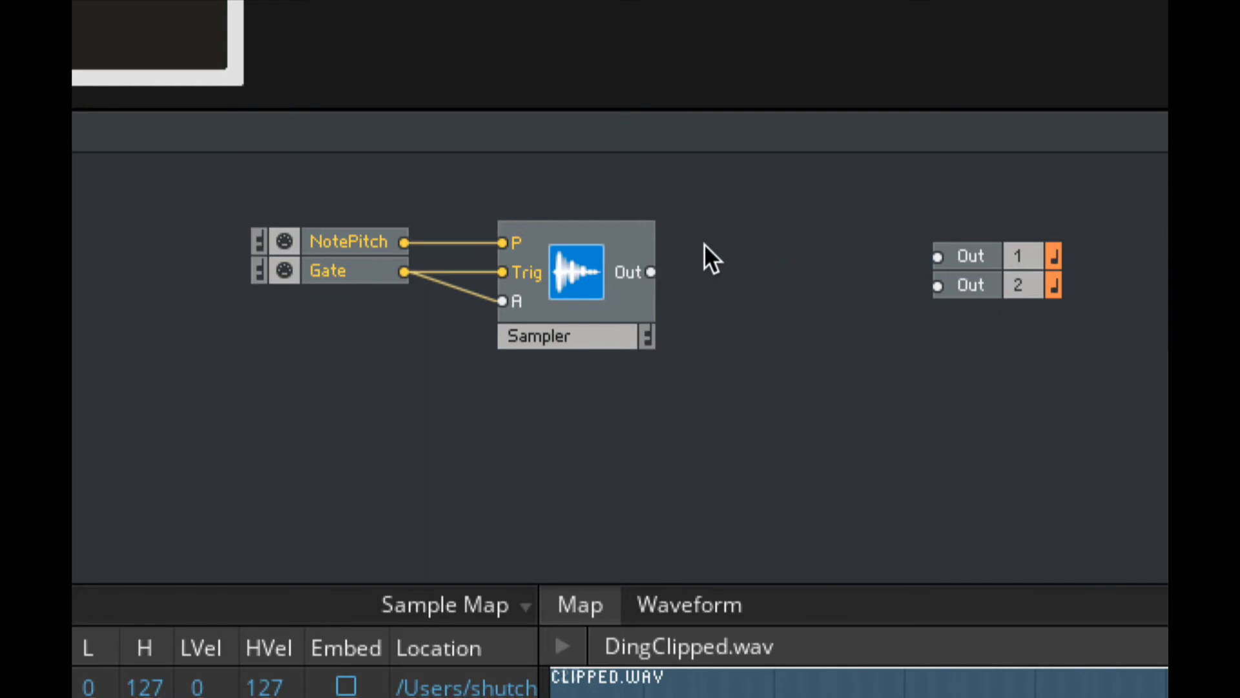
Step: Insert an Audio Voice Combiner between the Sampler output and both Out 1 and Out 2
{"action": "right_click", "coordinate": [707, 257]}
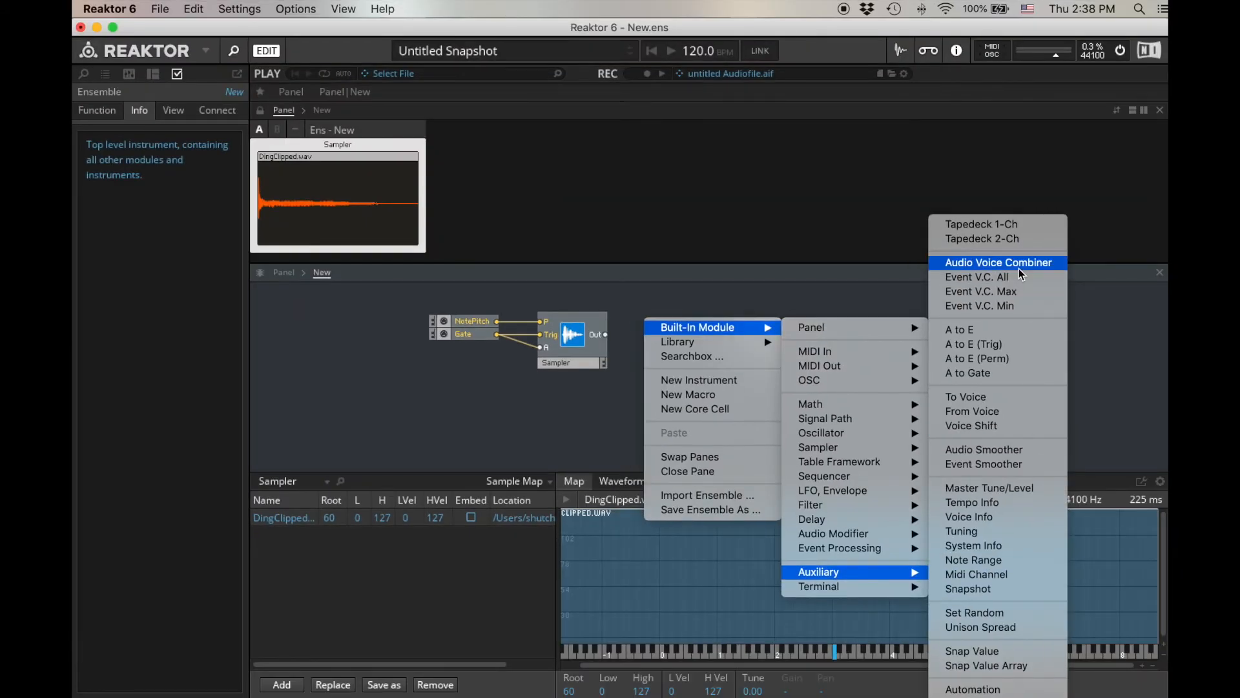
{"action": "left_click", "coordinate": [998, 261]}
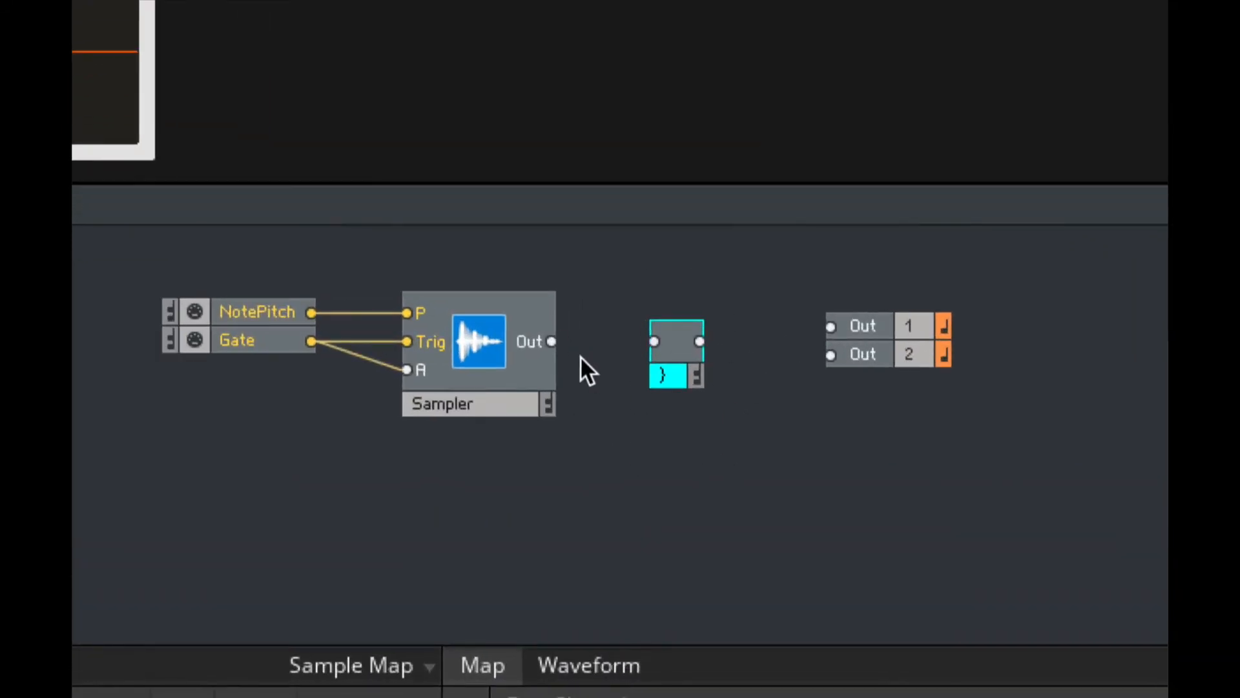
{"action": "left_click_drag", "start_coordinate": [551, 342], "coordinate": [655, 341]}
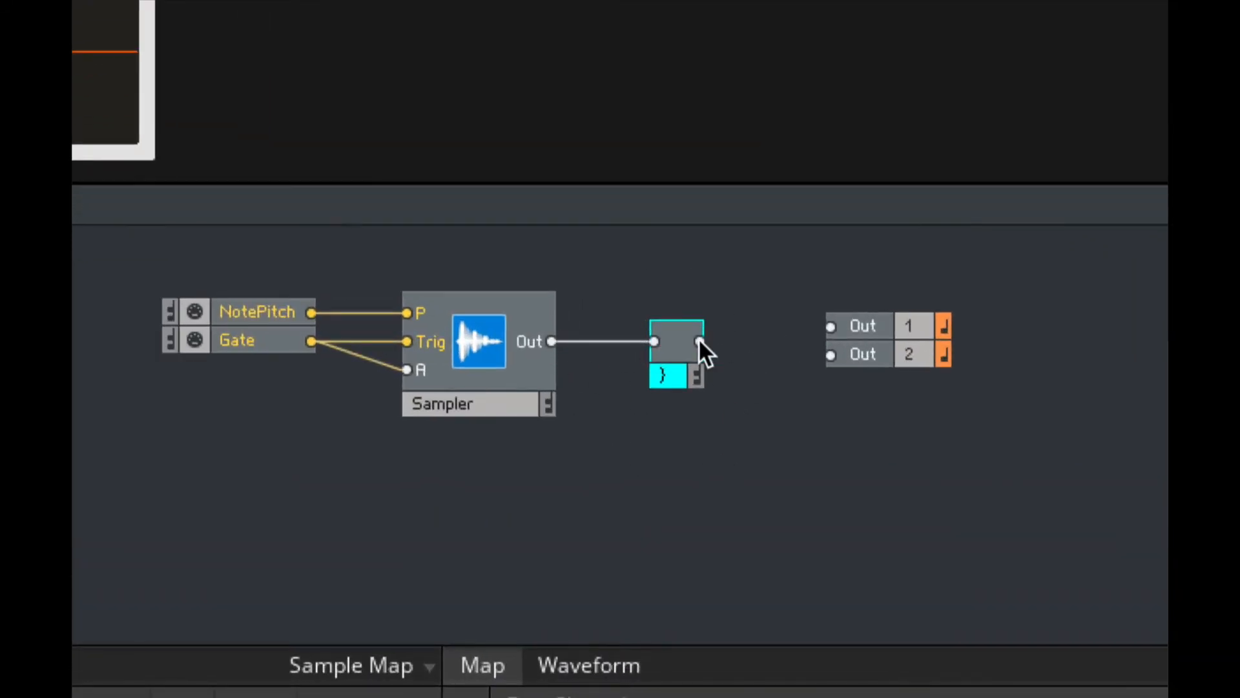
{"action": "left_click_drag", "start_coordinate": [698, 342], "coordinate": [829, 326]}
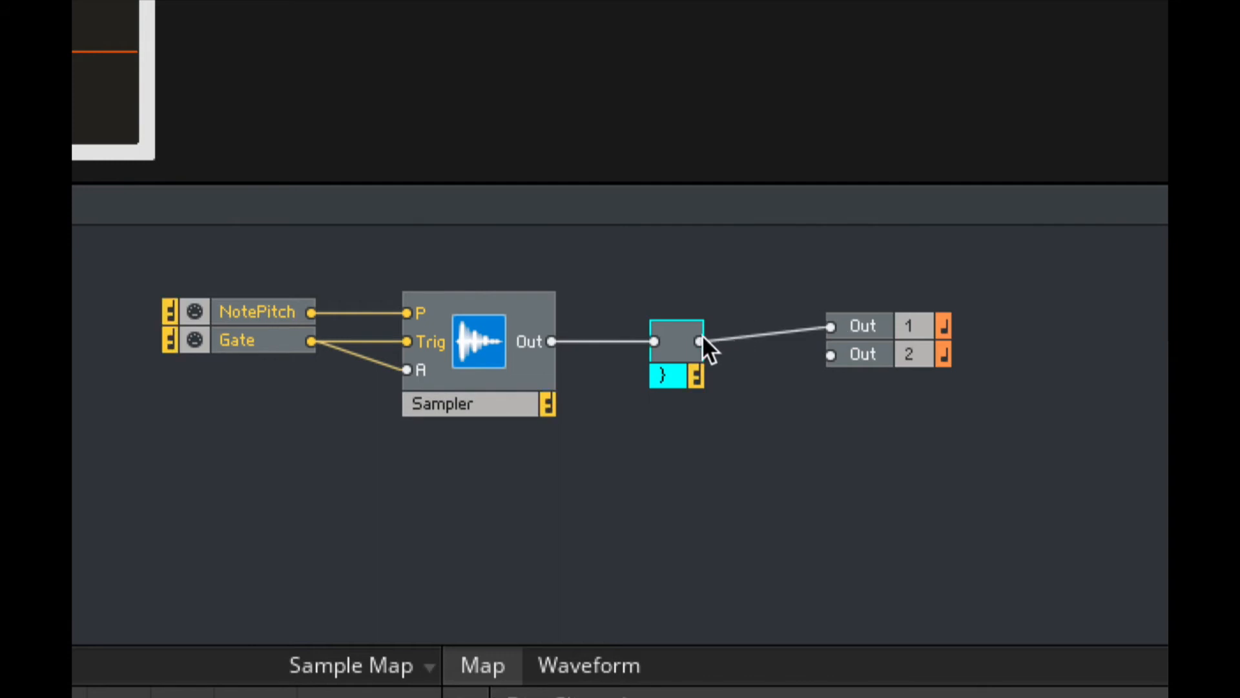
{"action": "left_click_drag", "start_coordinate": [697, 342], "coordinate": [829, 355]}
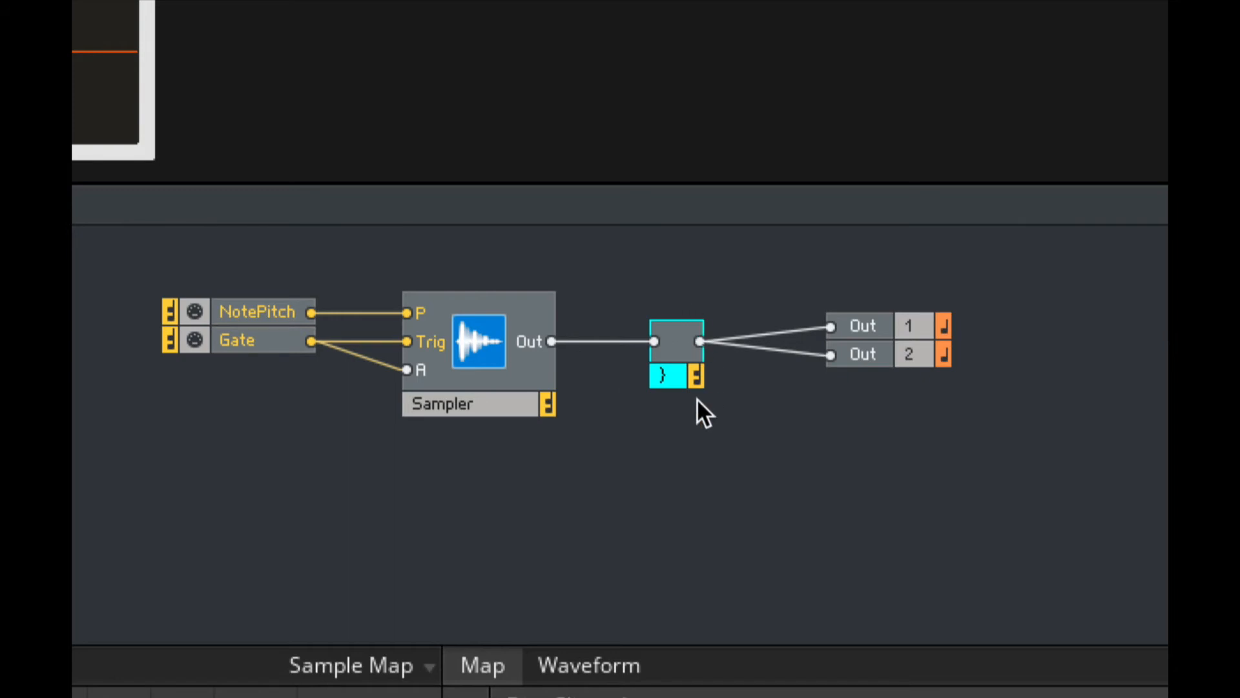
{"action": "mouse_move", "coordinate": [198, 391]}
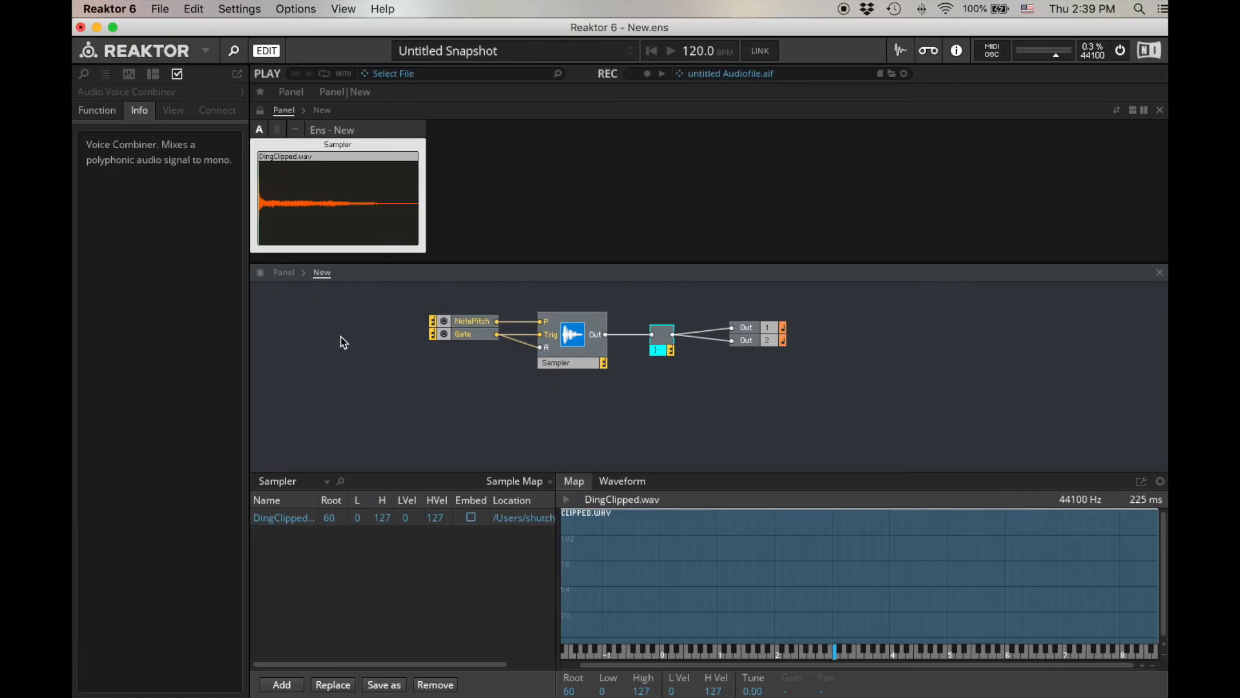
Step: Select the ensemble and show its Function properties with 4 voices
{"action": "left_click", "coordinate": [661, 335]}
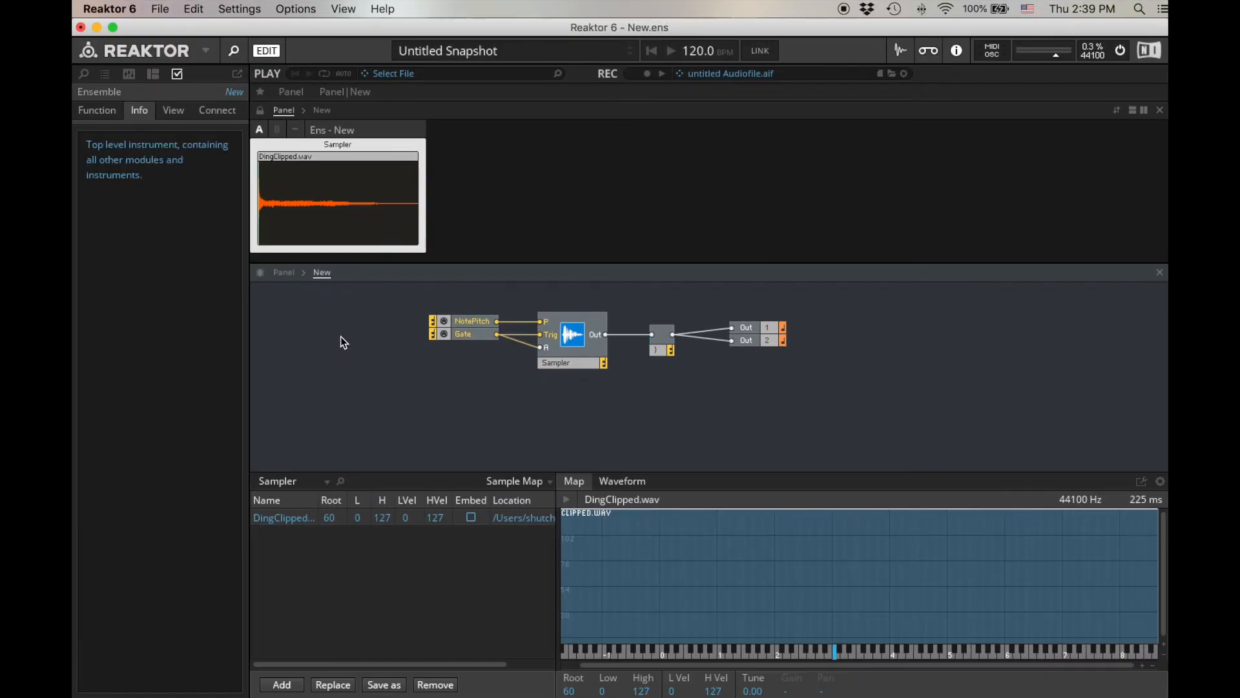
{"action": "left_click", "coordinate": [96, 109]}
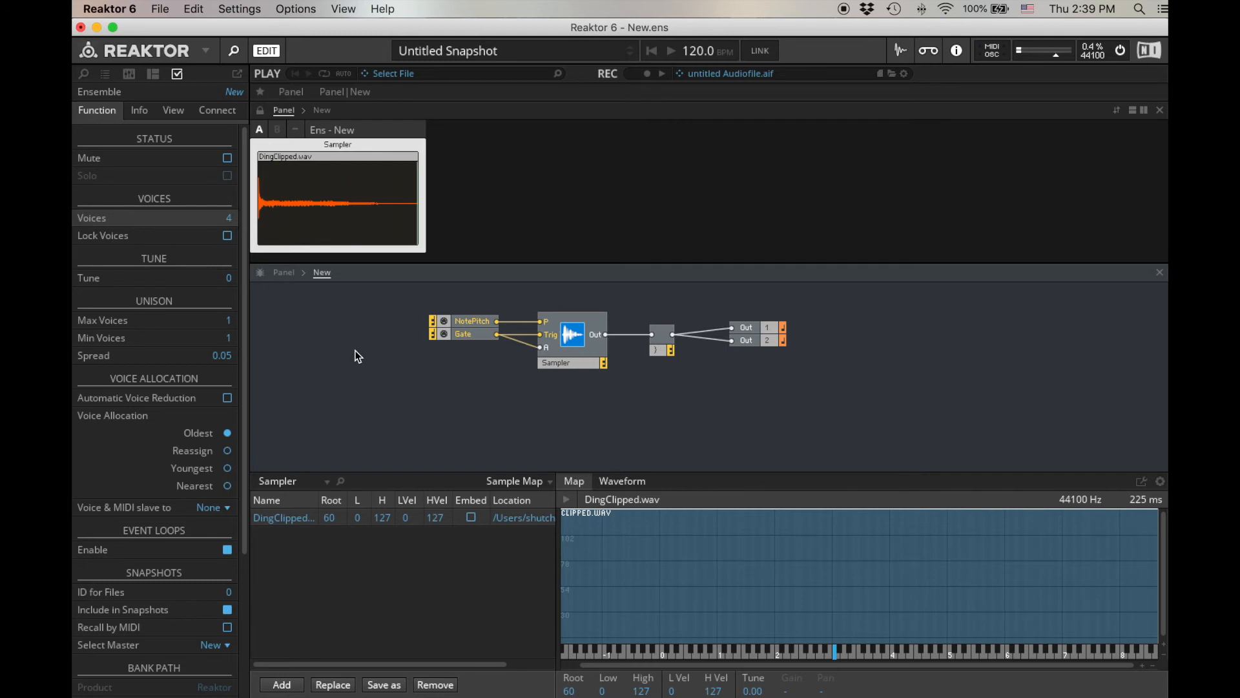
{"action": "mouse_move", "coordinate": [474, 357]}
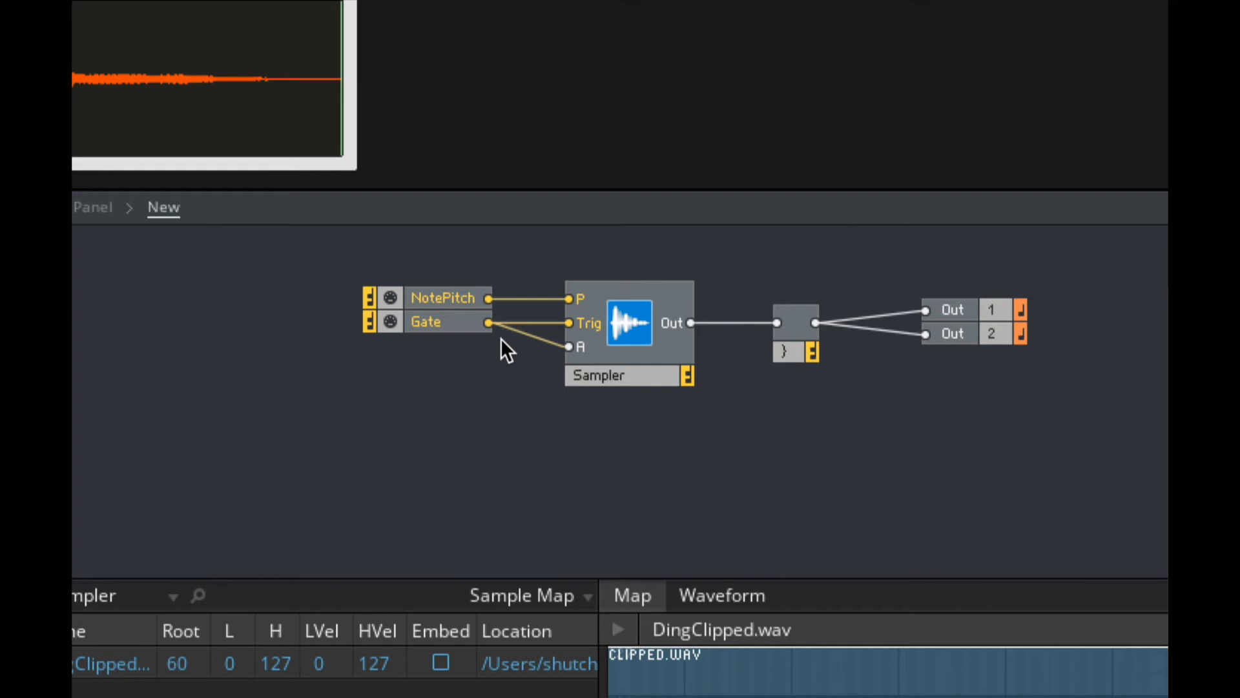
Step: Browse the MIDI In built-in modules to add an On Velocity source
{"action": "right_click", "coordinate": [507, 352]}
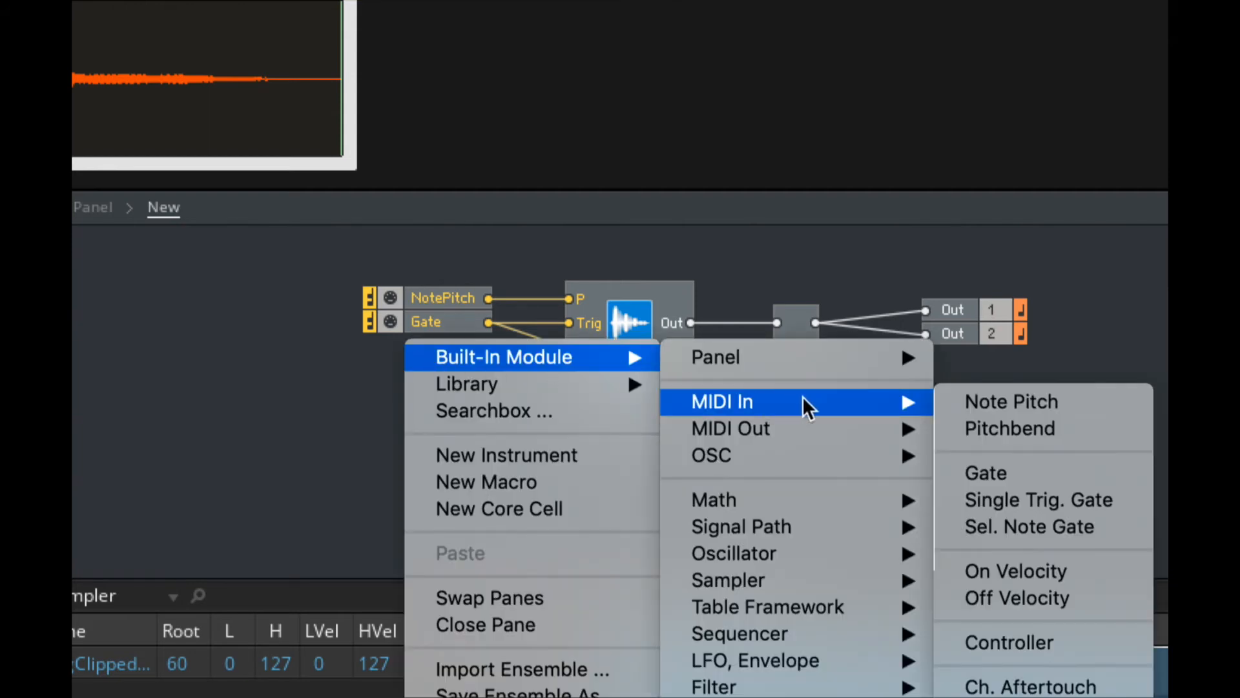
{"action": "left_click", "coordinate": [1016, 570]}
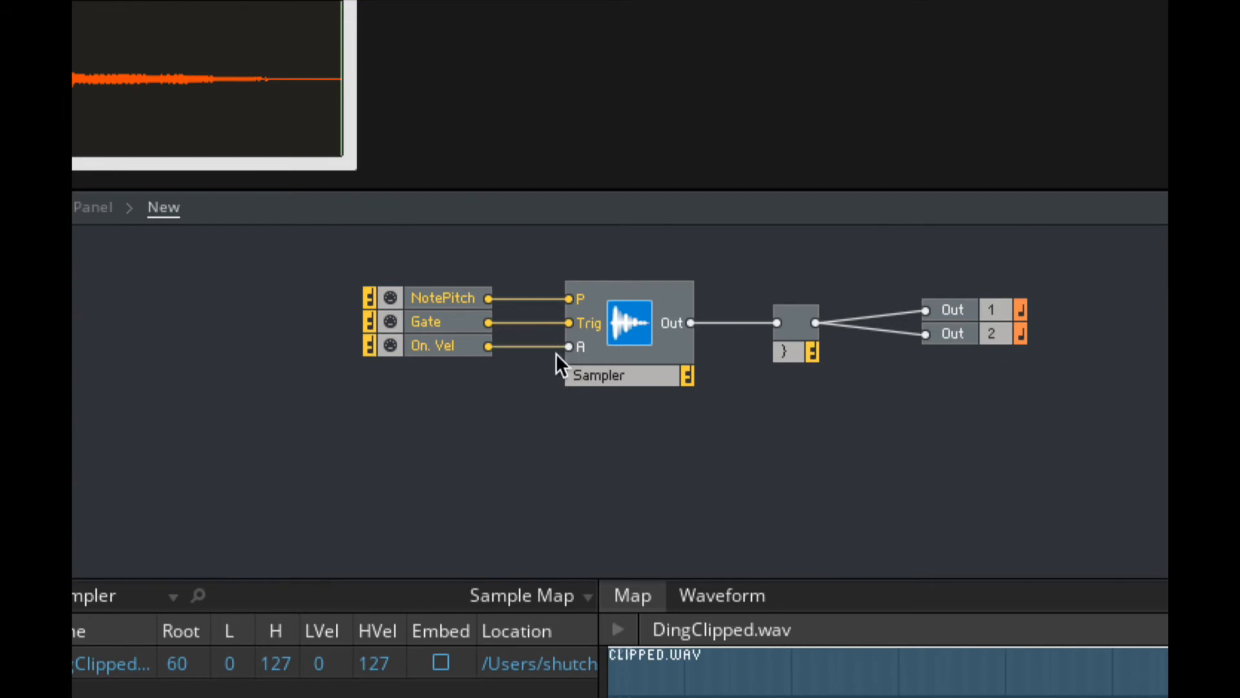
{"action": "mouse_move", "coordinate": [488, 364]}
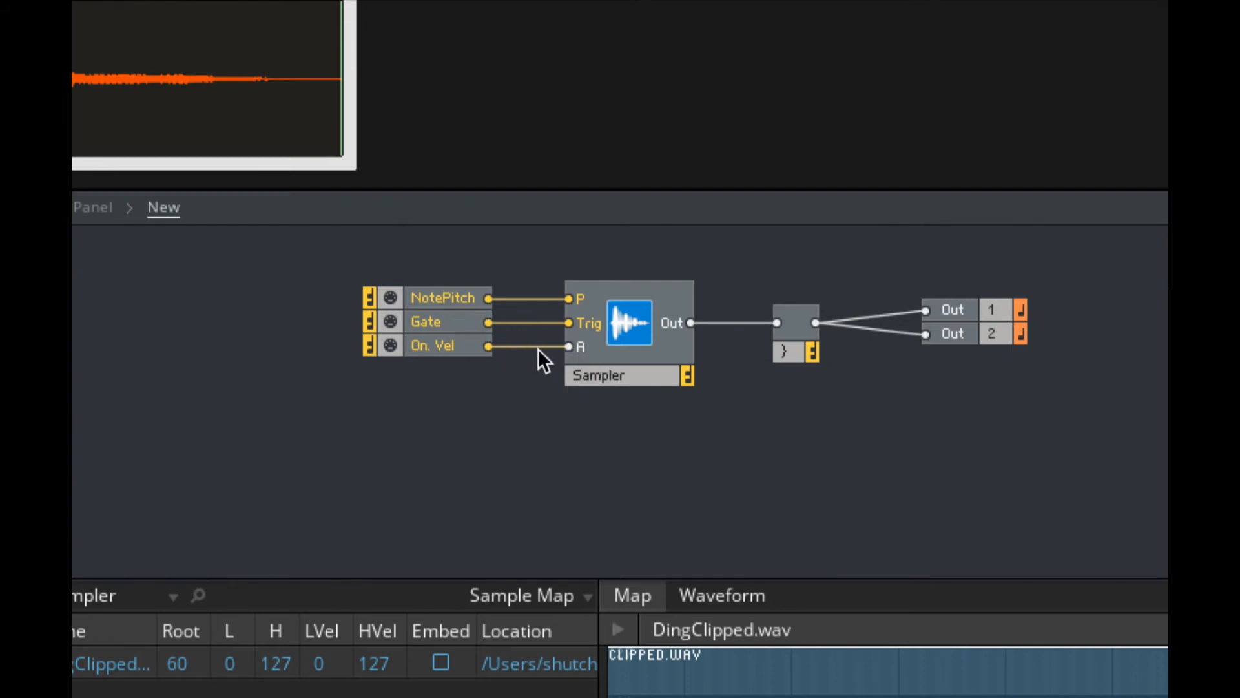
{"action": "mouse_move", "coordinate": [472, 366]}
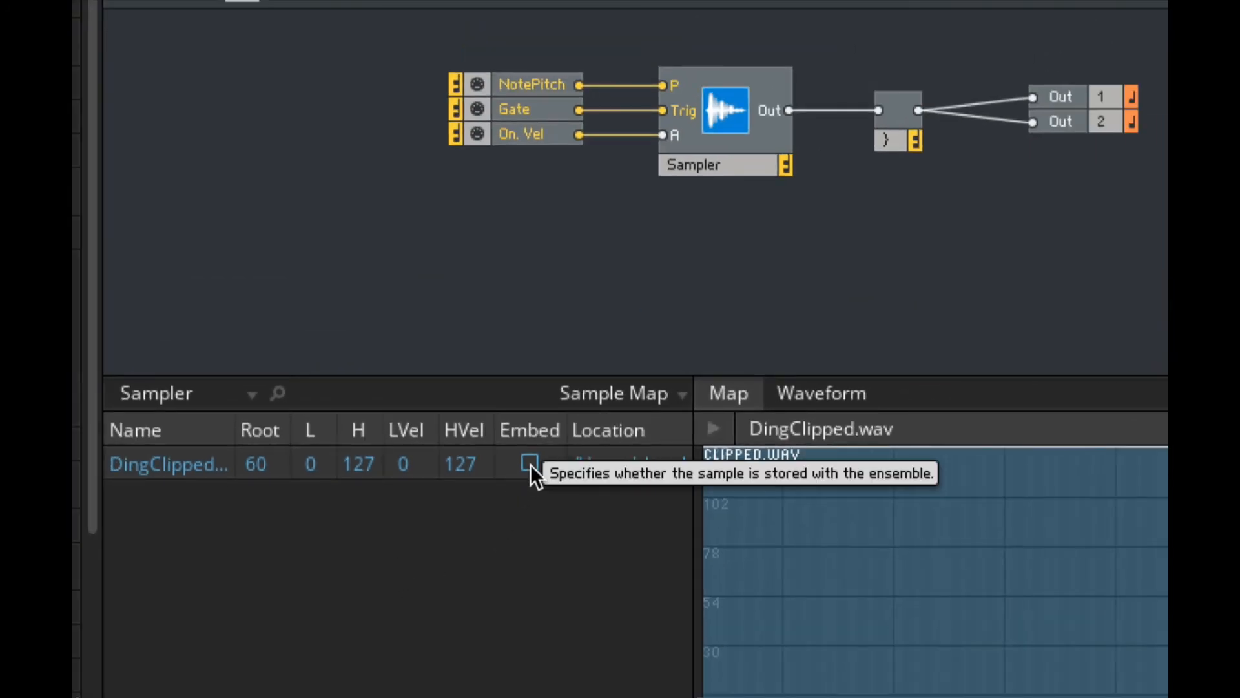
Step: Toggle DingClipped.wav's Embed checkbox off and back on, leaving it embedded
{"action": "left_click", "coordinate": [529, 464]}
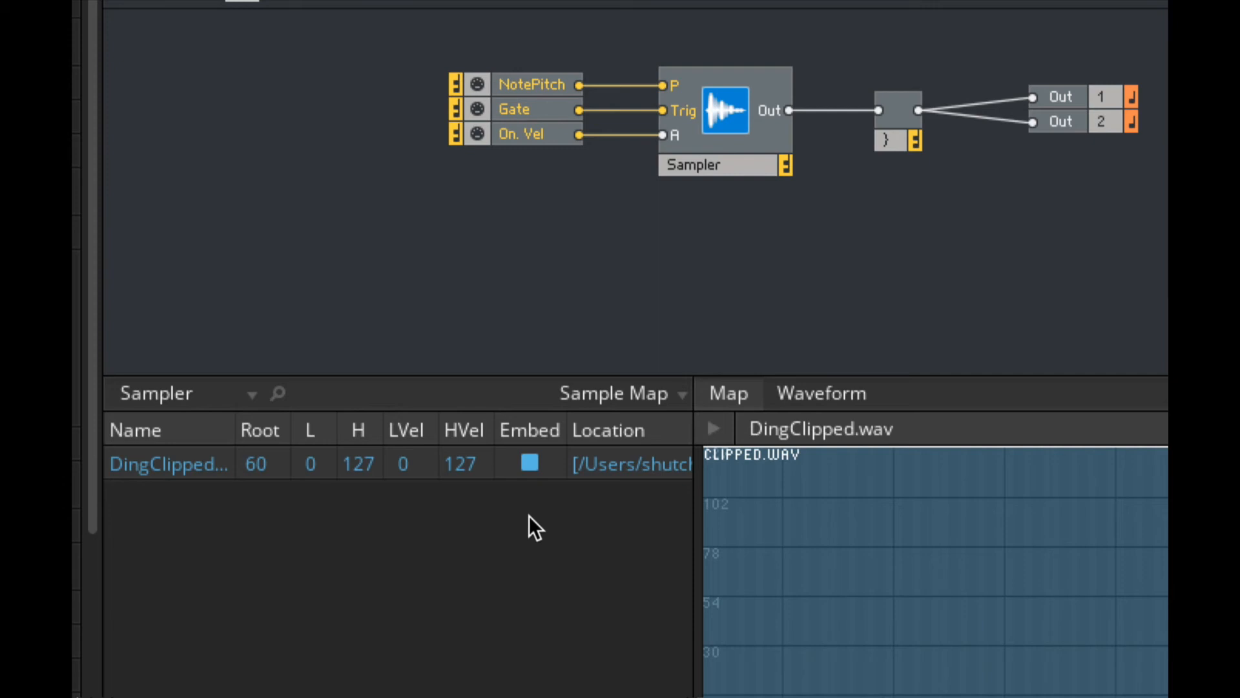
{"action": "left_click", "coordinate": [528, 463]}
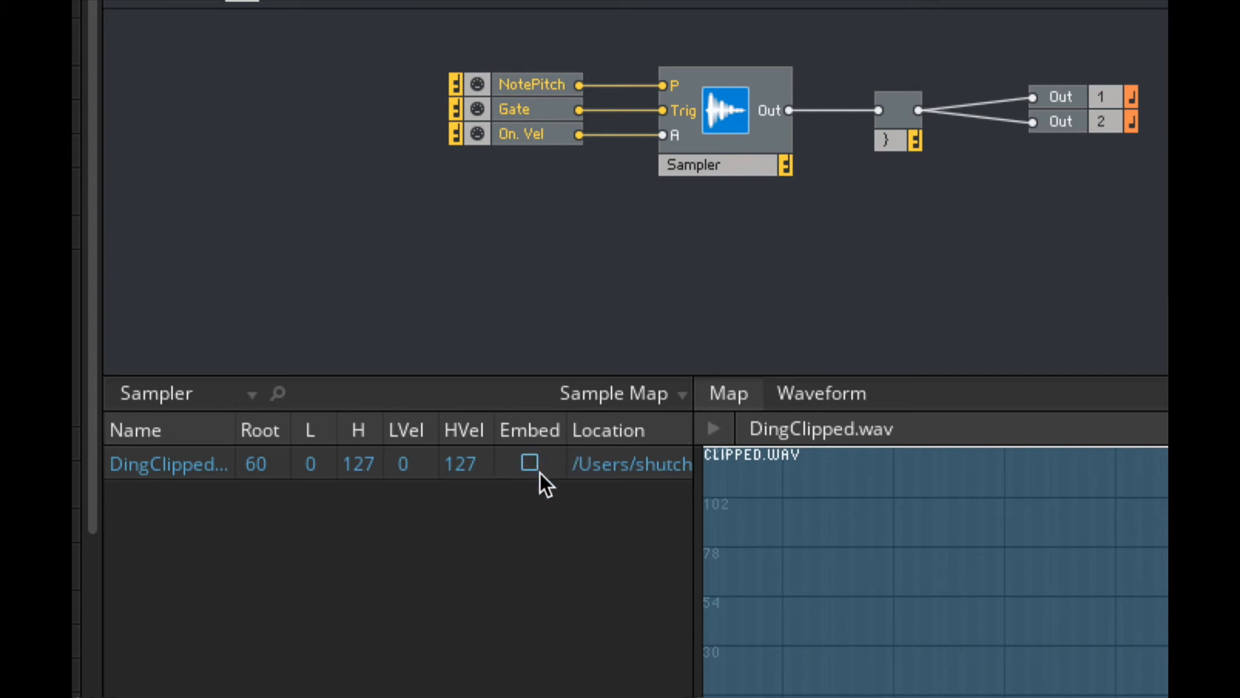
{"action": "mouse_move", "coordinate": [544, 500]}
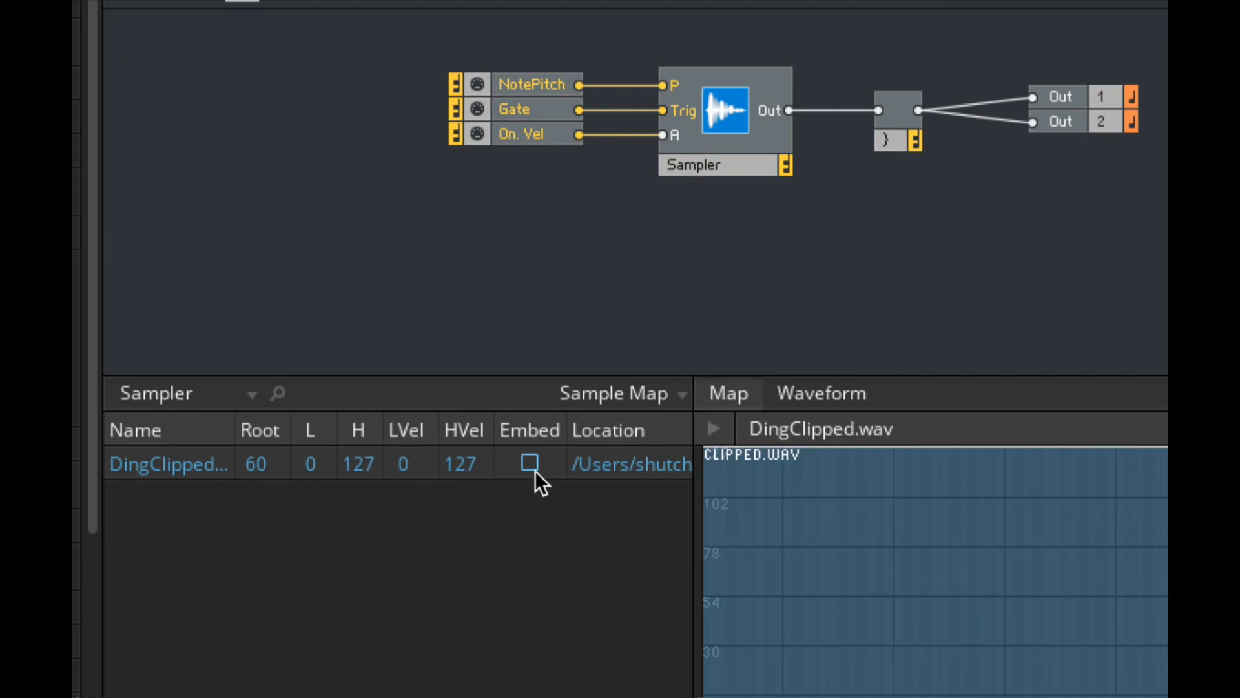
{"action": "left_click", "coordinate": [529, 464]}
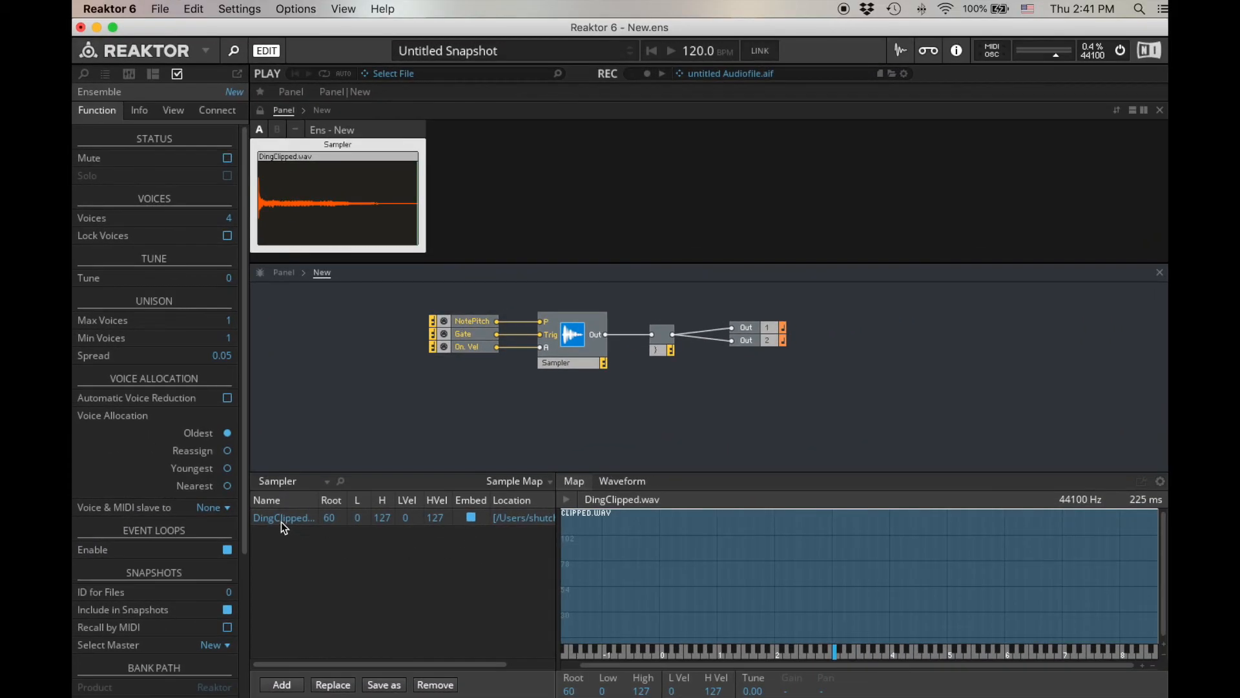
Step: Replace DingClipped.wav with doo.wav and edit its root key to 60
{"action": "right_click", "coordinate": [283, 518]}
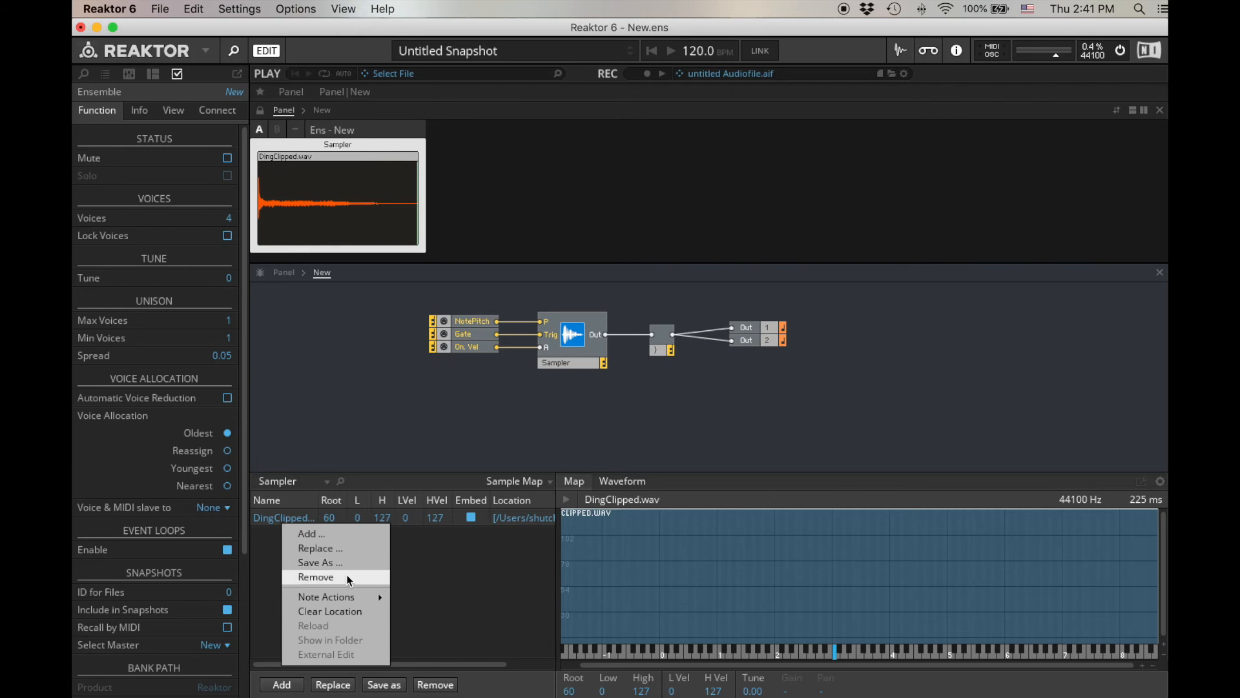
{"action": "left_click", "coordinate": [310, 533]}
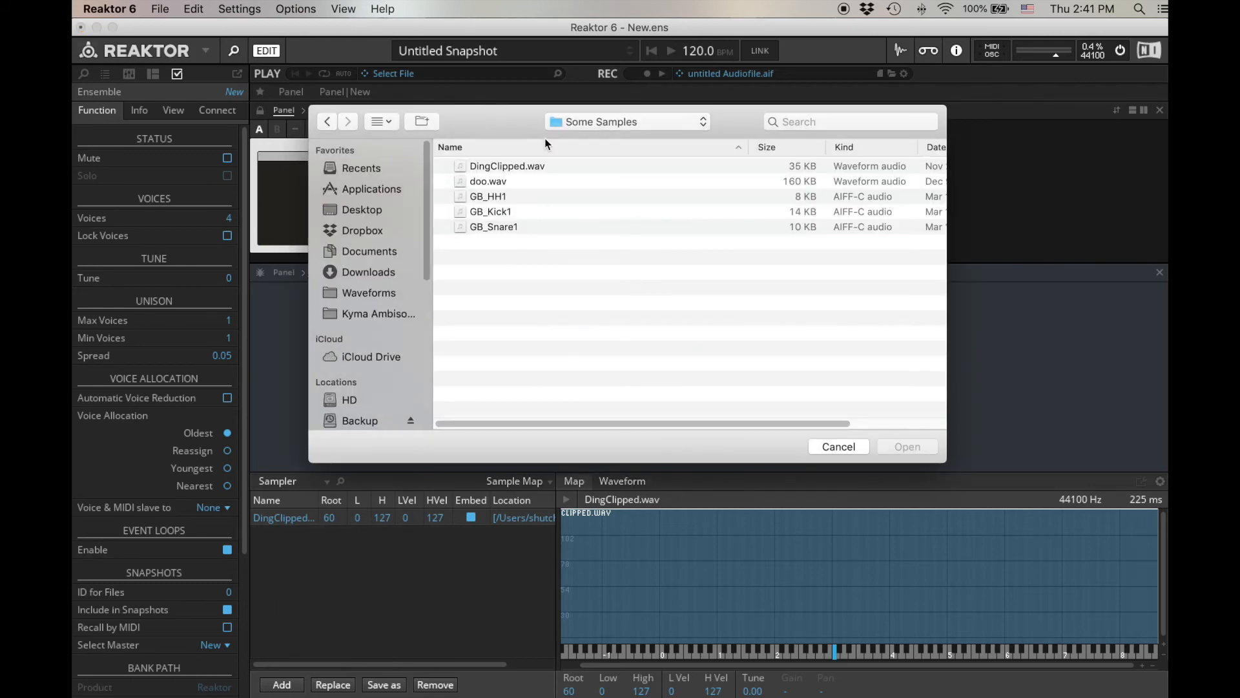
{"action": "left_click", "coordinate": [489, 180]}
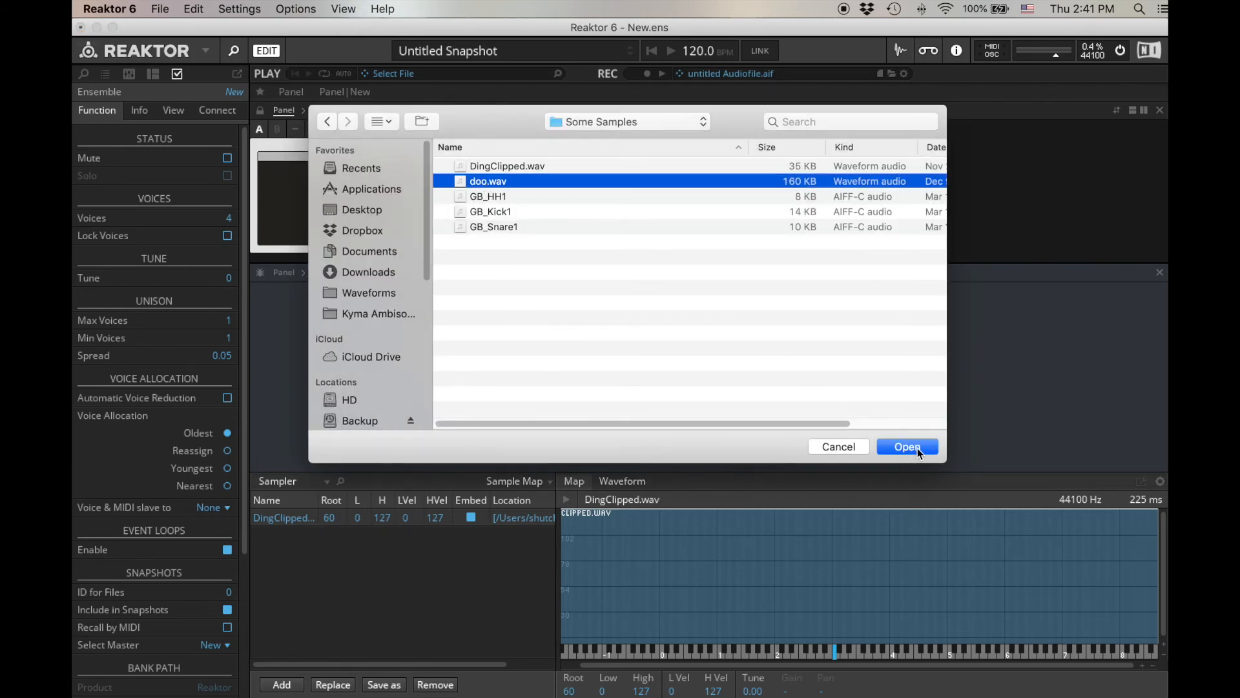
{"action": "left_click", "coordinate": [907, 447]}
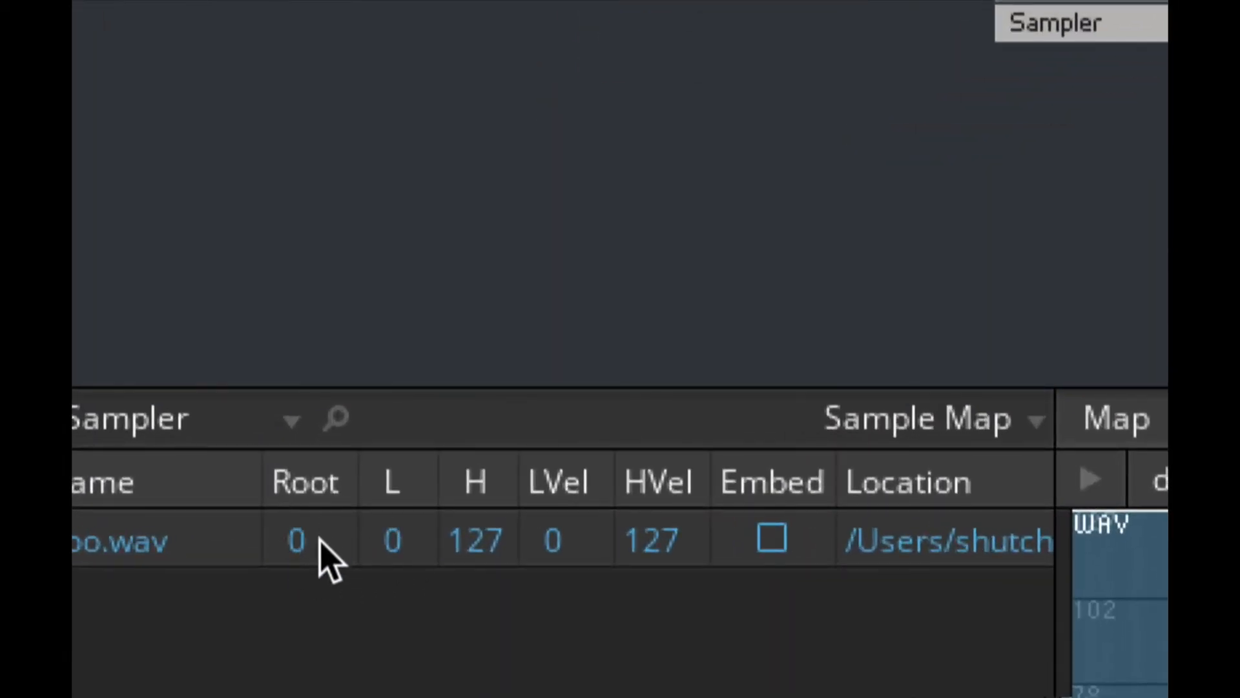
{"action": "double_click", "coordinate": [306, 540]}
{"action": "type", "text": "60"}
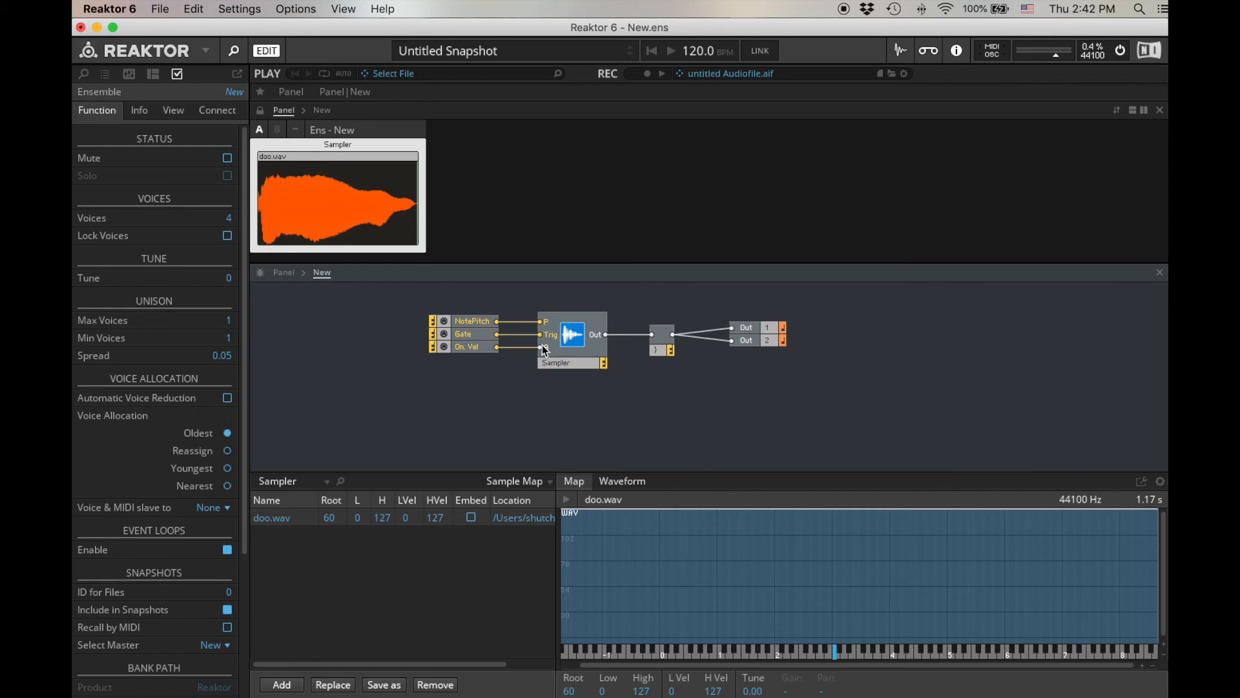
{"action": "mouse_move", "coordinate": [543, 346]}
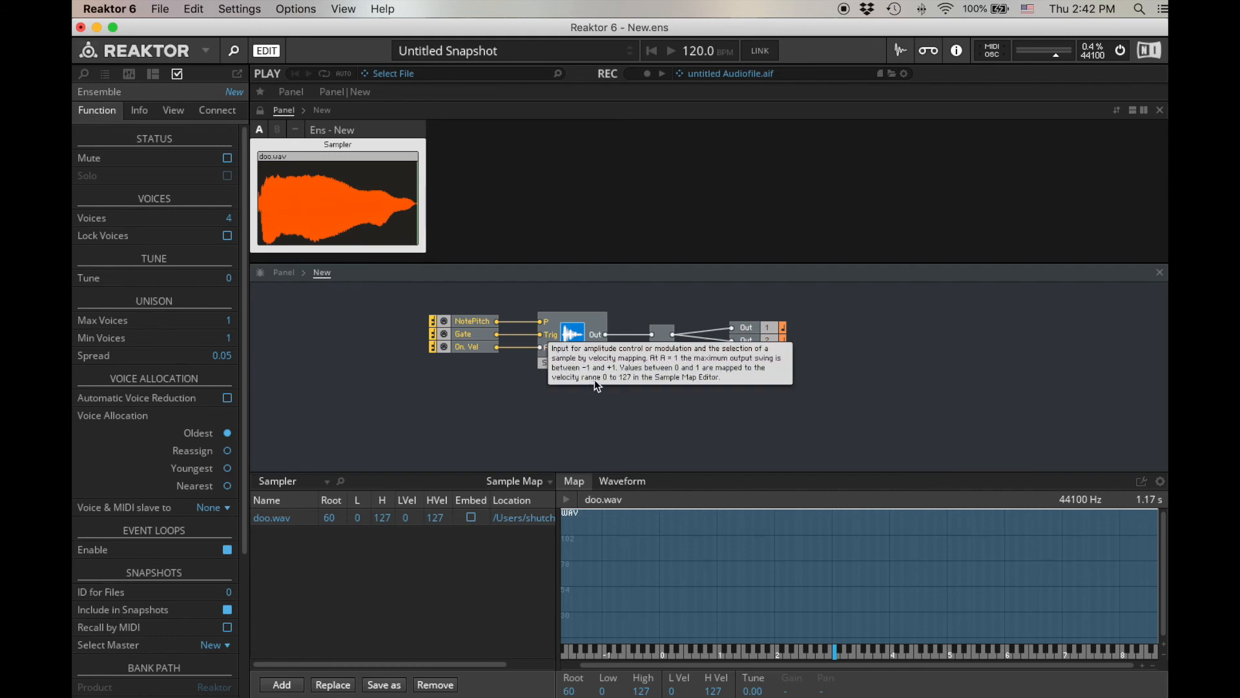
{"action": "mouse_move", "coordinate": [557, 431]}
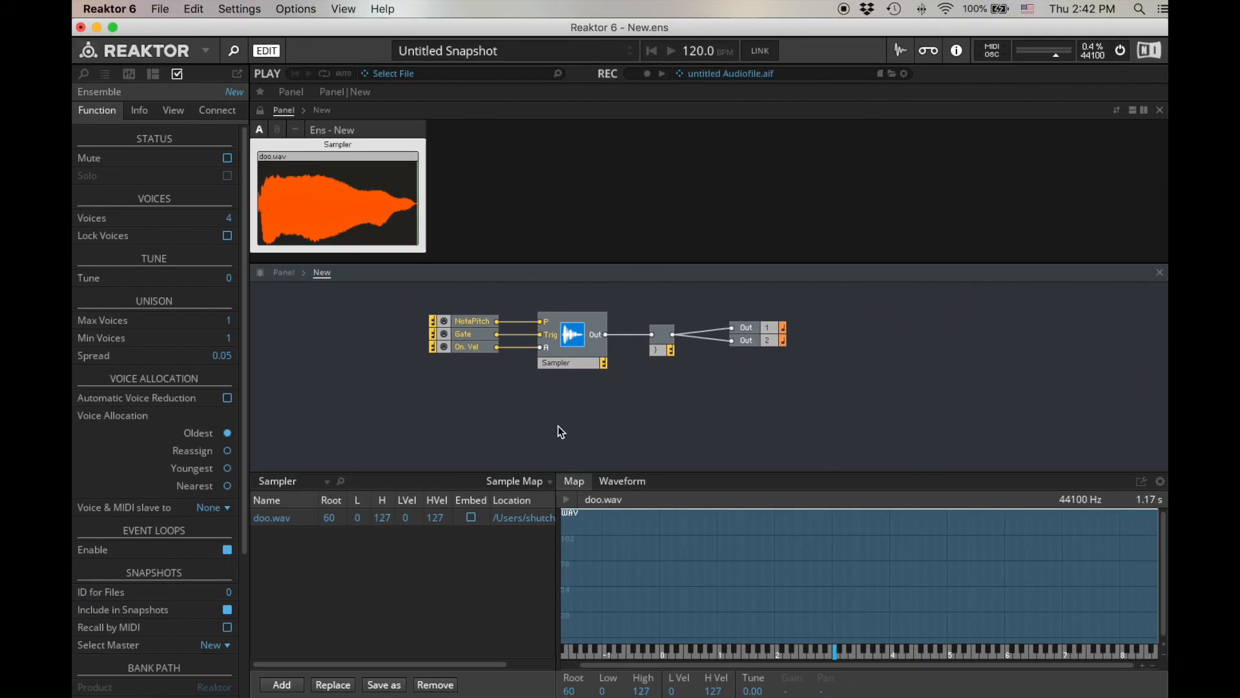
Step: Remove doo.wav from the Sampler and confirm the removal
{"action": "right_click", "coordinate": [271, 518]}
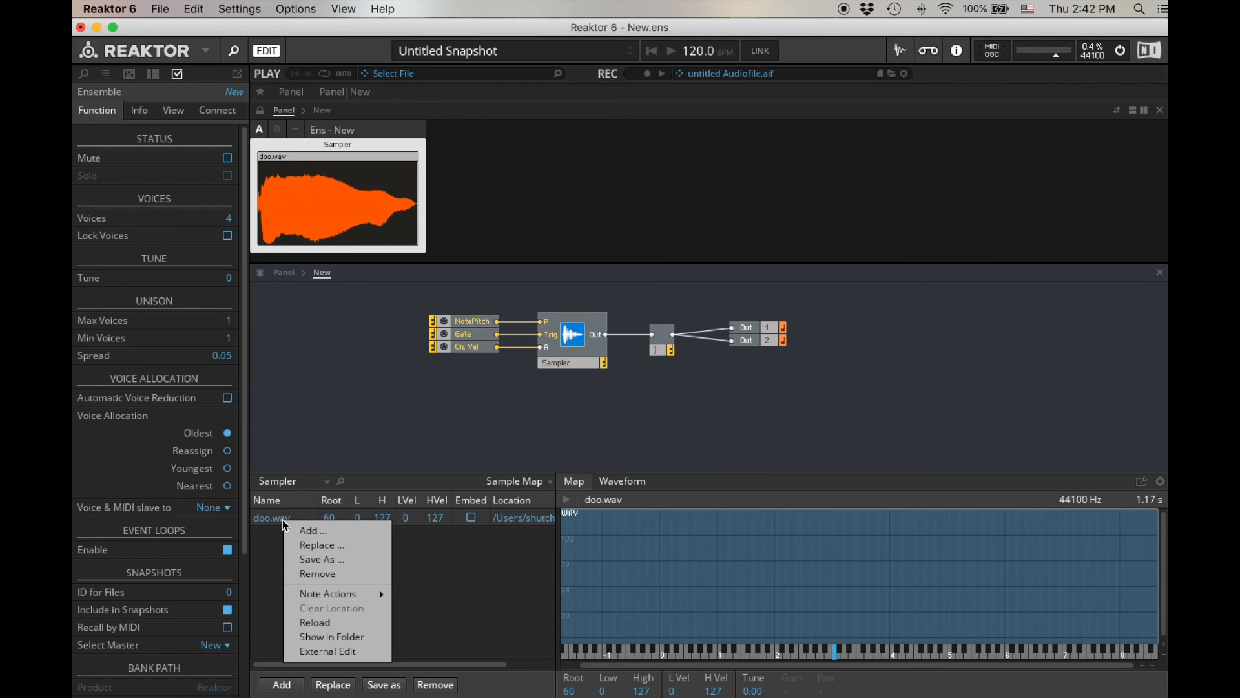
{"action": "left_click", "coordinate": [317, 573]}
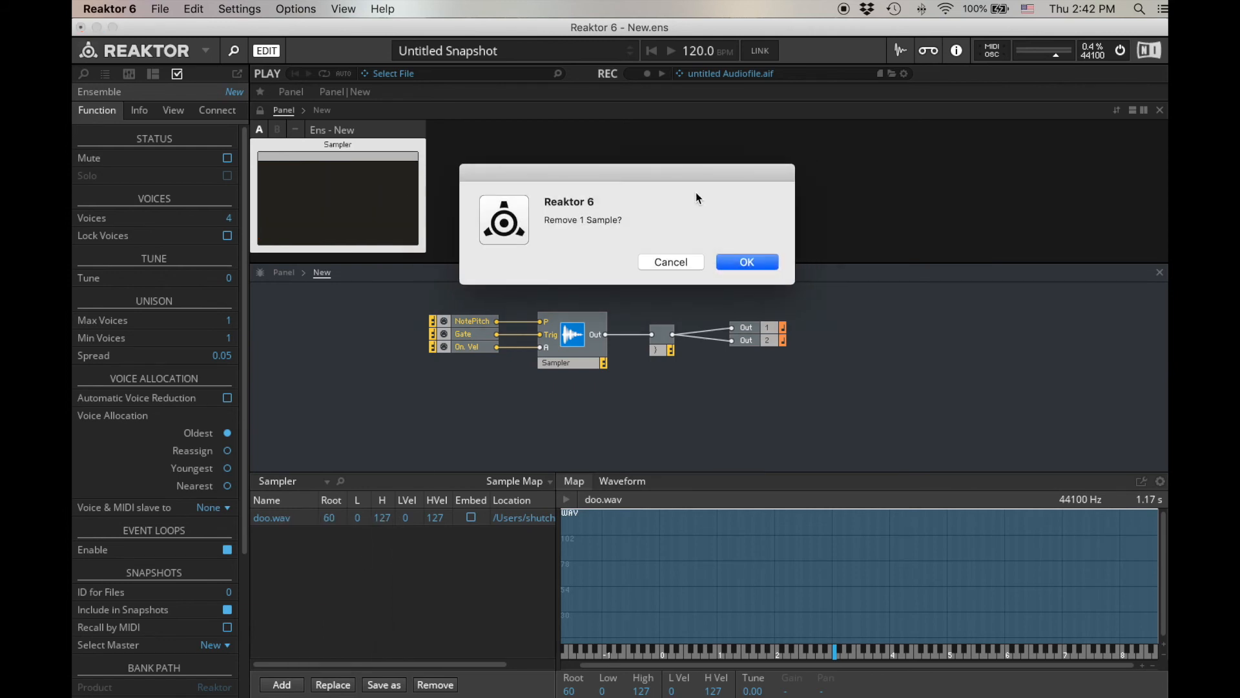
{"action": "left_click", "coordinate": [745, 262]}
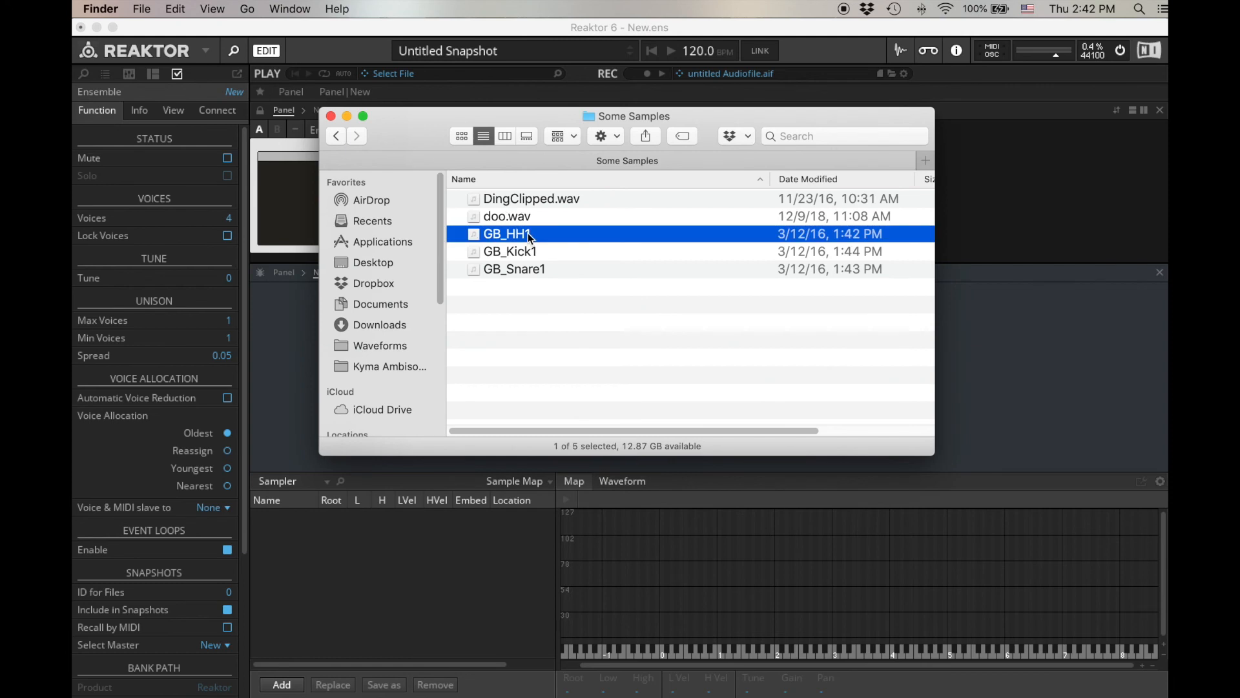
Step: Drag GB_HH1, GB_Kick1 and GB_Snare1 from Finder into the Sample Map list
{"action": "left_click", "coordinate": [510, 252]}
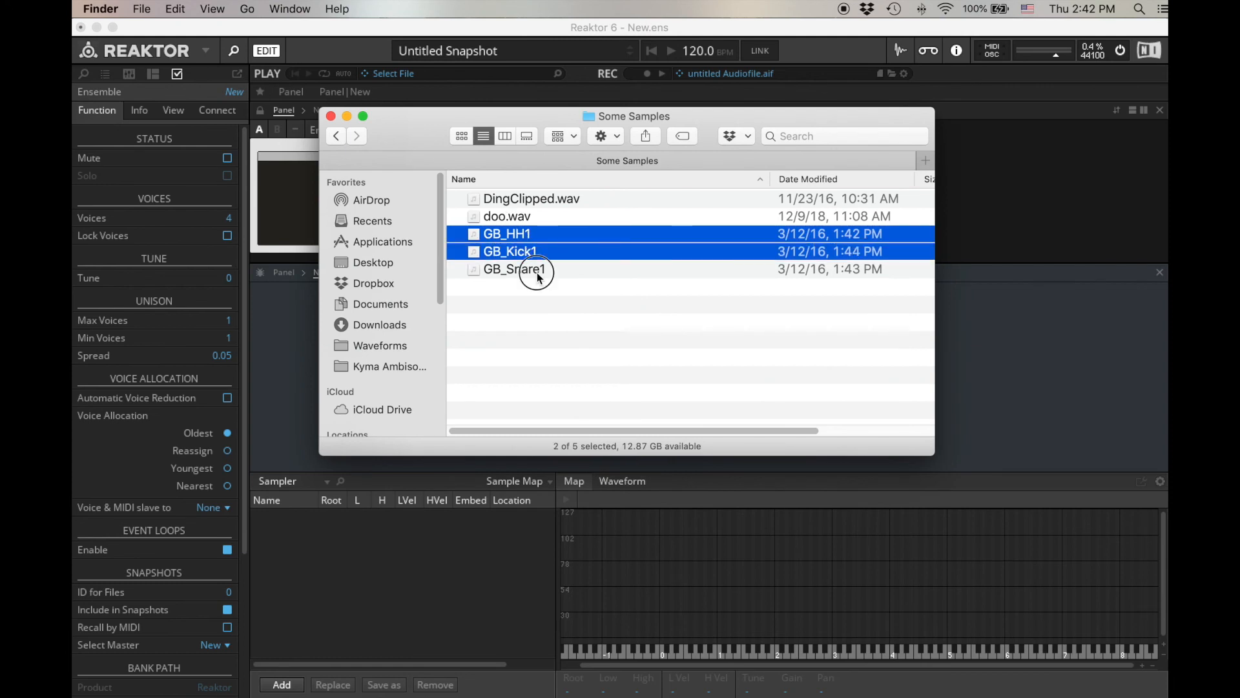
{"action": "left_click_drag", "start_coordinate": [514, 269], "coordinate": [467, 529]}
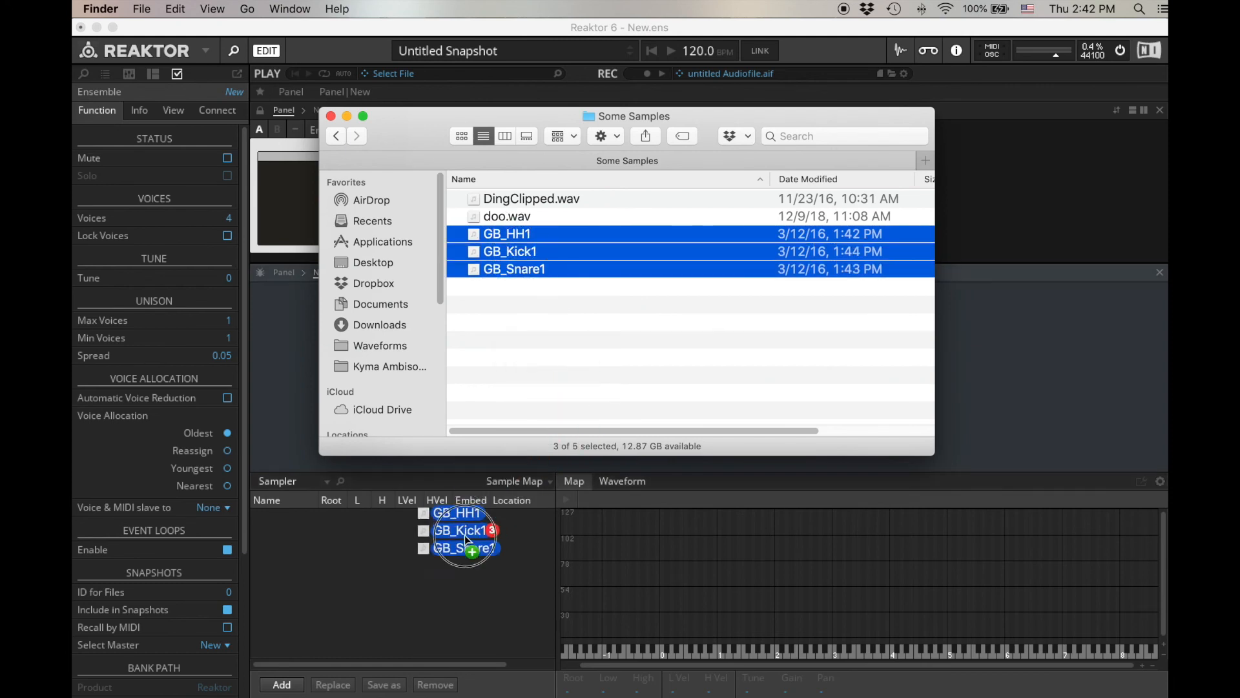
{"action": "left_click_drag", "start_coordinate": [510, 251], "coordinate": [466, 530]}
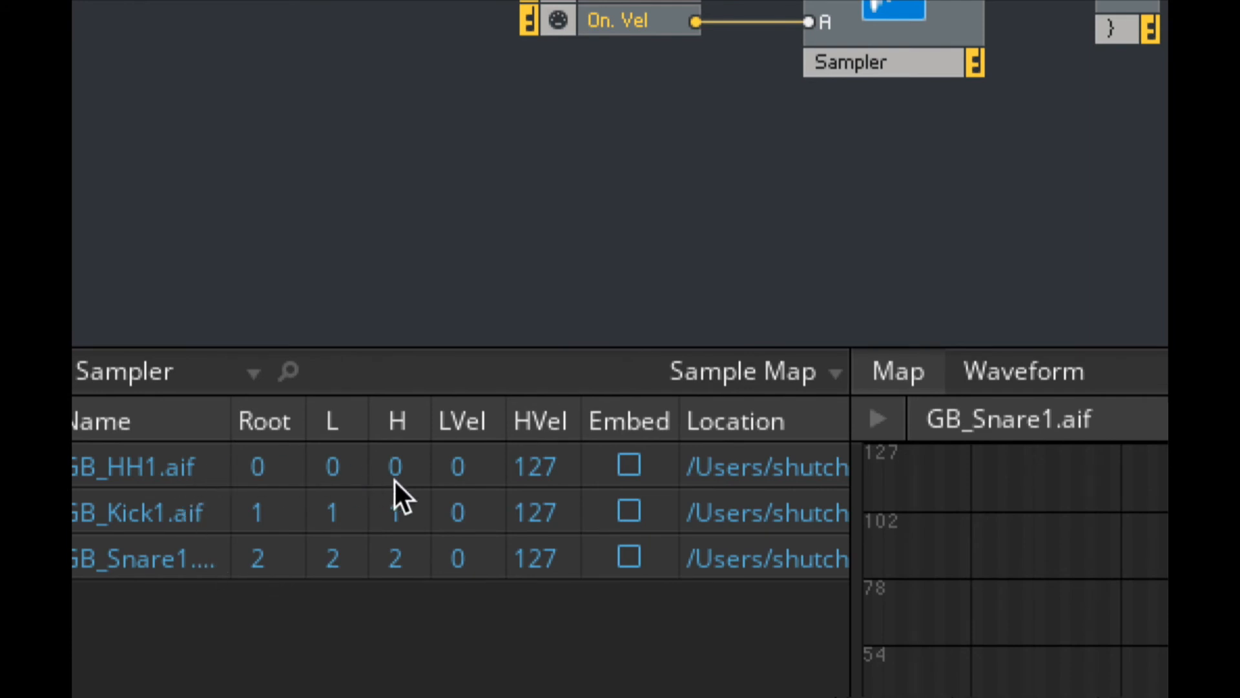
{"action": "mouse_move", "coordinate": [348, 498]}
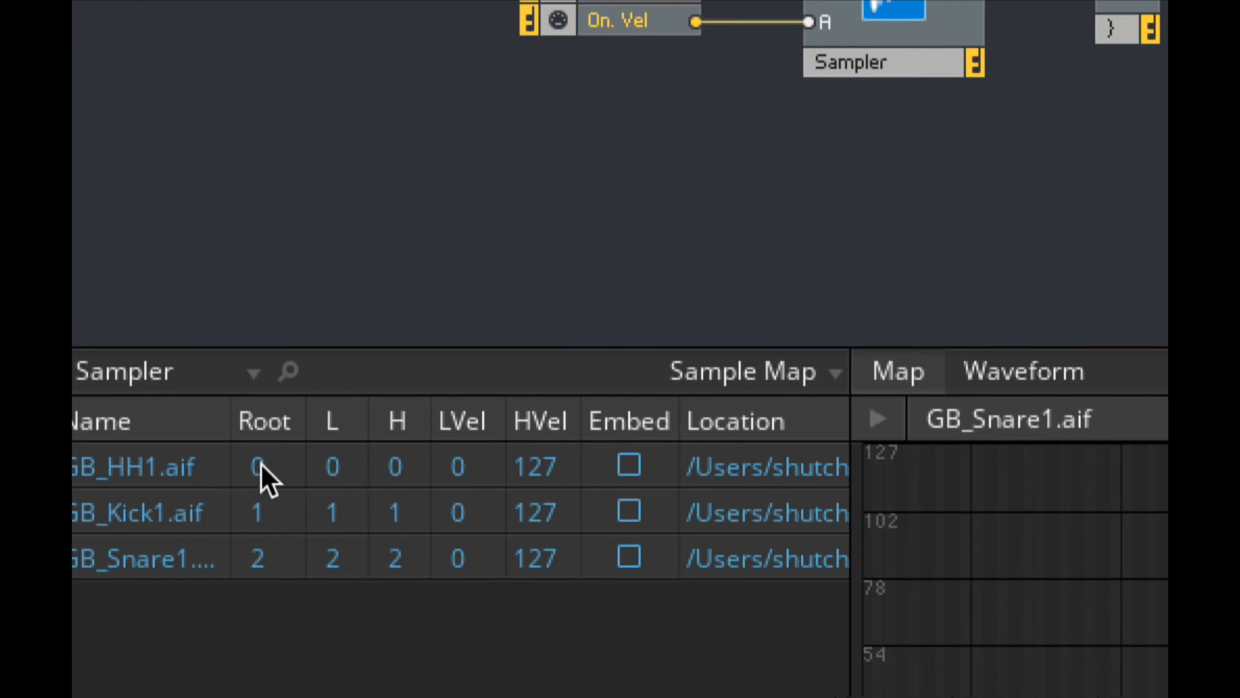
{"action": "mouse_move", "coordinate": [295, 480]}
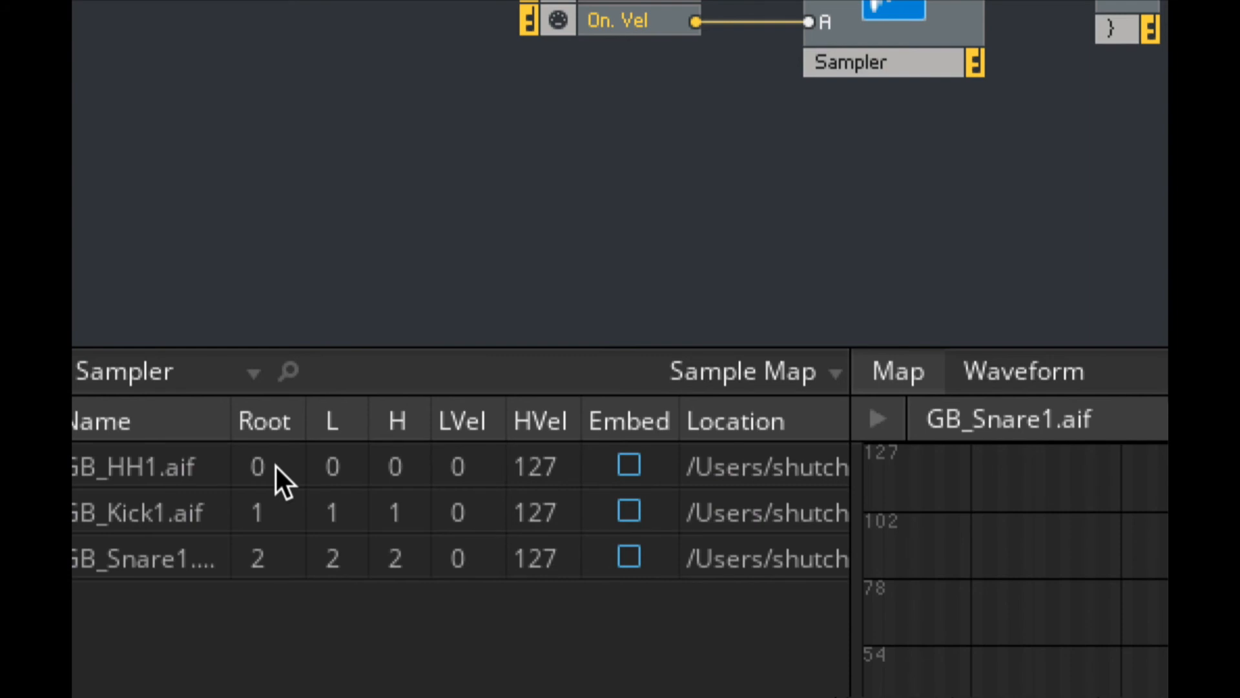
Step: Edit GB_Kick1's key cells to root 60 and low key 59
{"action": "left_click", "coordinate": [332, 467]}
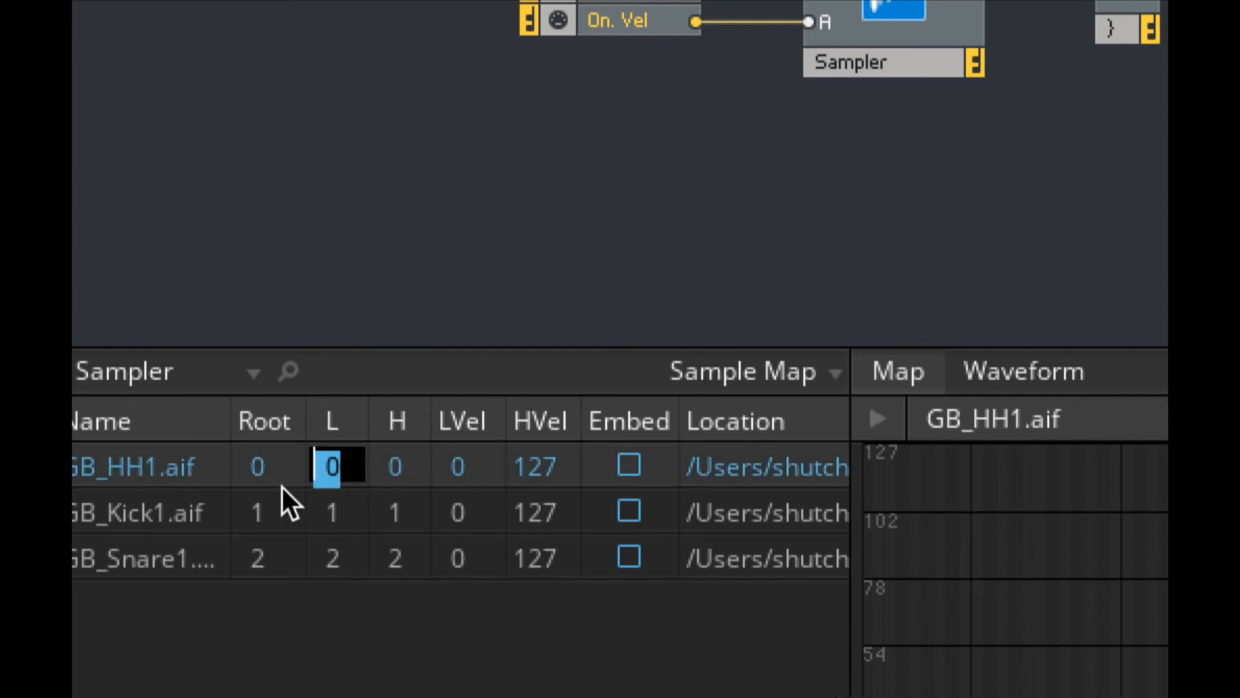
{"action": "left_click", "coordinate": [257, 512]}
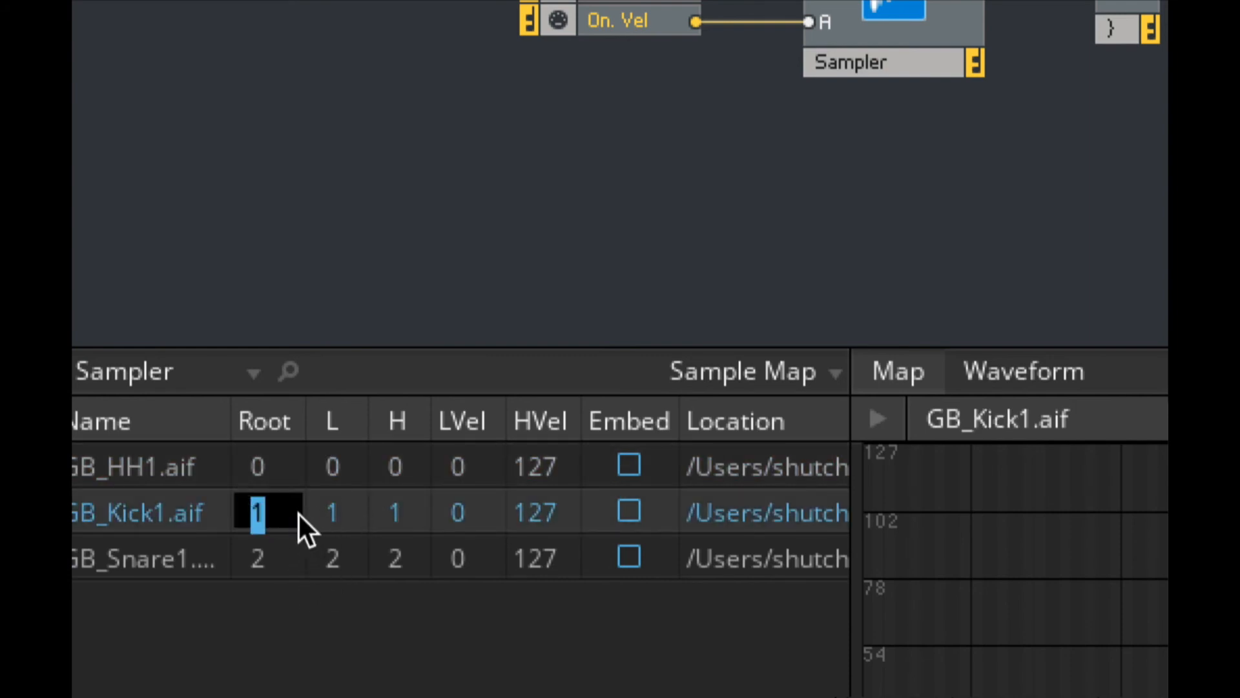
{"action": "left_click", "coordinate": [332, 512]}
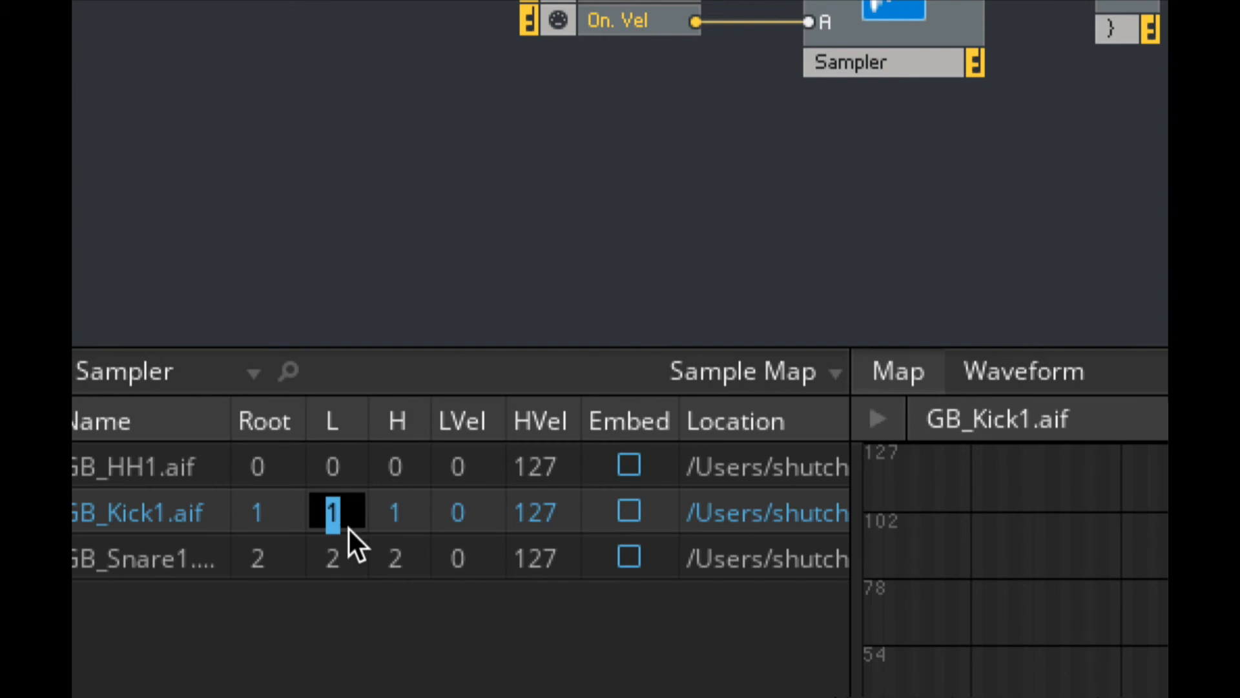
{"action": "left_click", "coordinate": [396, 512]}
{"action": "type", "text": "60"}
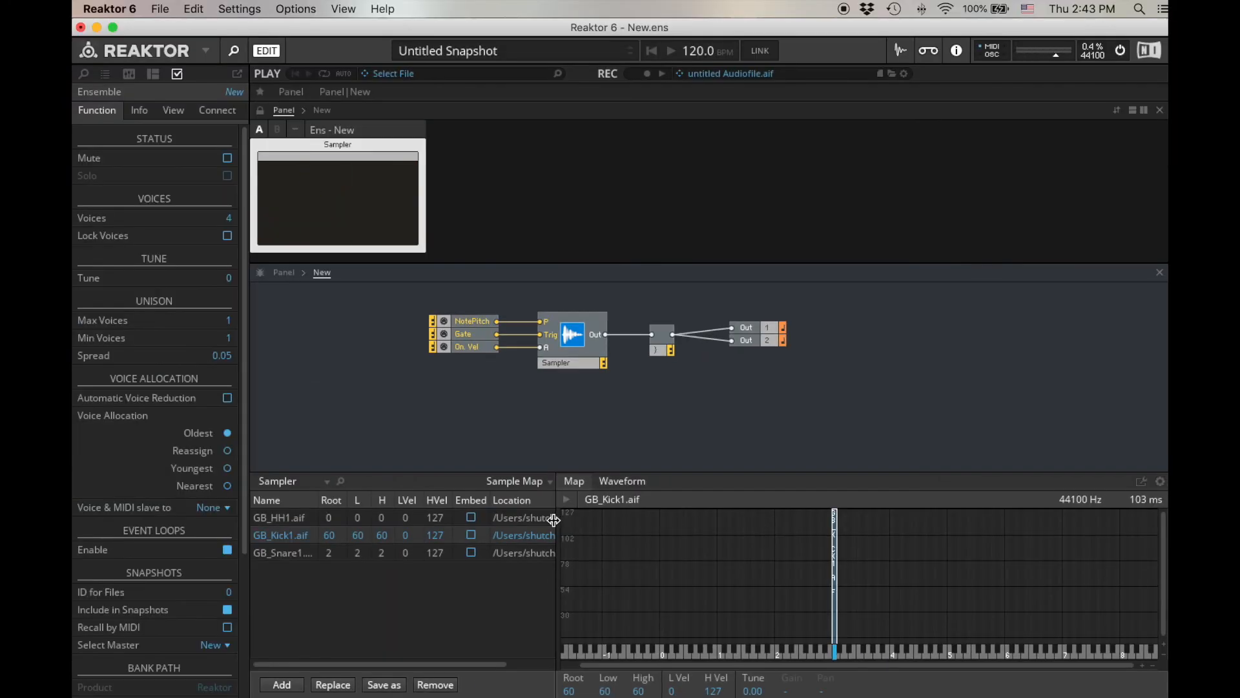
{"action": "left_click", "coordinate": [281, 535]}
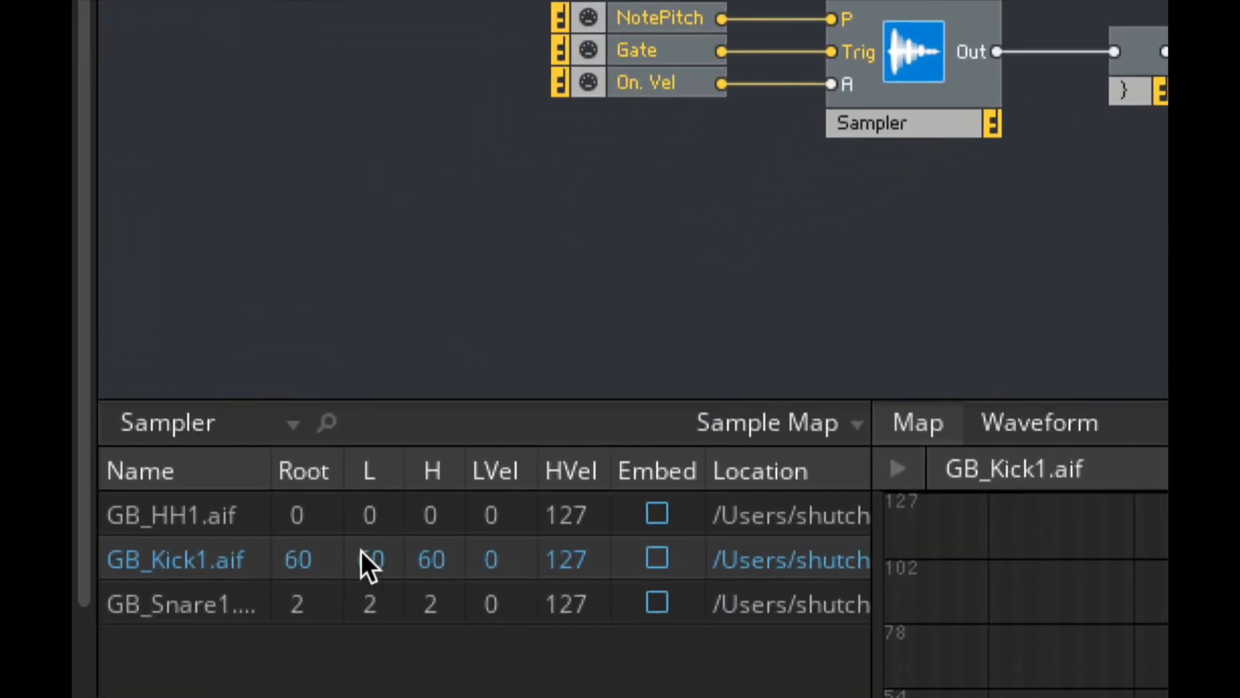
{"action": "type", "text": "59"}
{"action": "left_click", "coordinate": [431, 560]}
{"action": "type", "text": "61"}
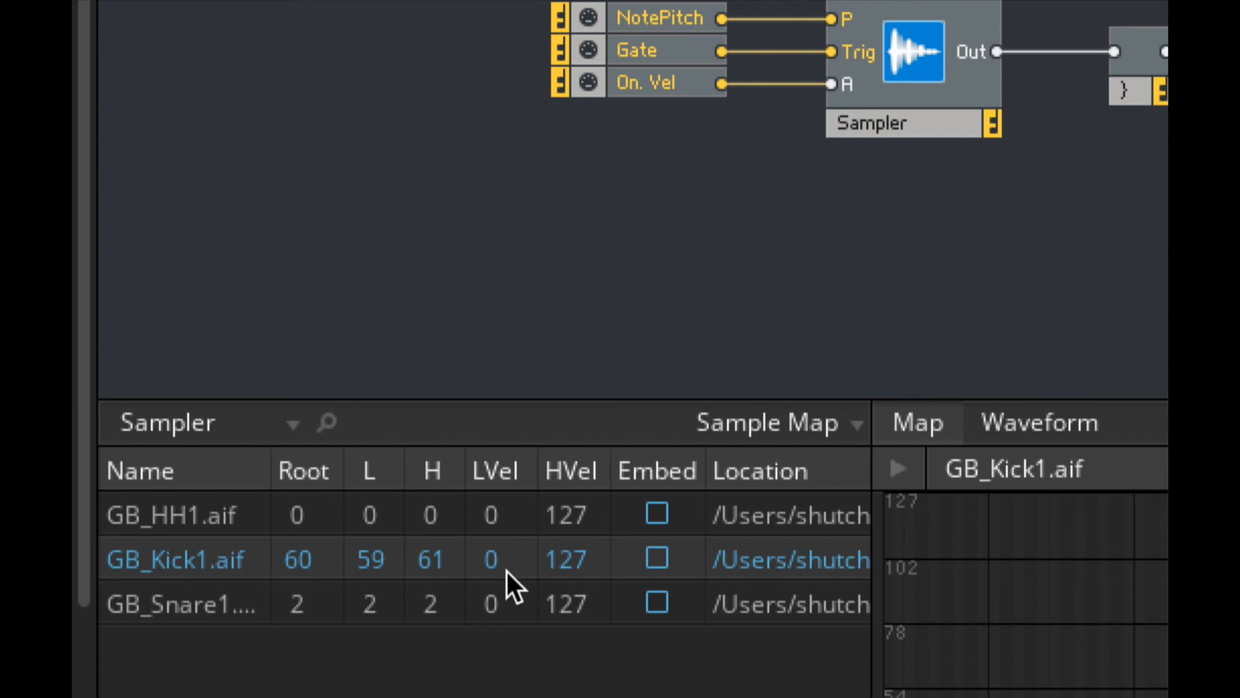
{"action": "mouse_move", "coordinate": [367, 602]}
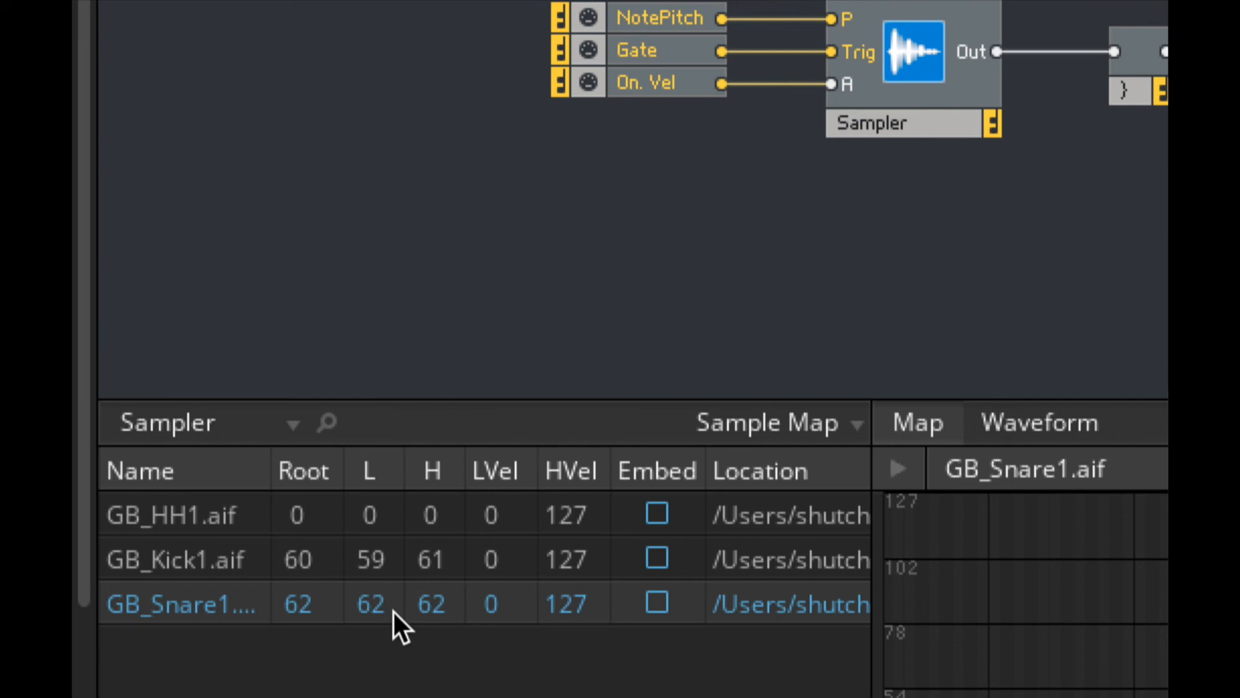
{"action": "mouse_move", "coordinate": [304, 530]}
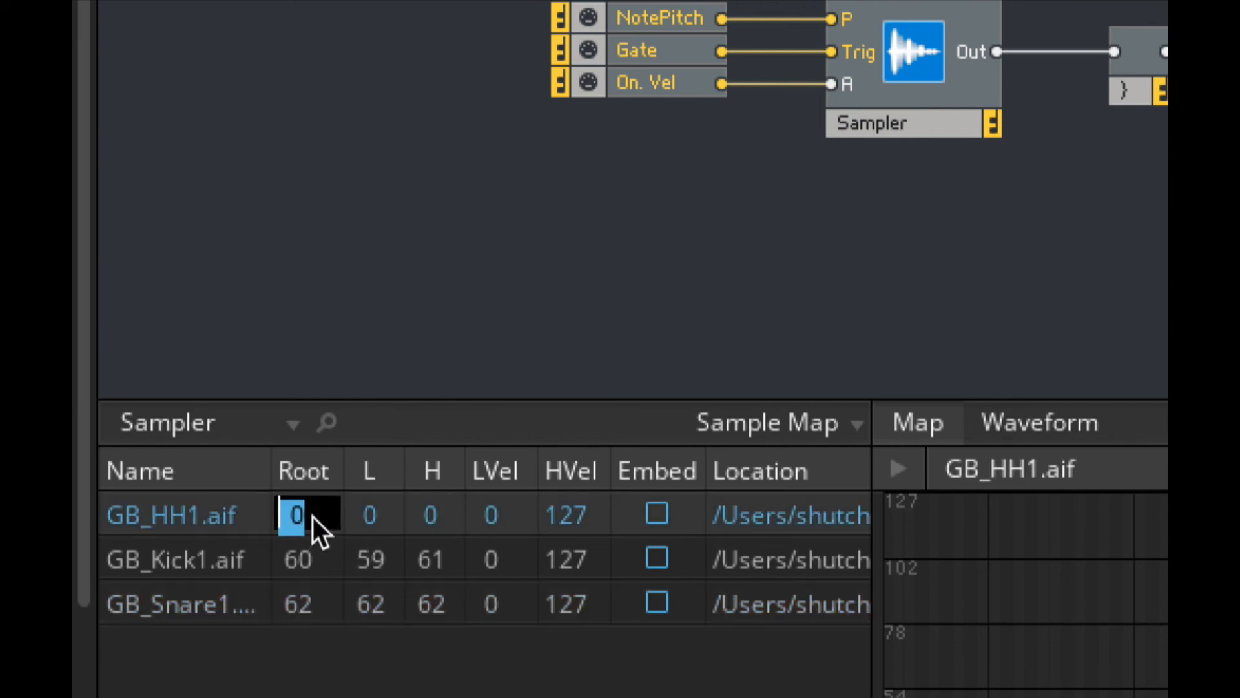
Step: Enter 64 for GB_HH1's root and low keys, then edit its high key
{"action": "type", "text": "64"}
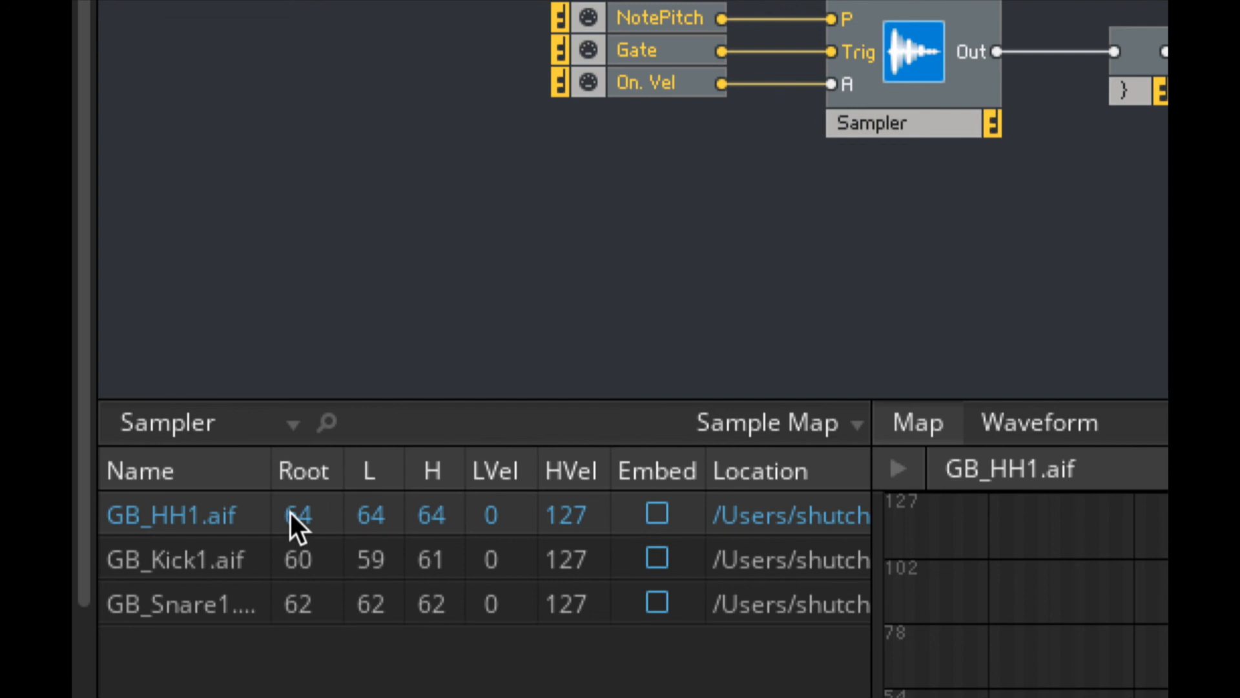
{"action": "mouse_move", "coordinate": [309, 522]}
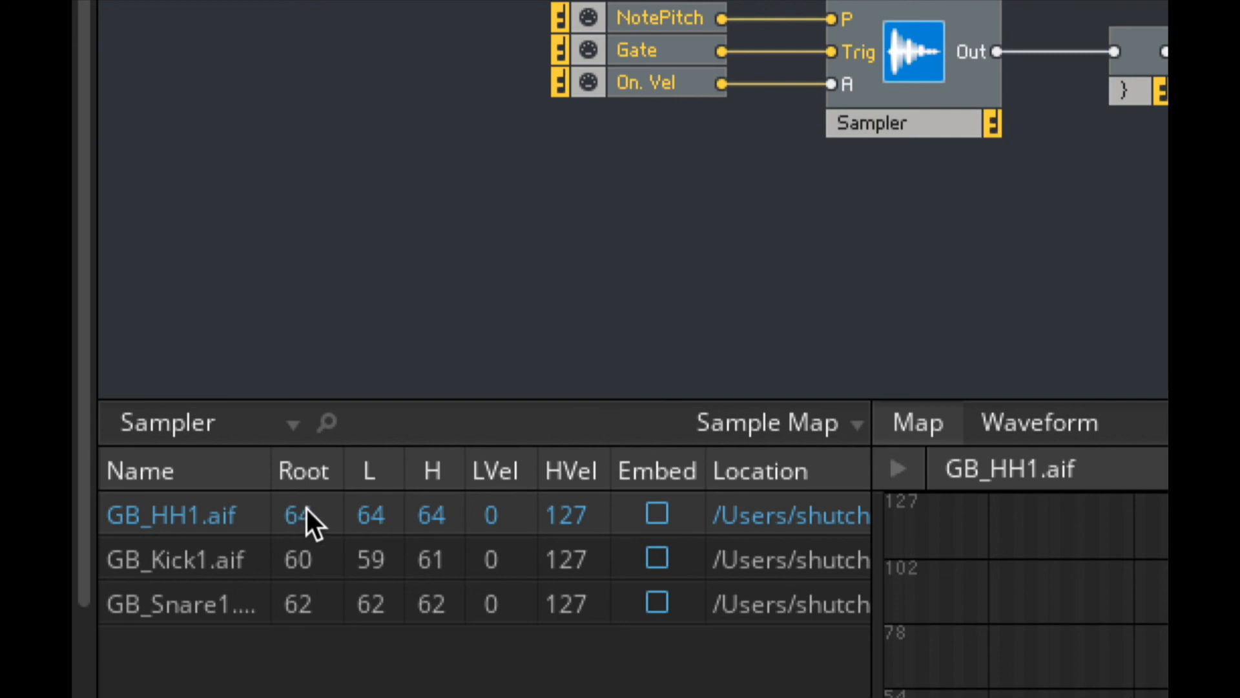
{"action": "double_click", "coordinate": [431, 515]}
{"action": "type", "text": "80"}
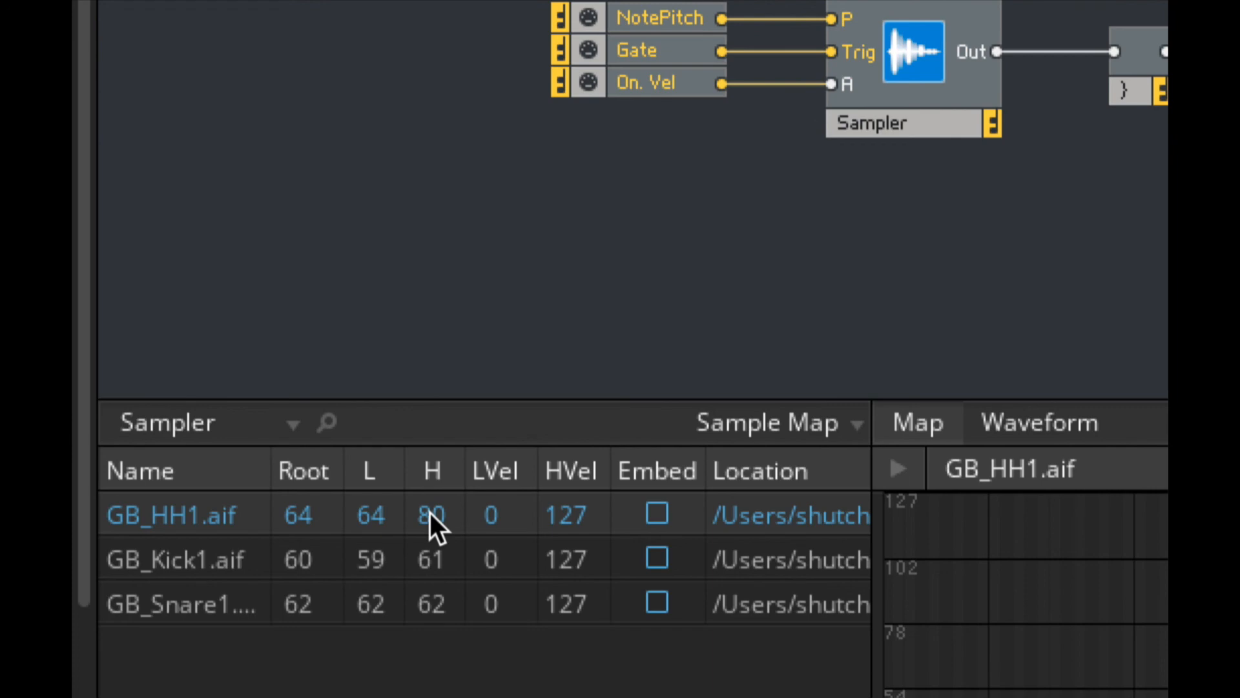
{"action": "mouse_move", "coordinate": [443, 518]}
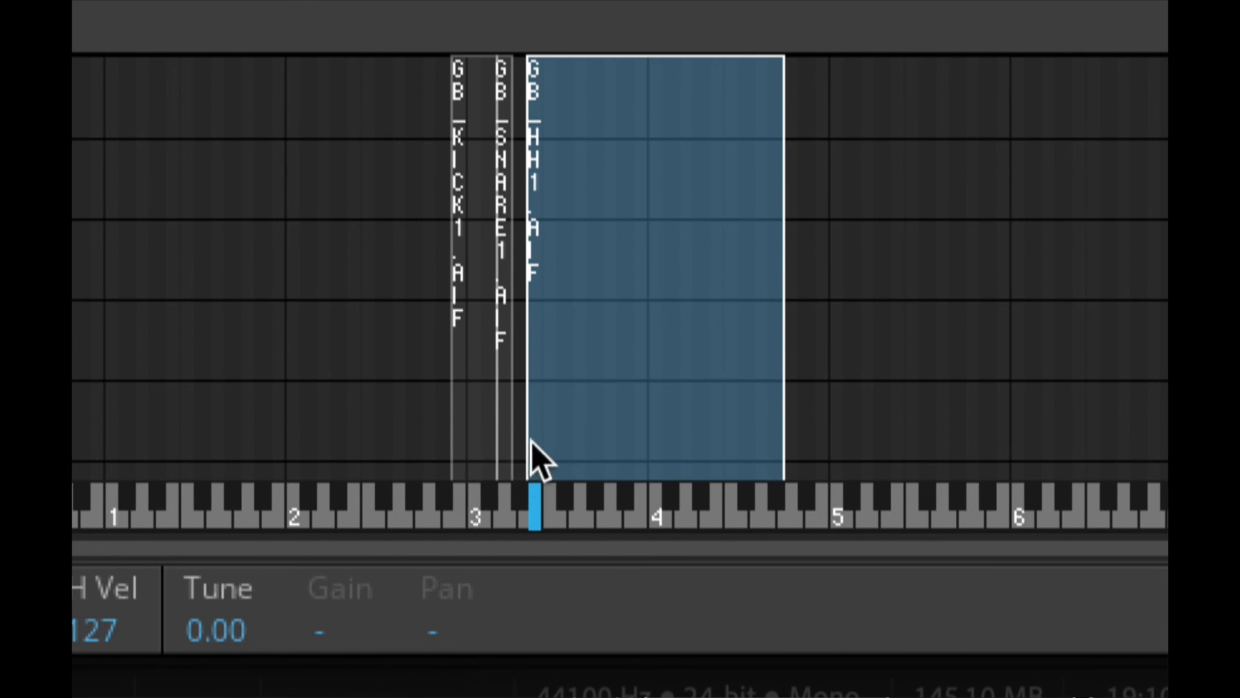
{"action": "mouse_move", "coordinate": [695, 439]}
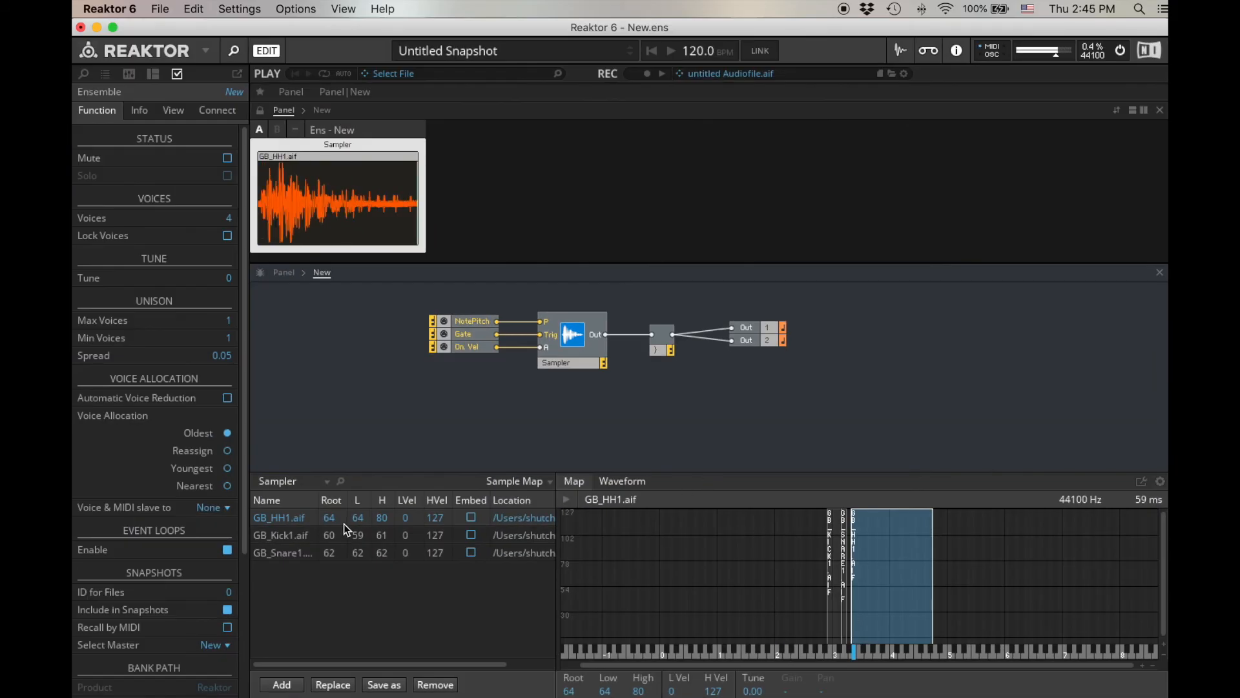
Step: Select GB_Kick1 in the Sample Map to display its waveform
{"action": "left_click", "coordinate": [281, 535]}
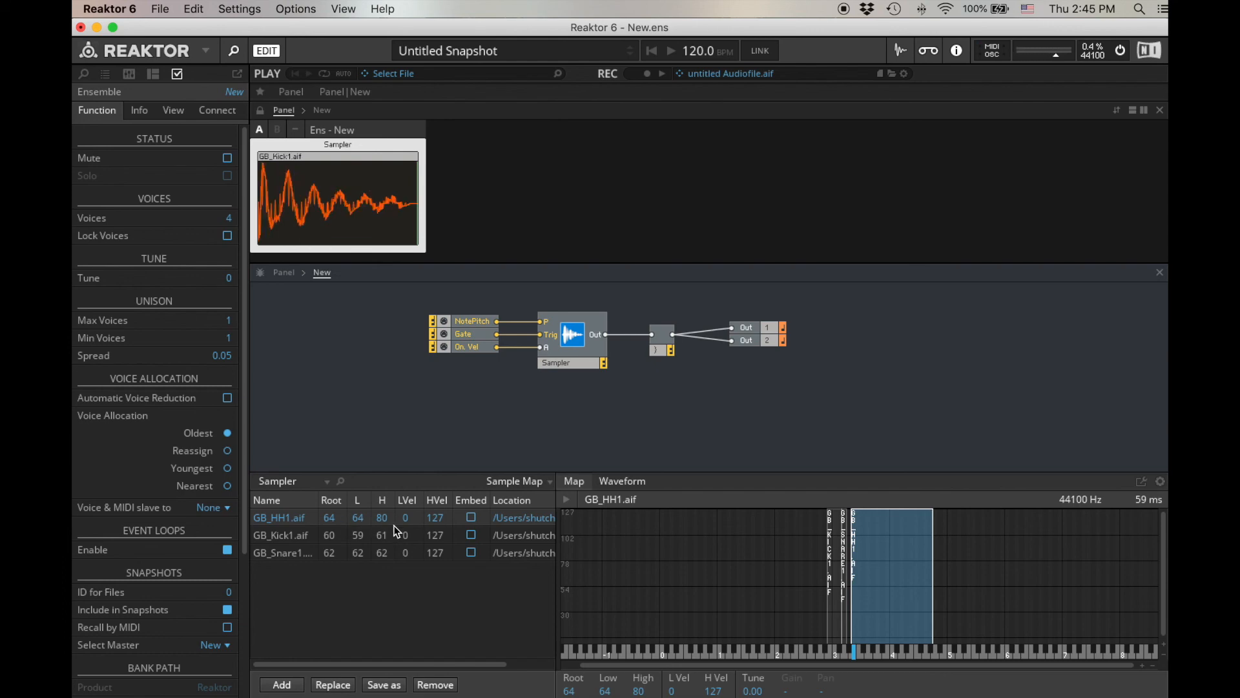
{"action": "mouse_move", "coordinate": [578, 375]}
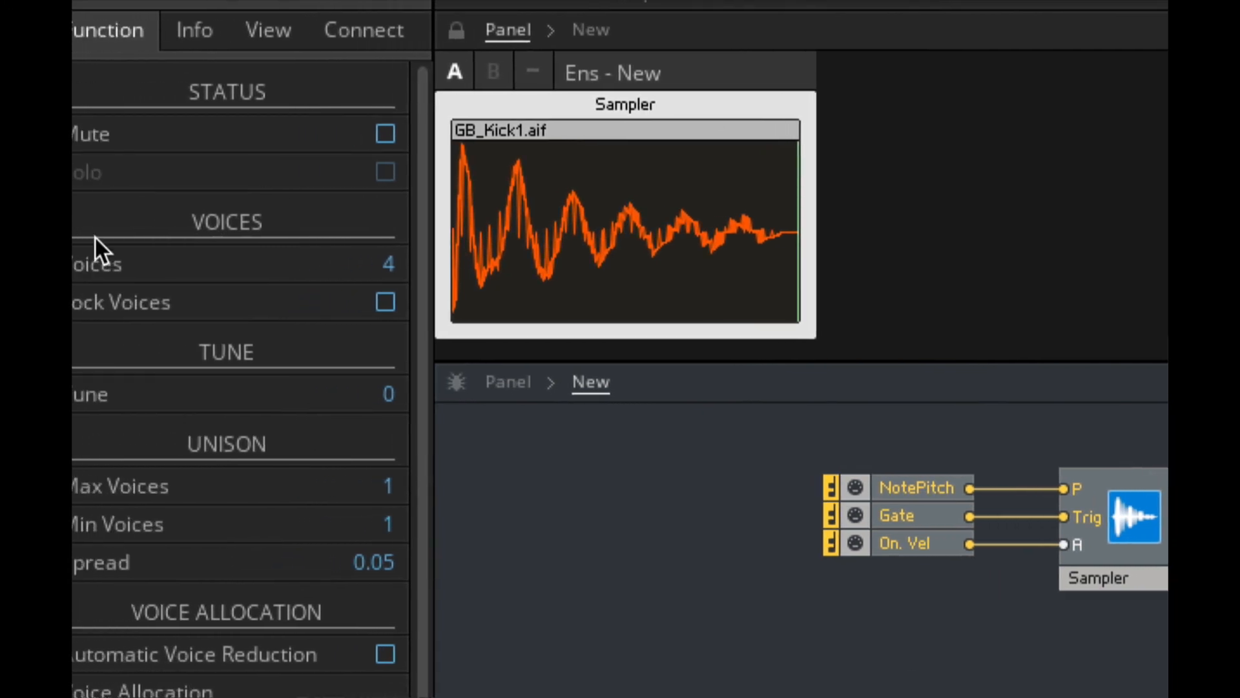
{"action": "mouse_move", "coordinate": [411, 273]}
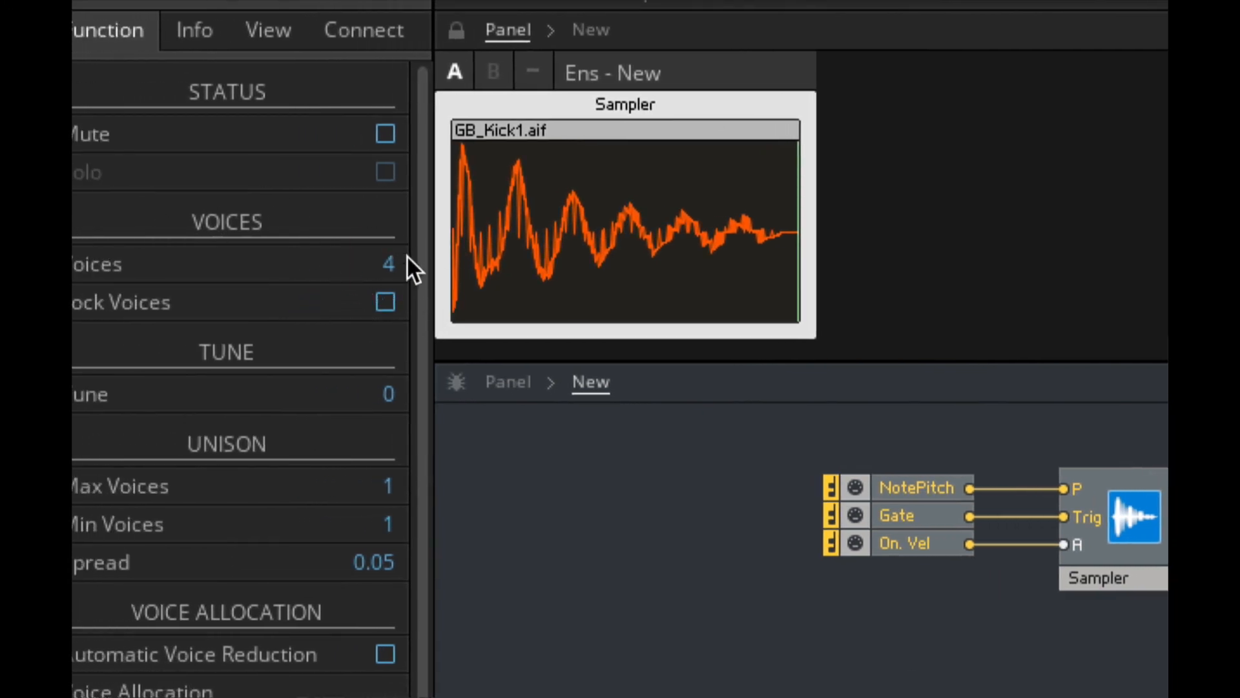